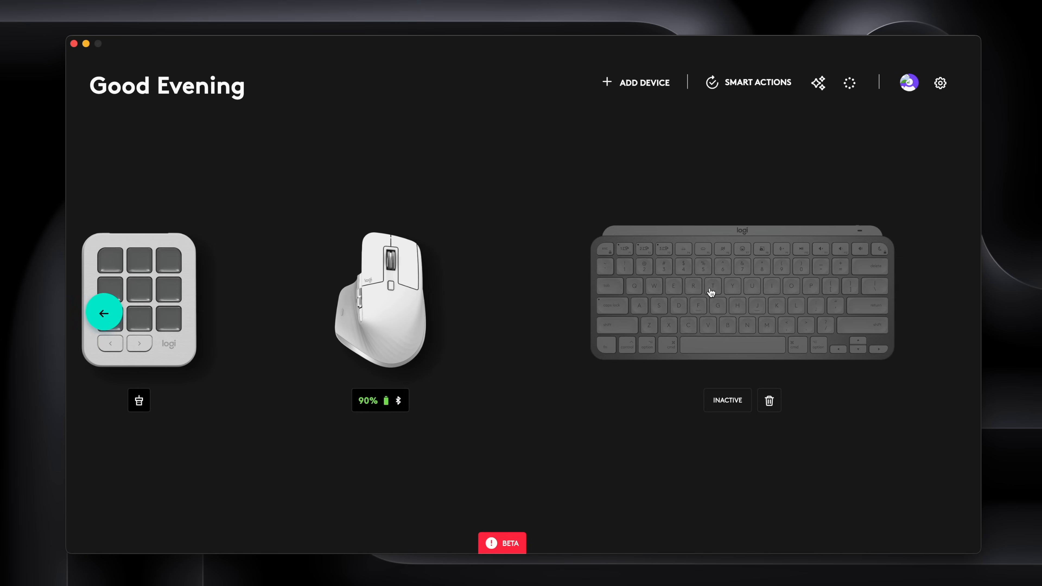
# Scroll the device carousel to reveal the MX Creative Dialpad.
pyautogui.click(104, 314)
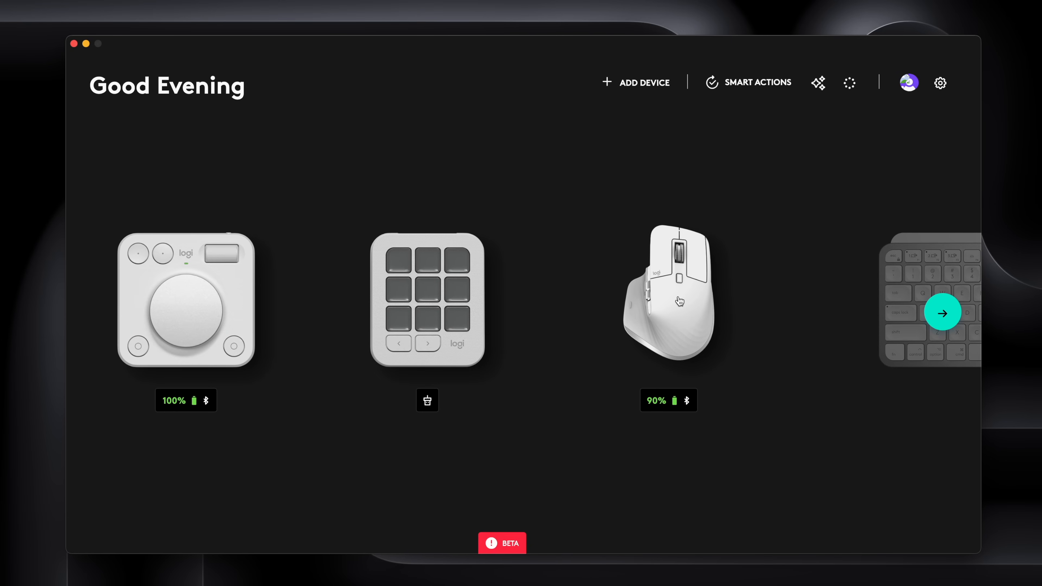
pyautogui.moveTo(667, 281)
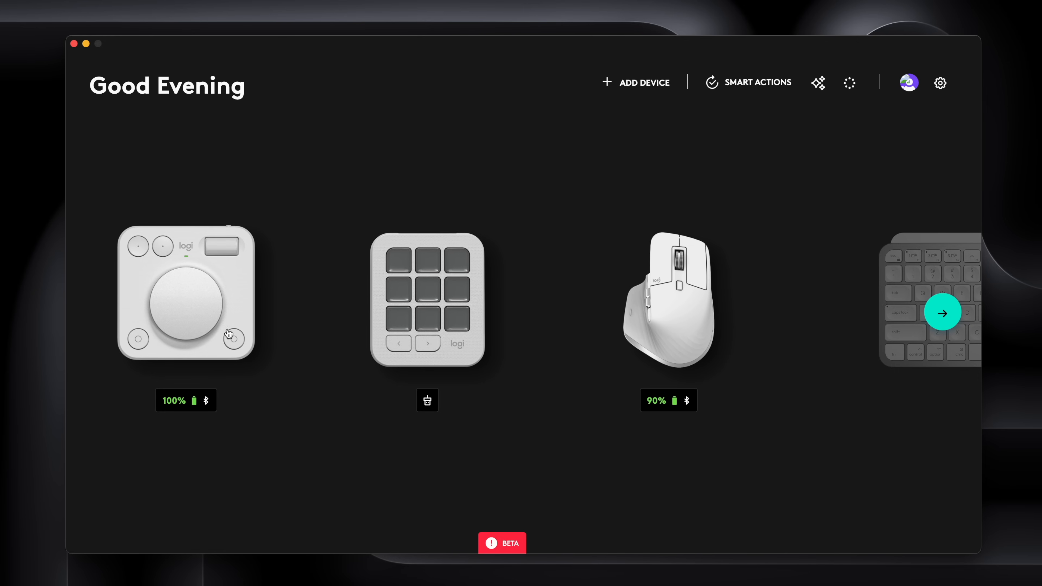
pyautogui.moveTo(424, 152)
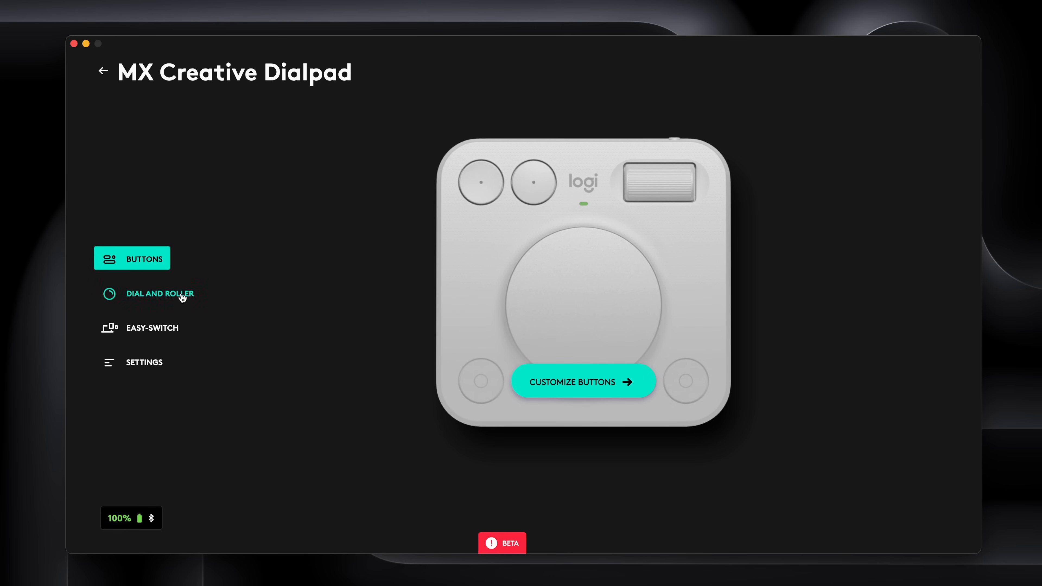
pyautogui.click(160, 293)
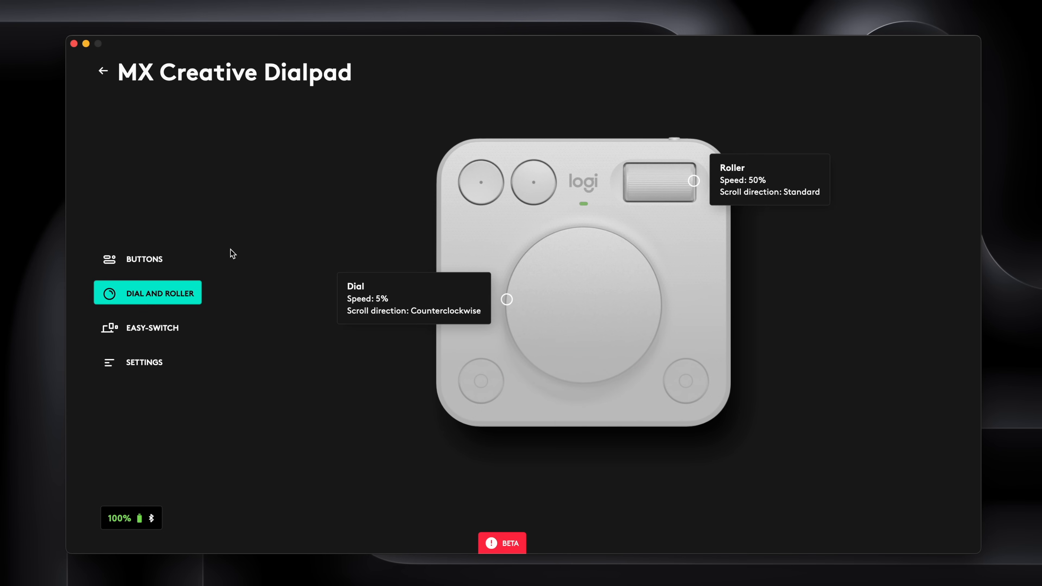
pyautogui.moveTo(353, 208)
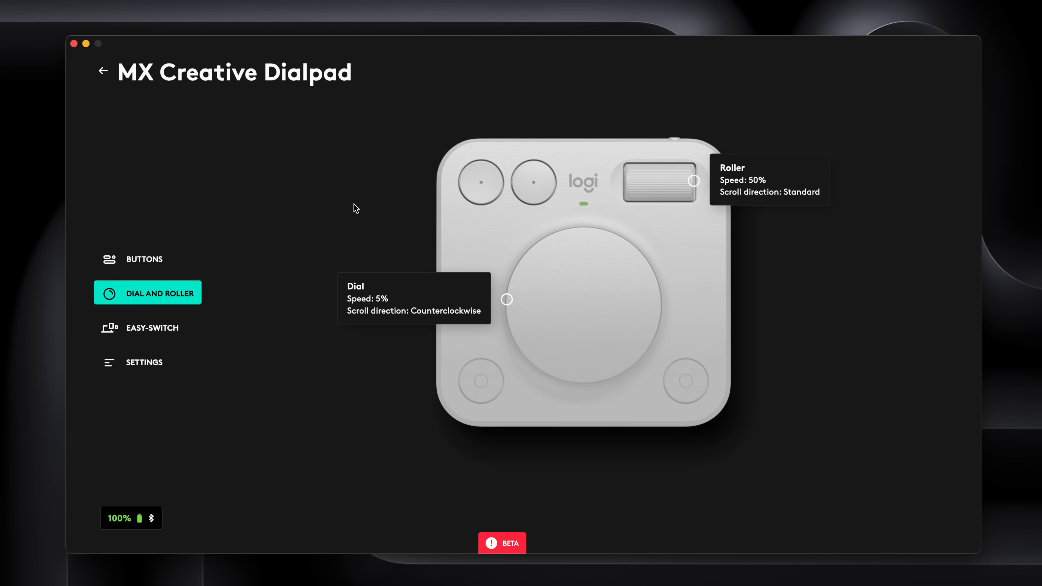
pyautogui.moveTo(564, 233)
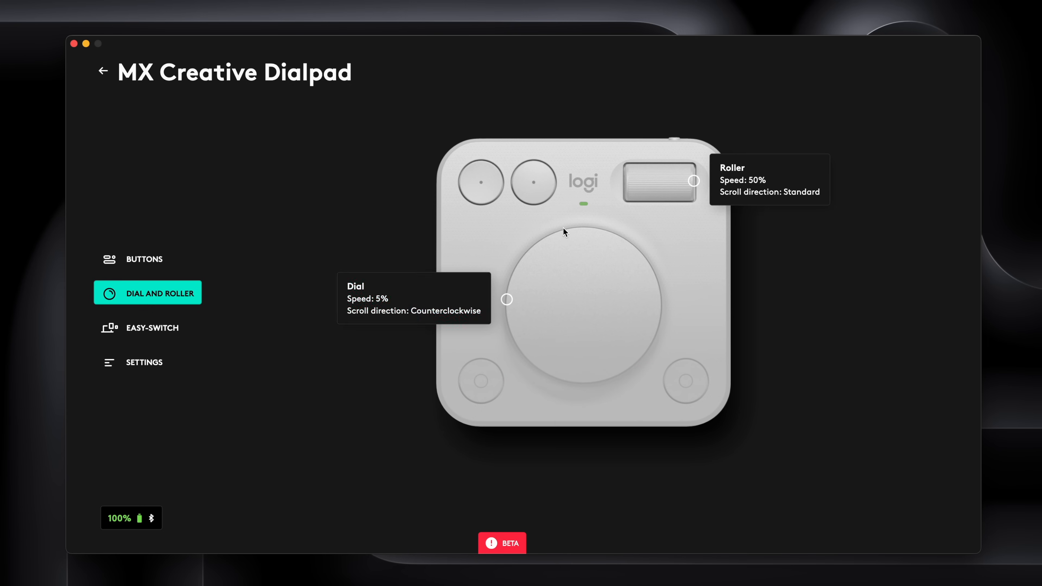
pyautogui.moveTo(739, 196)
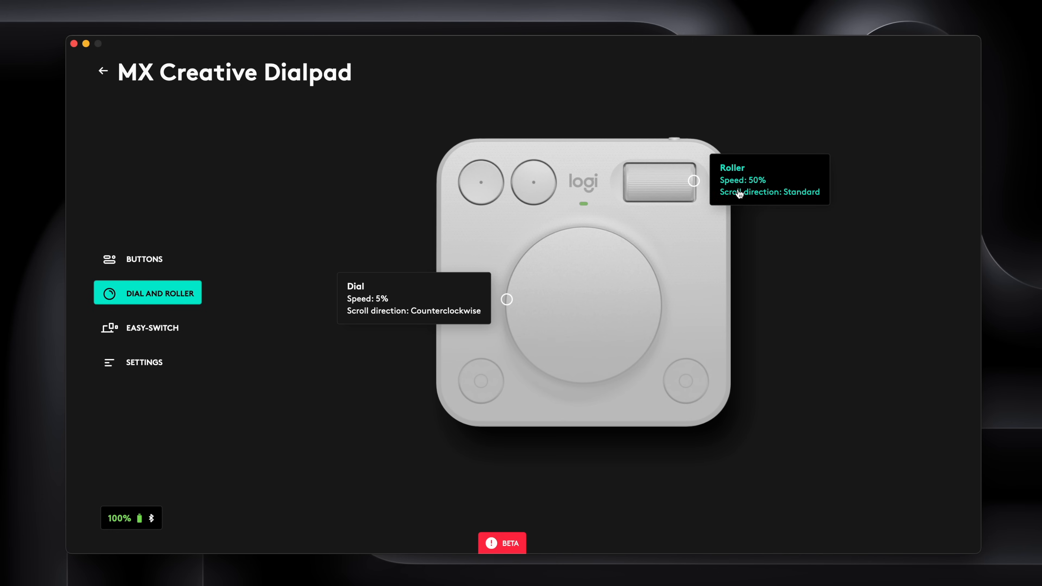
pyautogui.moveTo(752, 183)
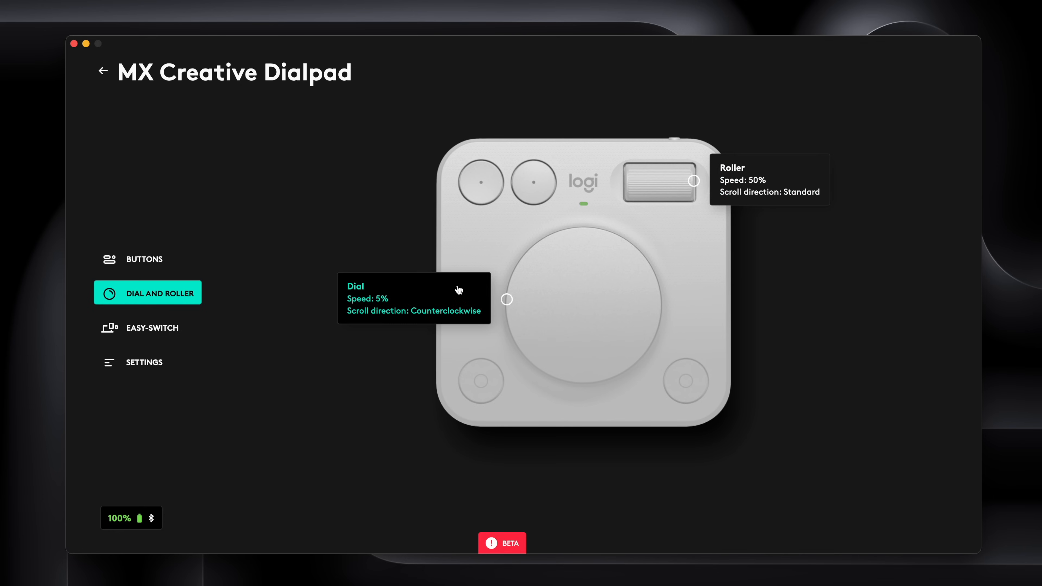
pyautogui.moveTo(438, 303)
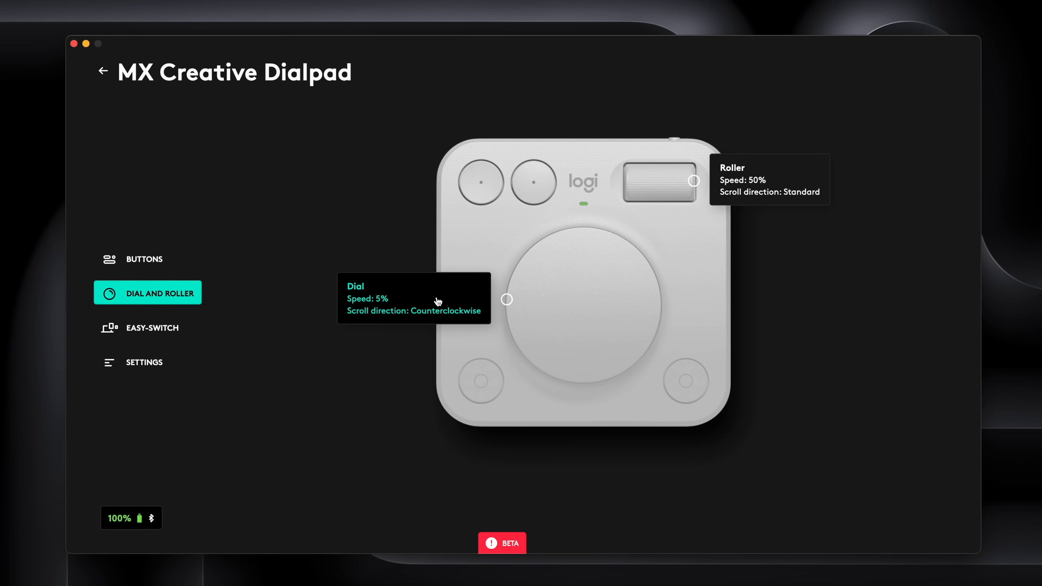
pyautogui.moveTo(344, 264)
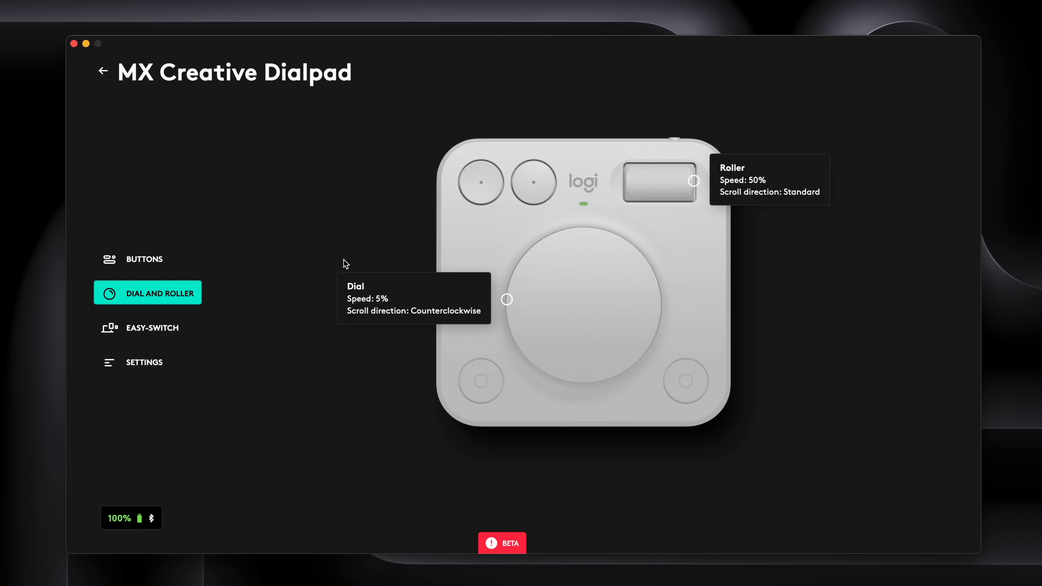
pyautogui.click(145, 259)
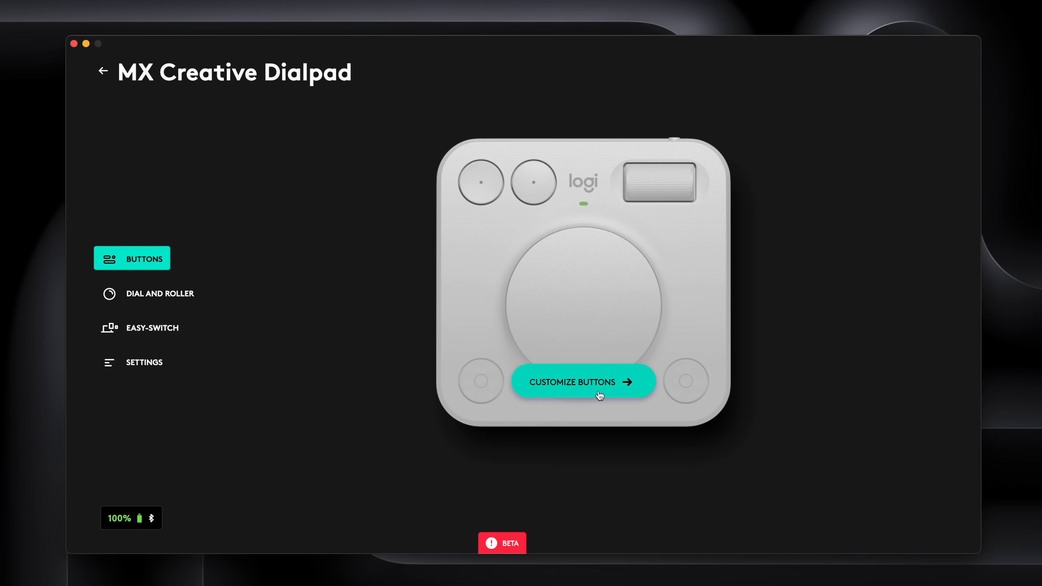
# Open Customize Buttons to show the dialpad's button assignments with the System Actions panel.
pyautogui.click(582, 382)
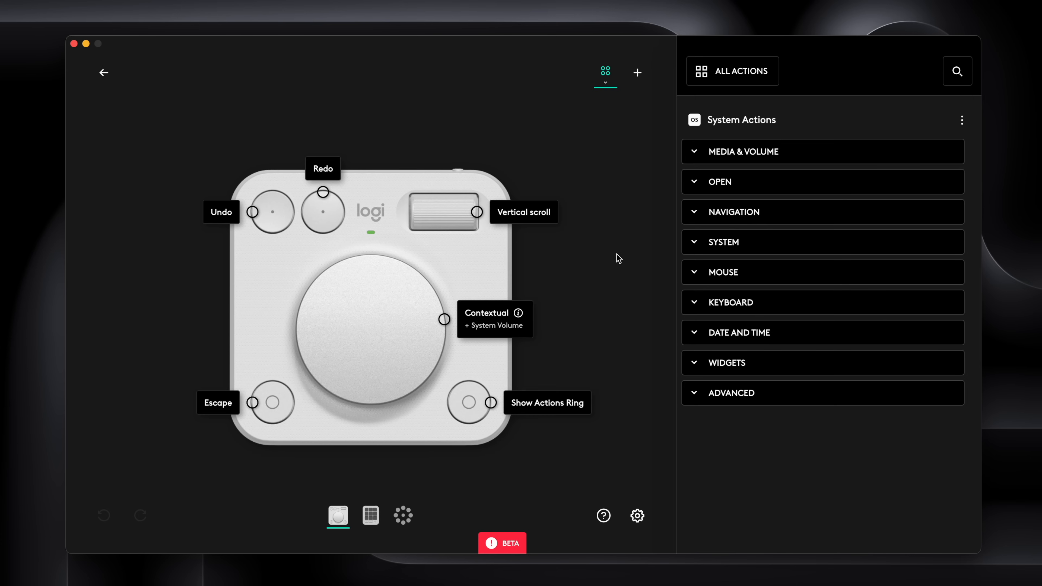
pyautogui.moveTo(620, 254)
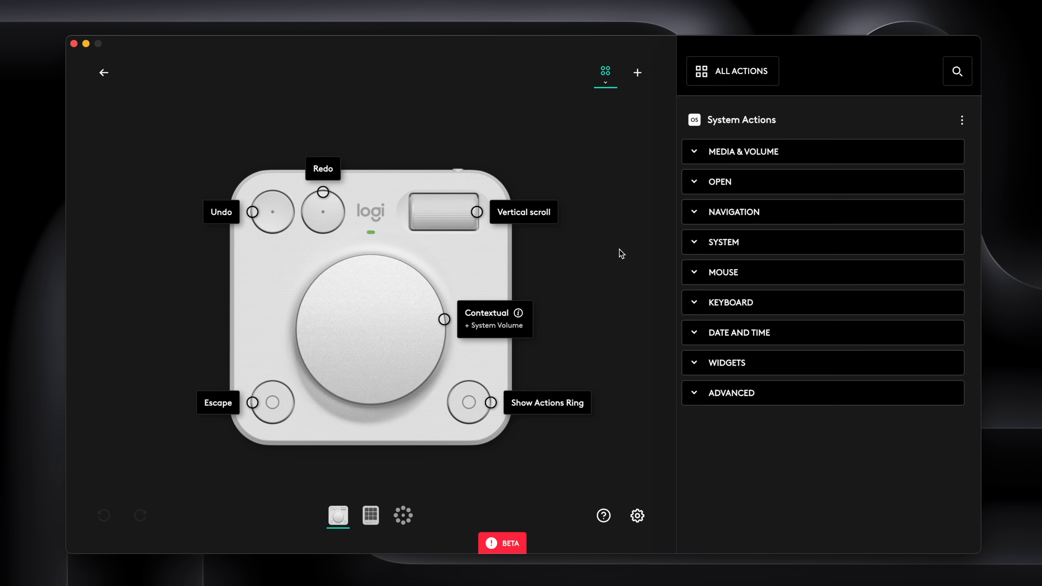
pyautogui.moveTo(433, 128)
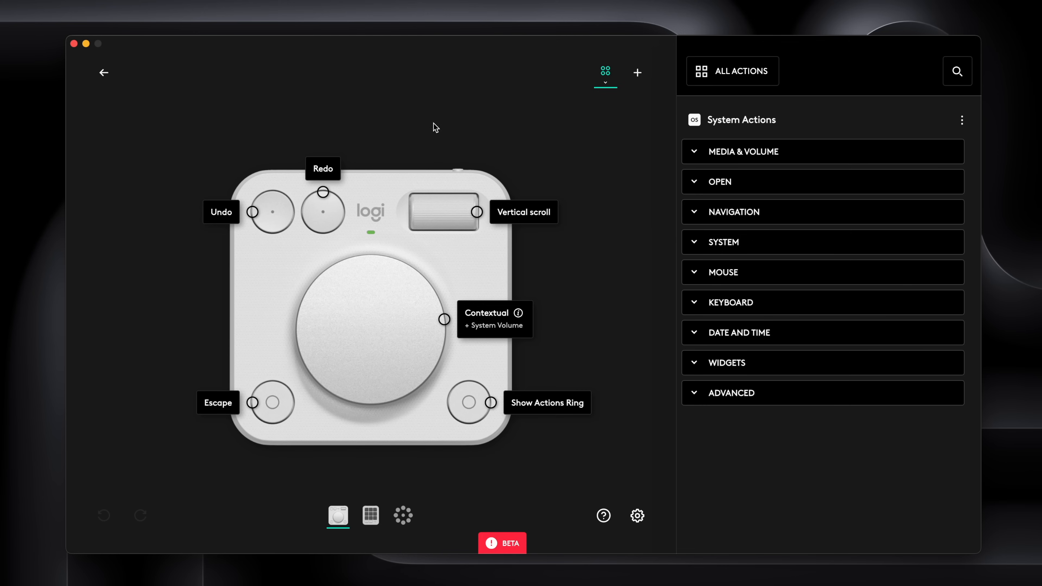
pyautogui.moveTo(606, 215)
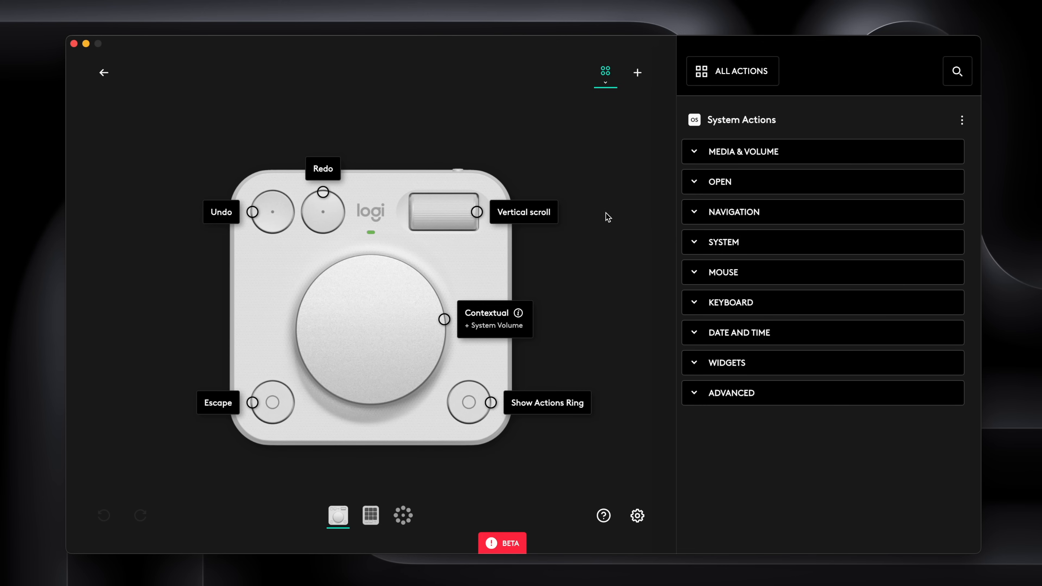
pyautogui.moveTo(273, 178)
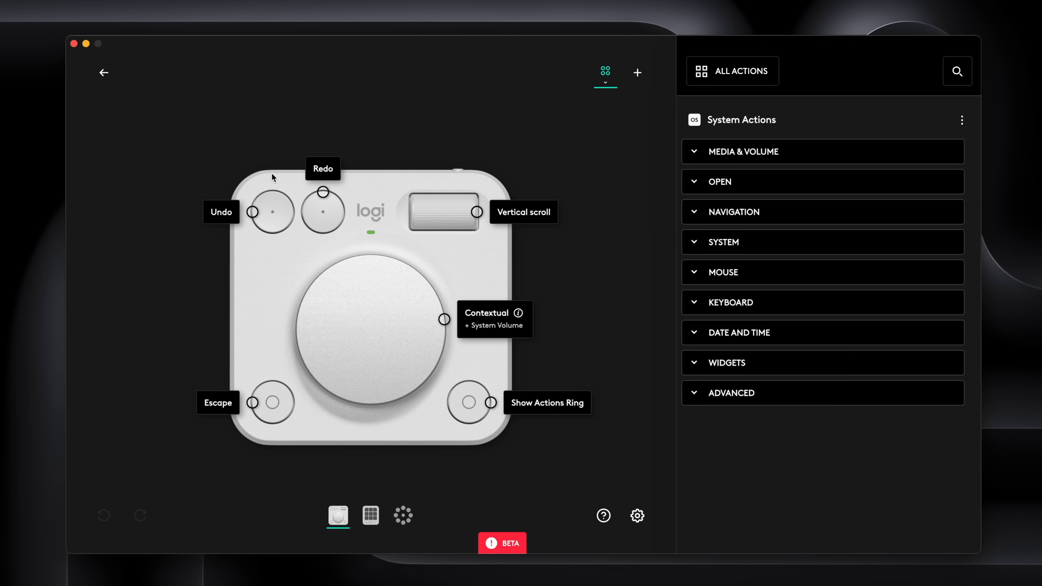
pyautogui.moveTo(477, 214)
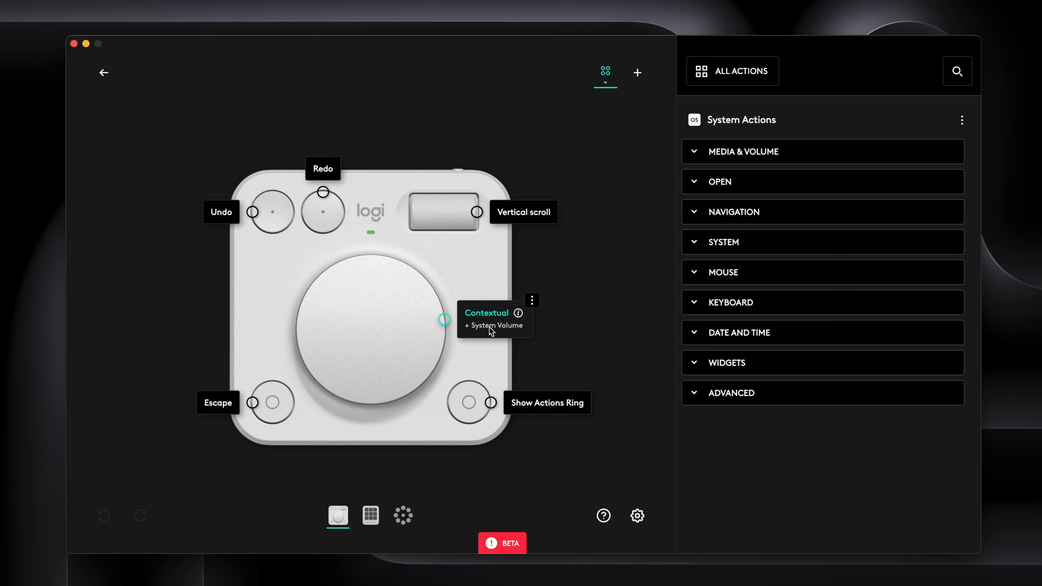
pyautogui.moveTo(262, 412)
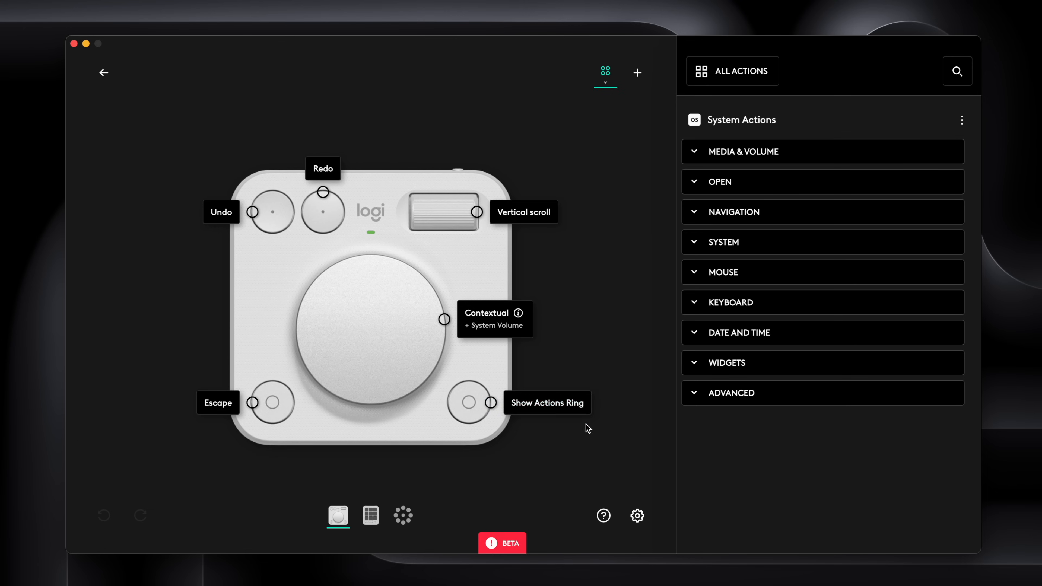
pyautogui.moveTo(553, 417)
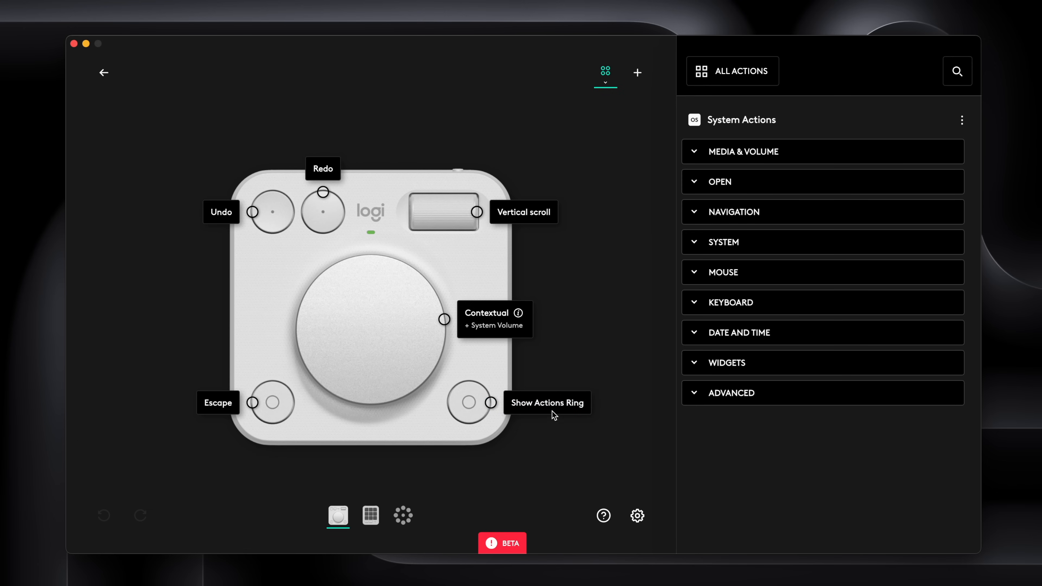
pyautogui.moveTo(501, 139)
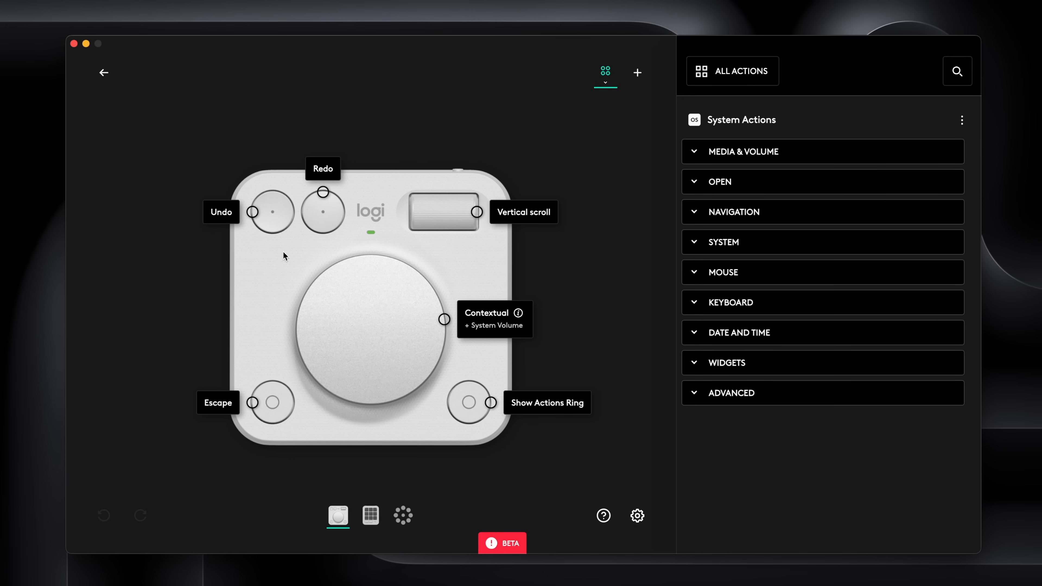
pyautogui.click(606, 76)
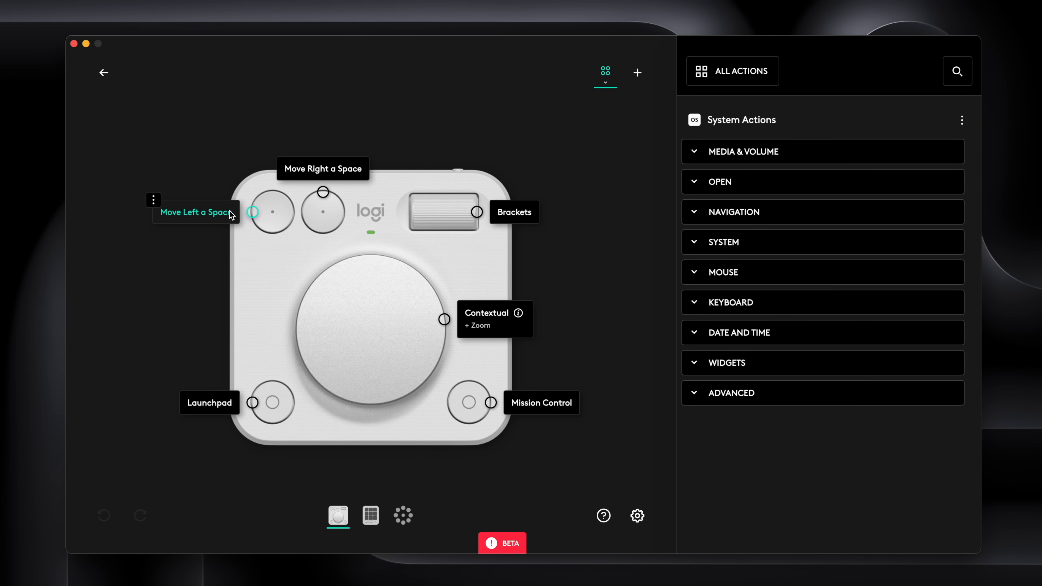
pyautogui.moveTo(247, 143)
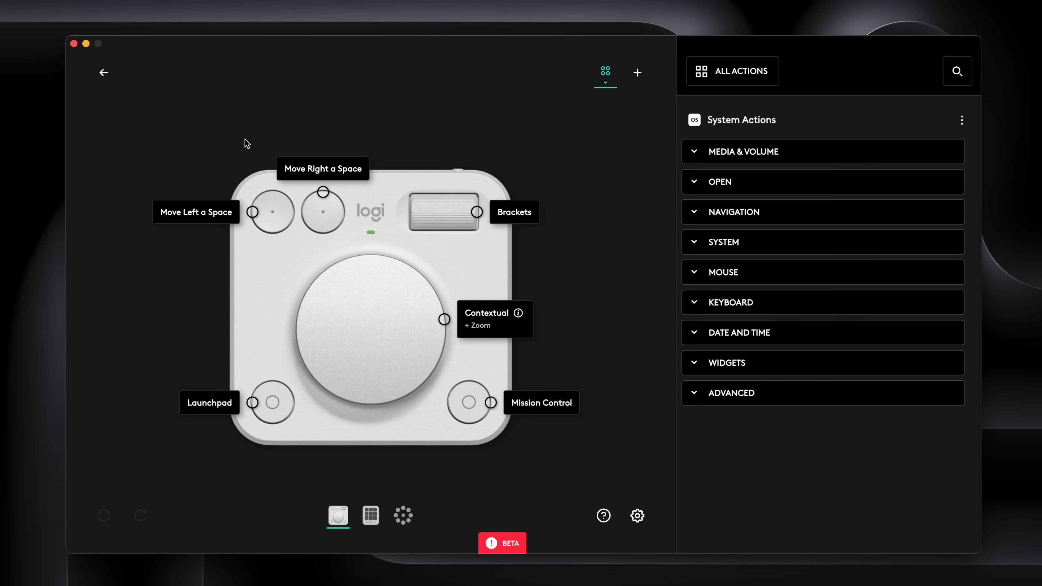
pyautogui.moveTo(325, 135)
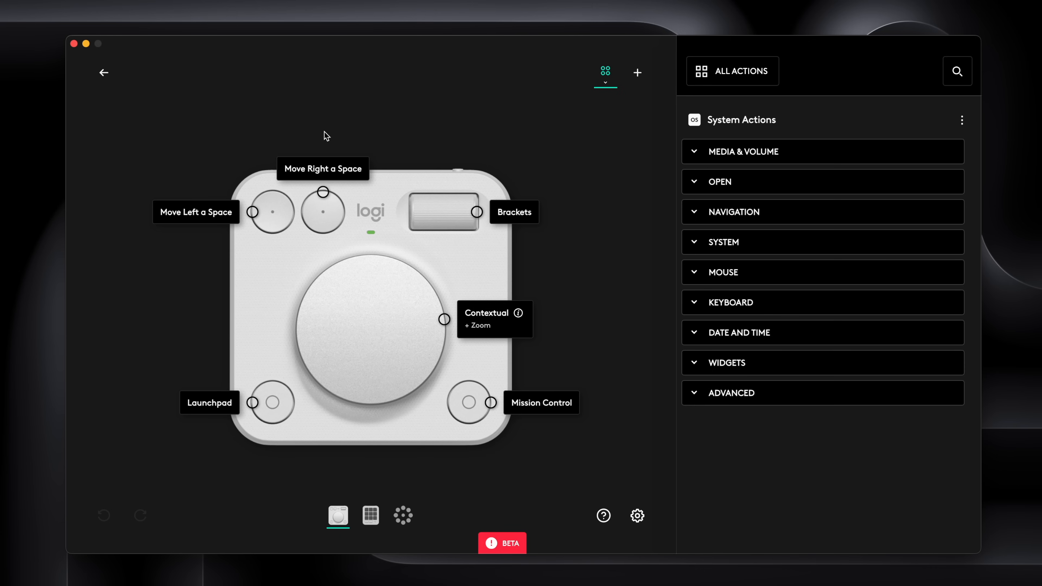
pyautogui.moveTo(385, 227)
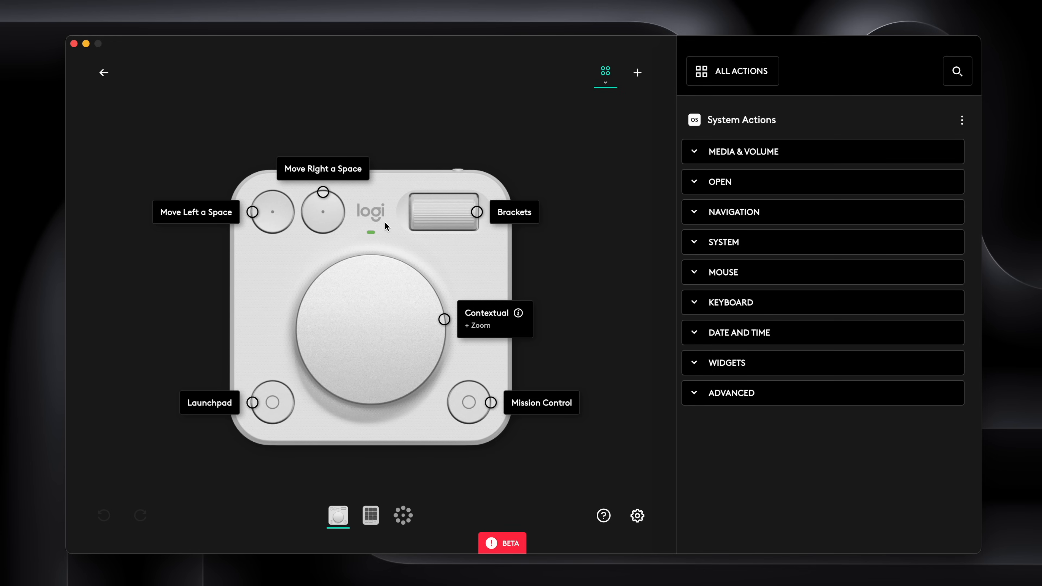
pyautogui.moveTo(591, 196)
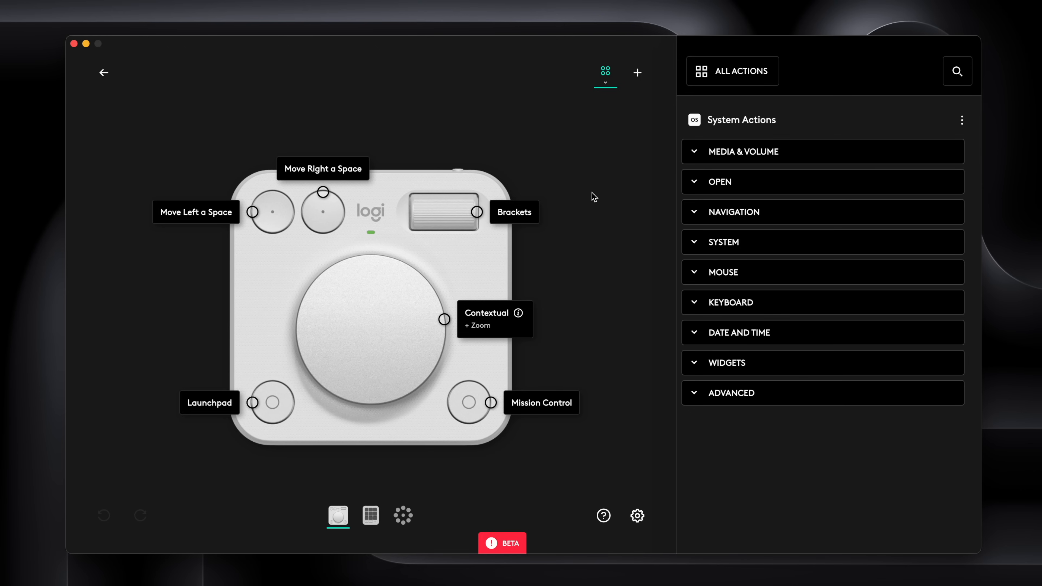
pyautogui.moveTo(491, 204)
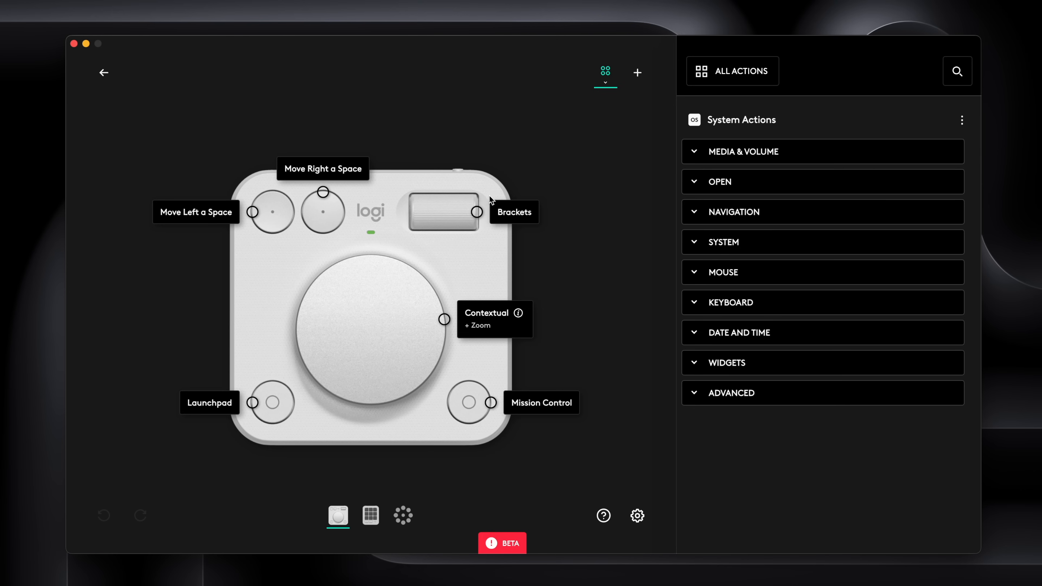
pyautogui.moveTo(566, 211)
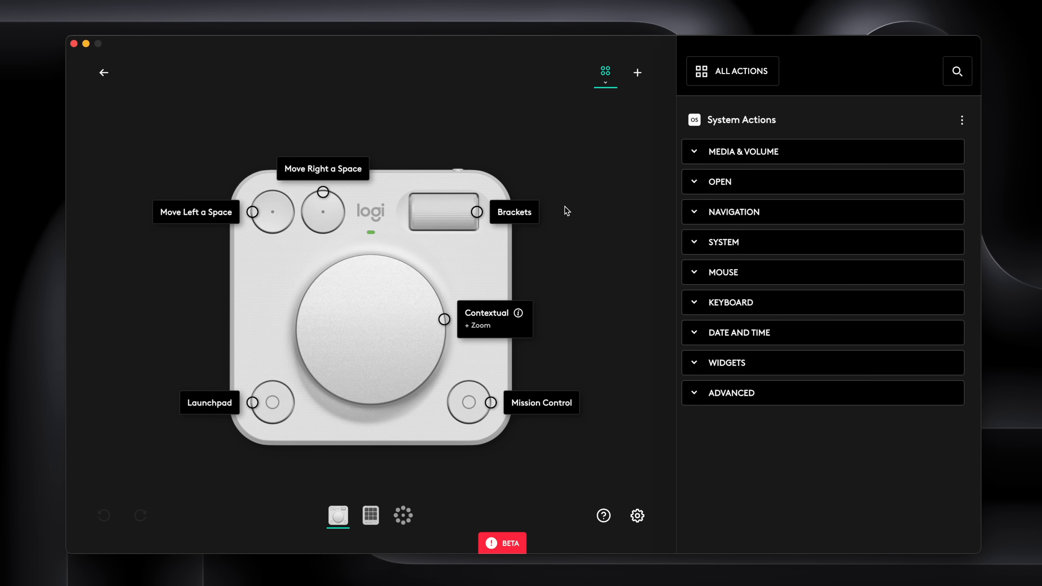
pyautogui.moveTo(526, 260)
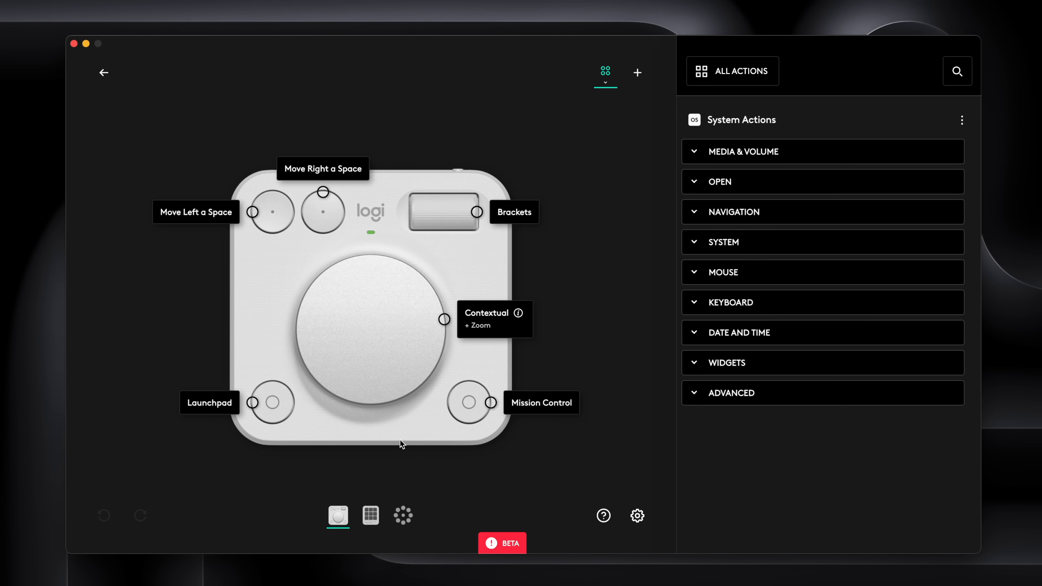
pyautogui.moveTo(350, 471)
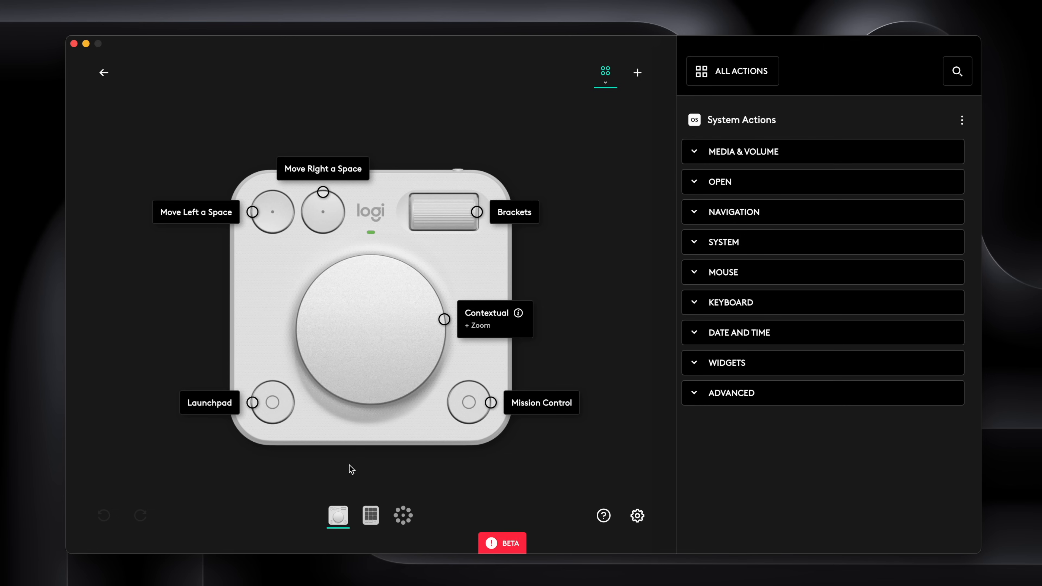
pyautogui.moveTo(607, 326)
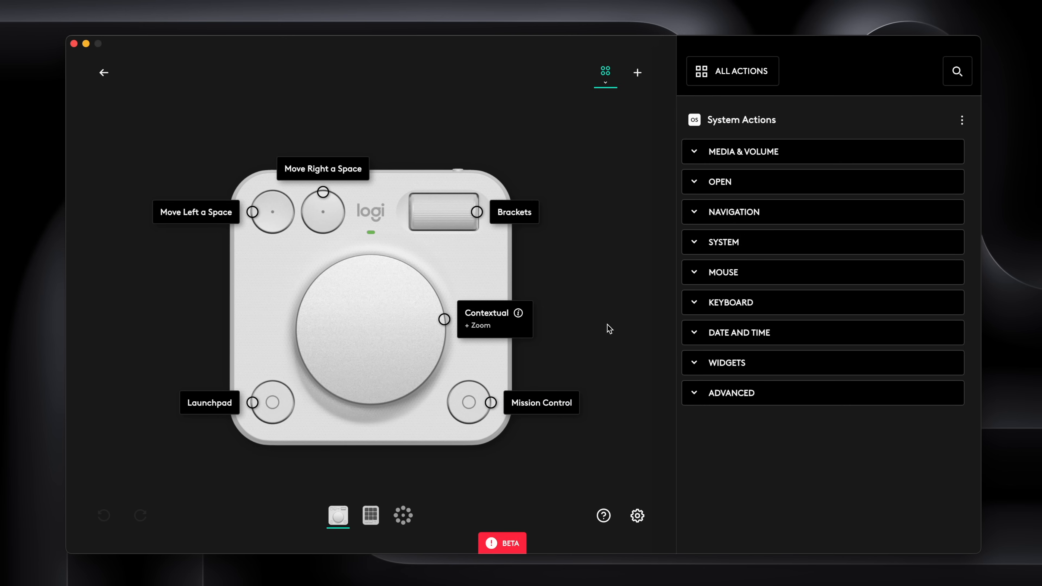
pyautogui.moveTo(653, 259)
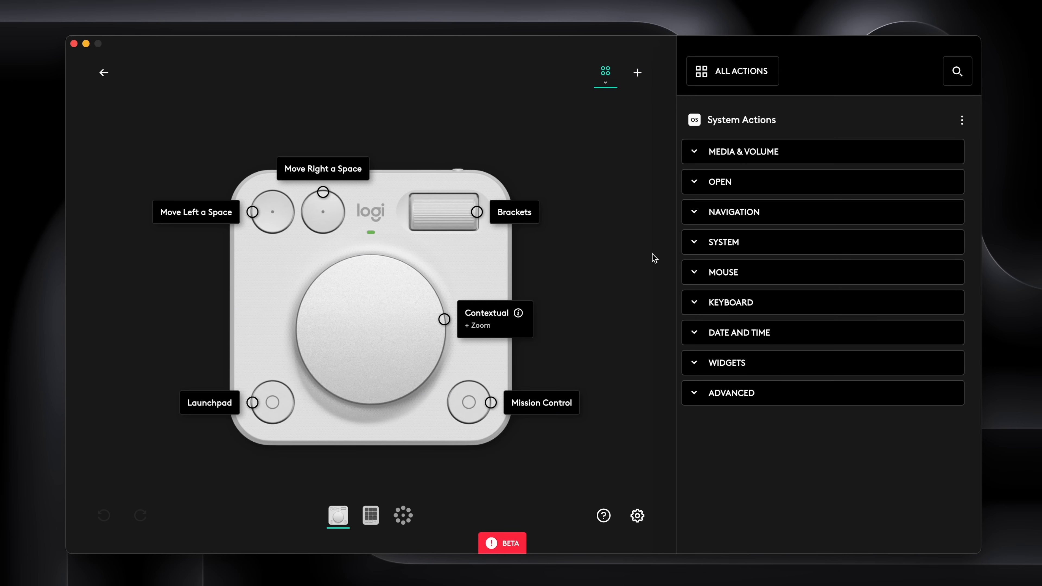
# Start adding a new profile for the MX Creative Dialpad via the + button.
pyautogui.click(637, 73)
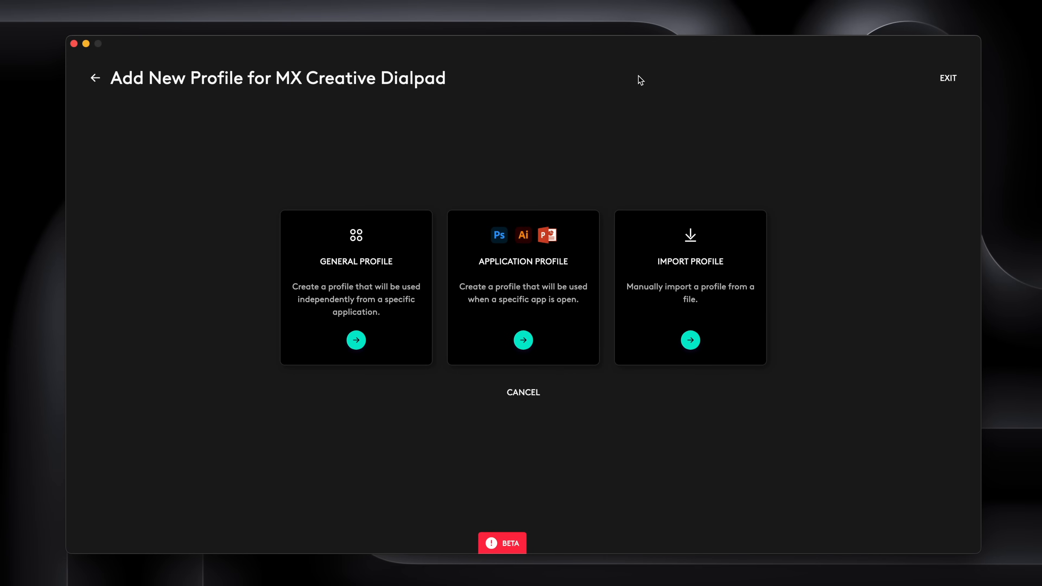
pyautogui.moveTo(328, 239)
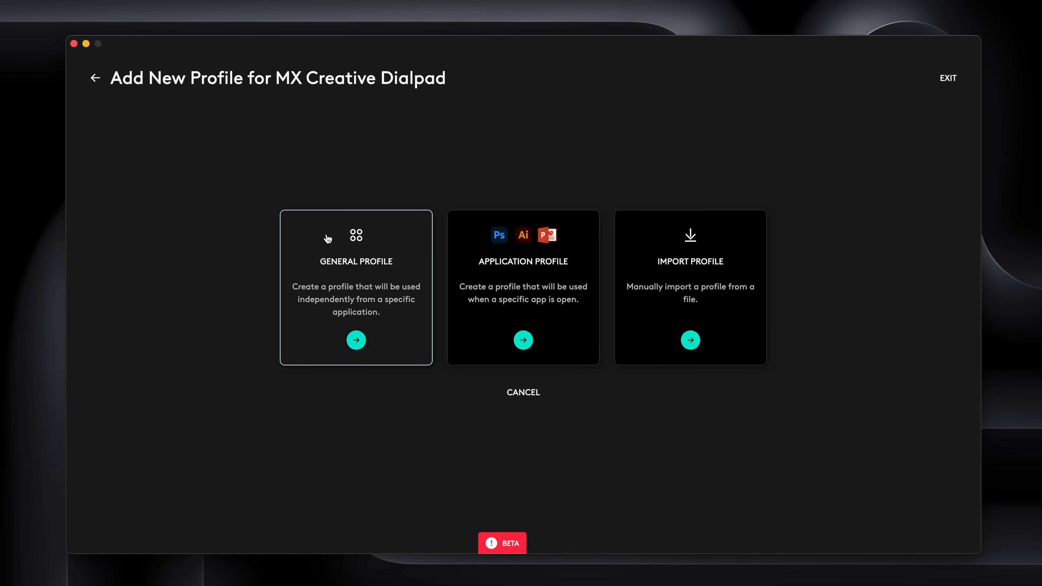
pyautogui.moveTo(523, 130)
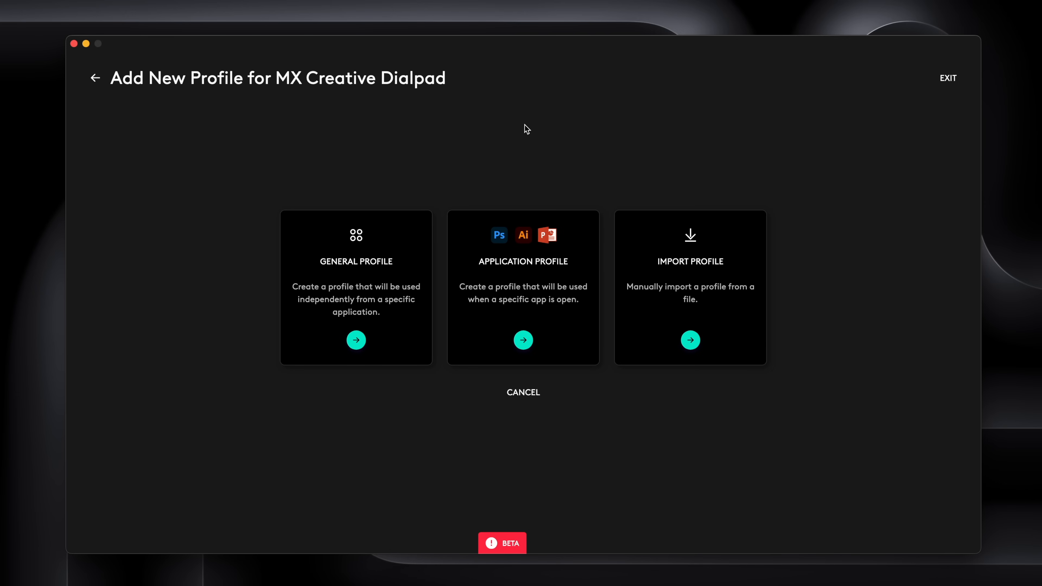
pyautogui.moveTo(545, 184)
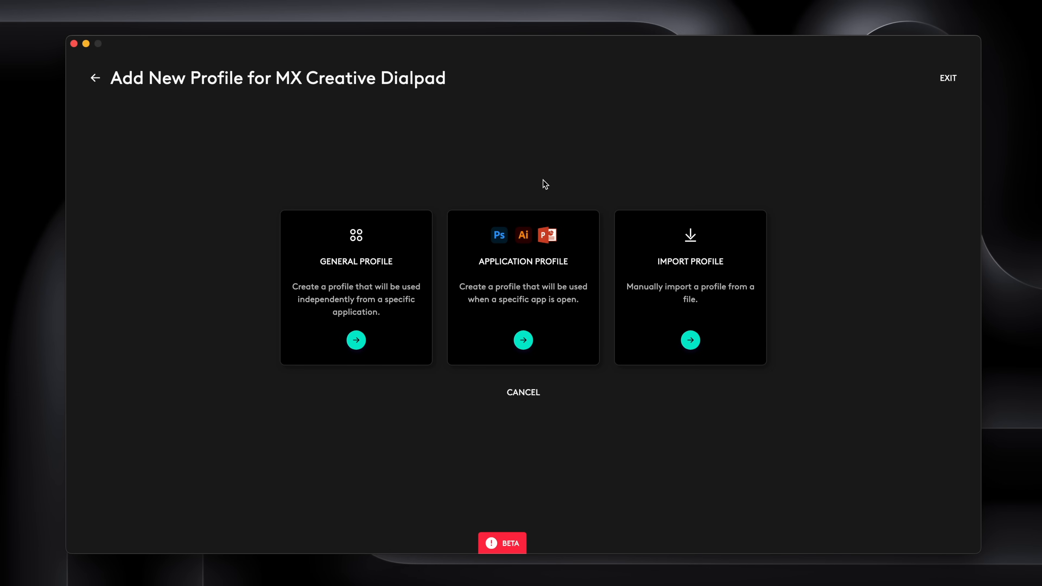
pyautogui.moveTo(563, 153)
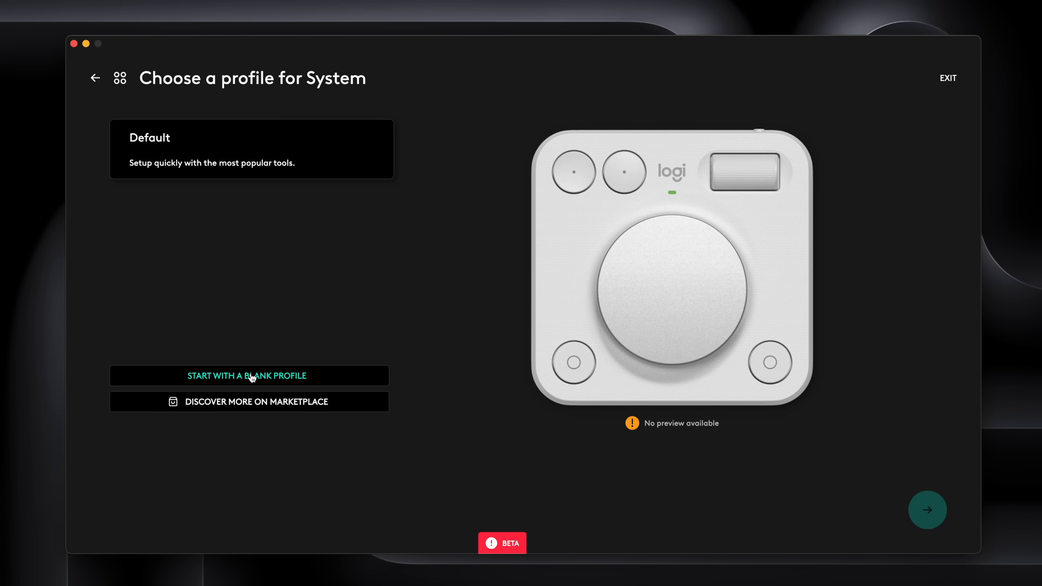
pyautogui.moveTo(287, 465)
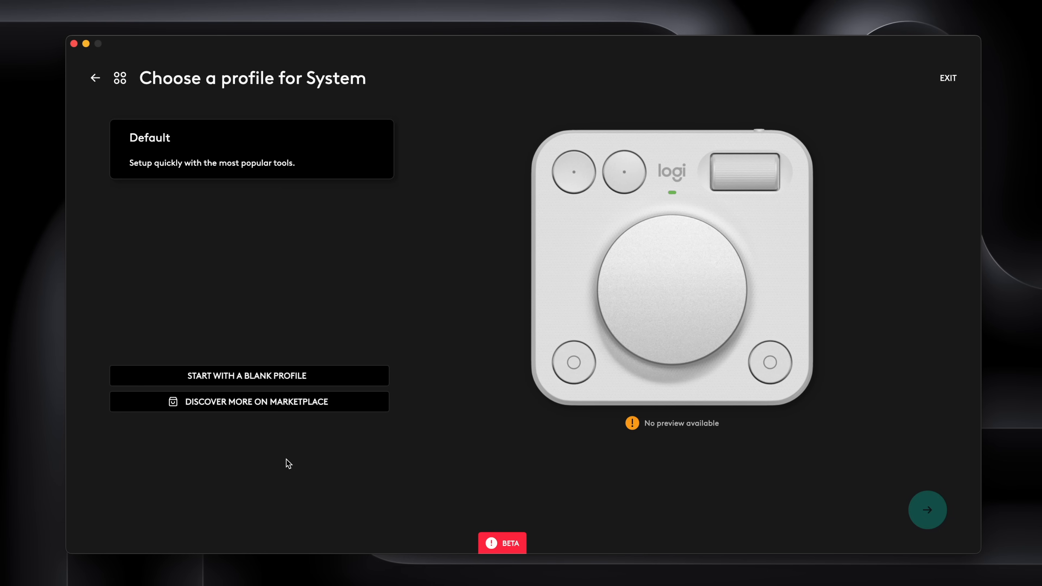
pyautogui.moveTo(288, 429)
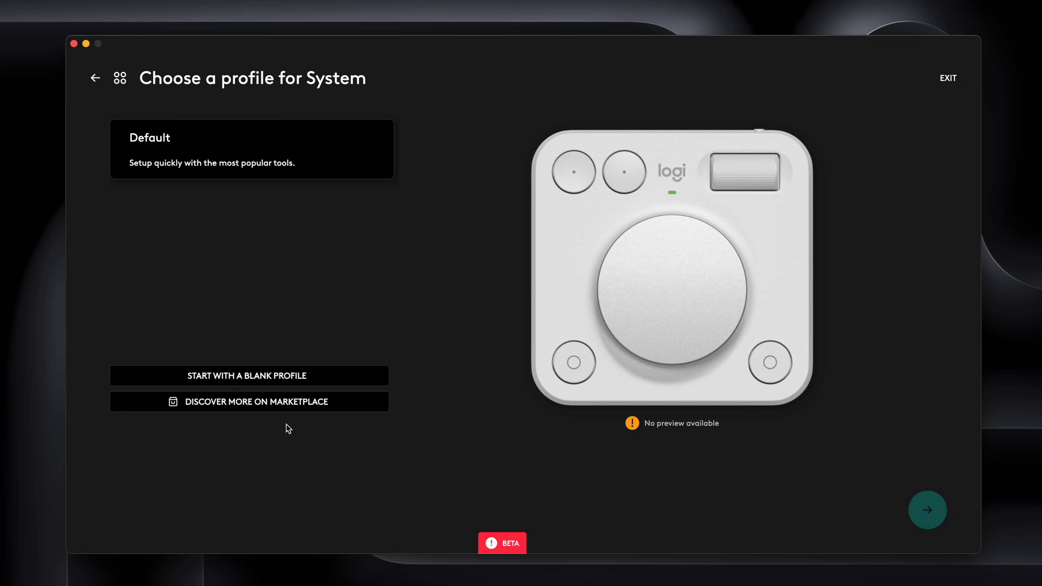
# Create a blank Dialpad profile named 'TE' and confirm it.
pyautogui.click(928, 510)
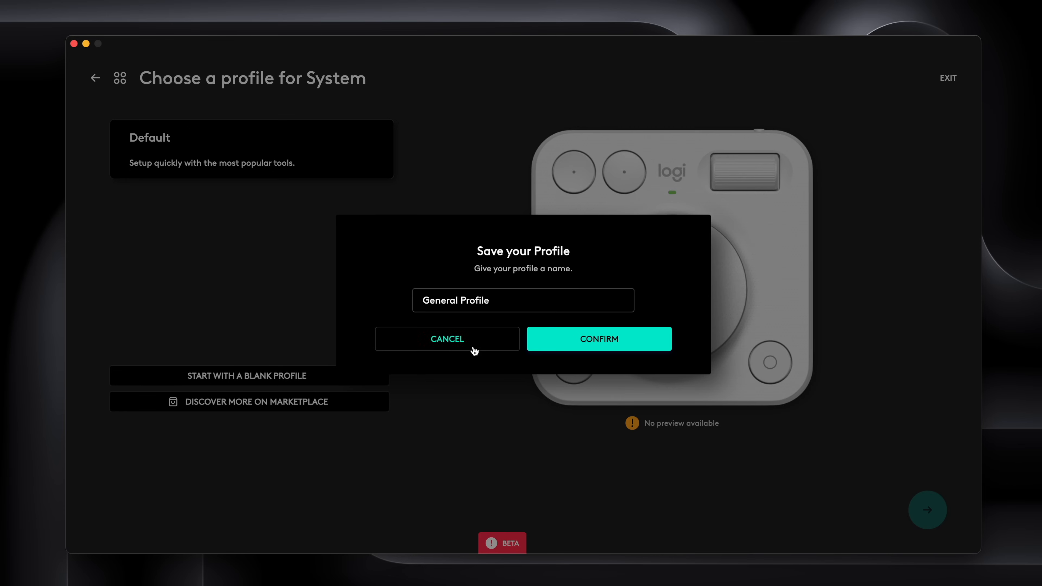
pyautogui.write('TE')
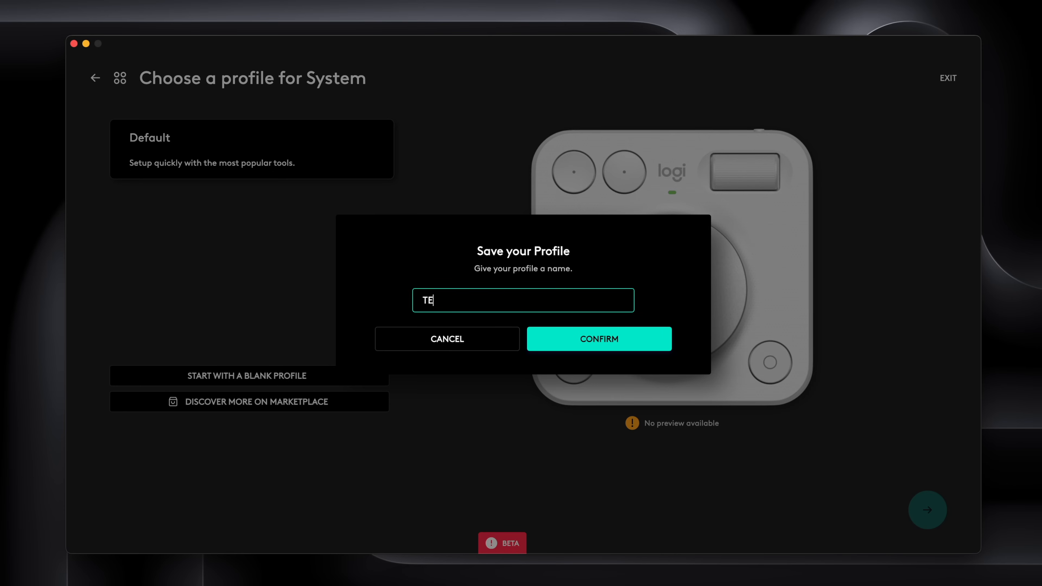
pyautogui.click(600, 339)
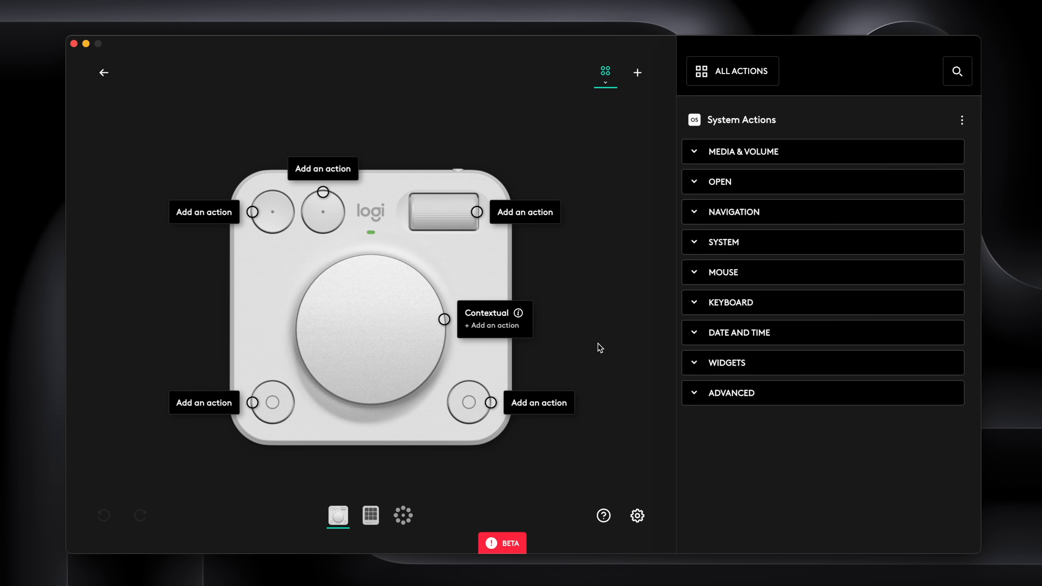
pyautogui.moveTo(419, 179)
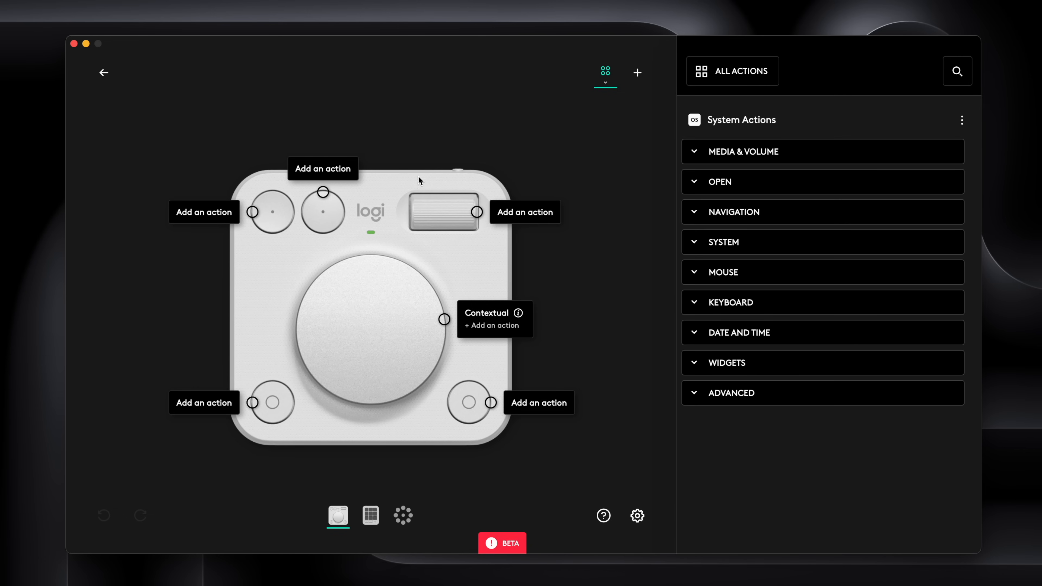
pyautogui.moveTo(699, 202)
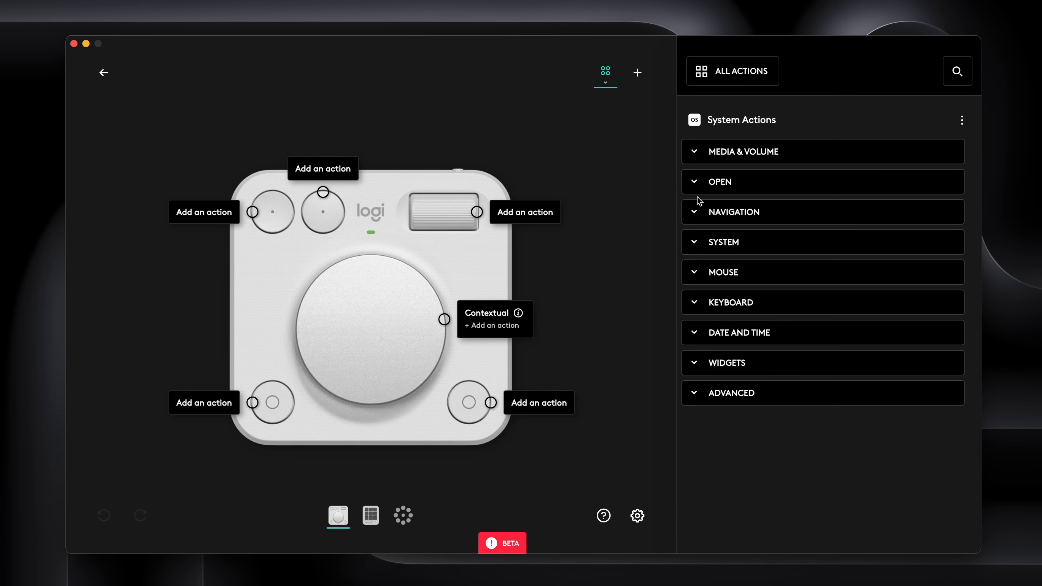
pyautogui.moveTo(739, 82)
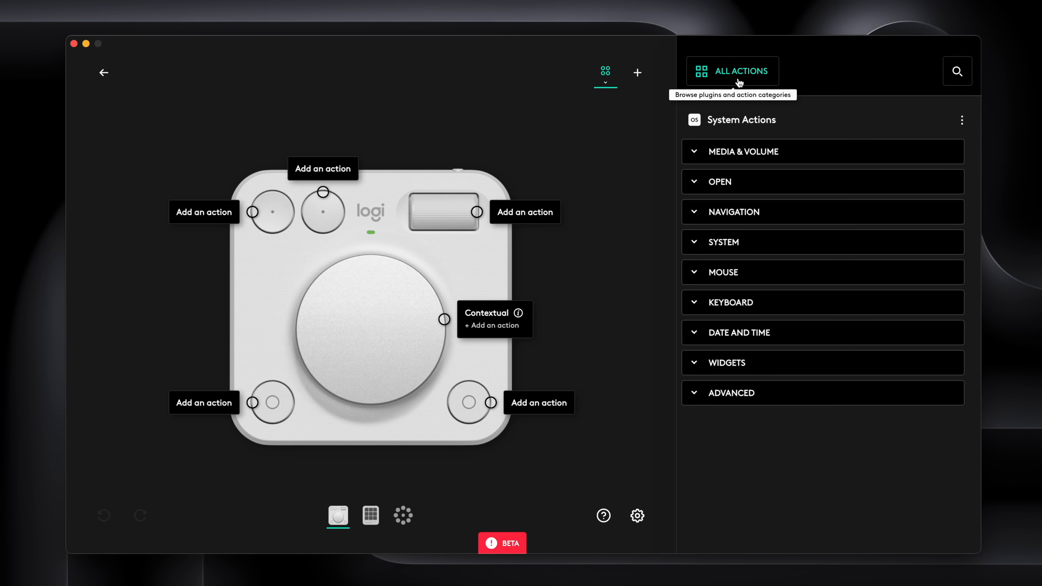
# Assign Volume Up and Volume Down from Media & Volume to the two top round buttons.
pyautogui.click(733, 71)
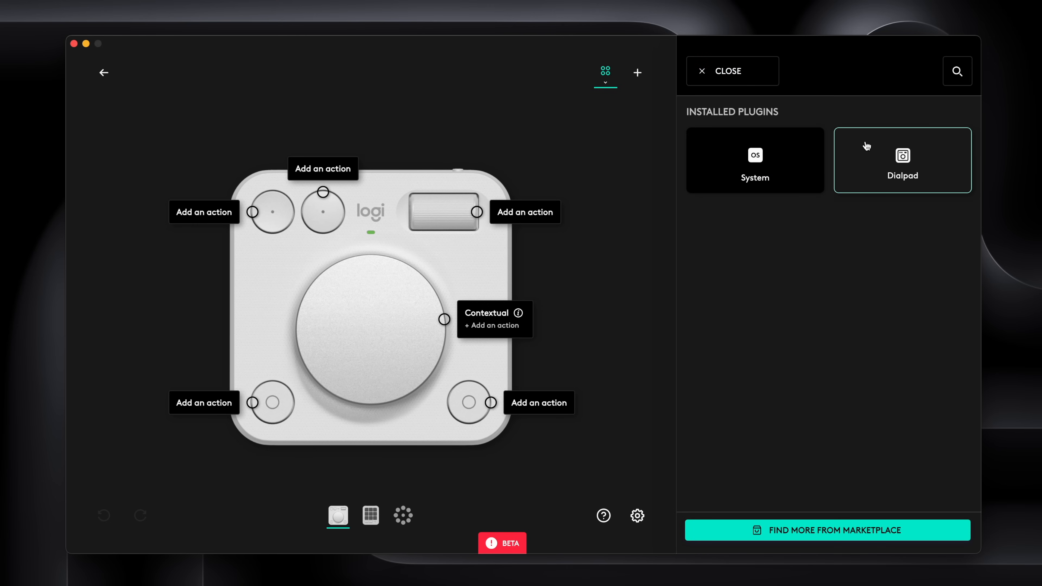
pyautogui.click(732, 71)
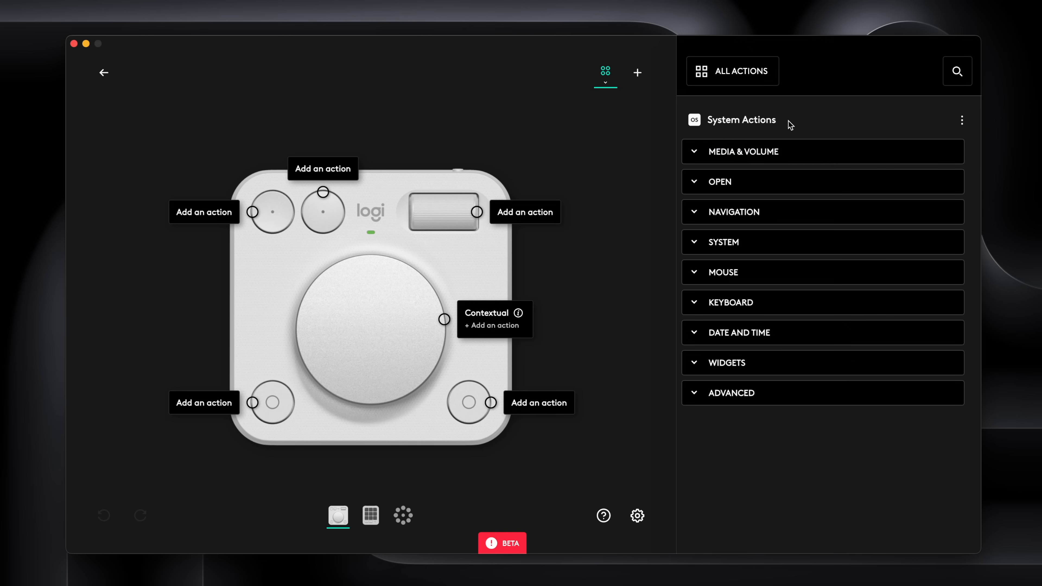
pyautogui.click(744, 152)
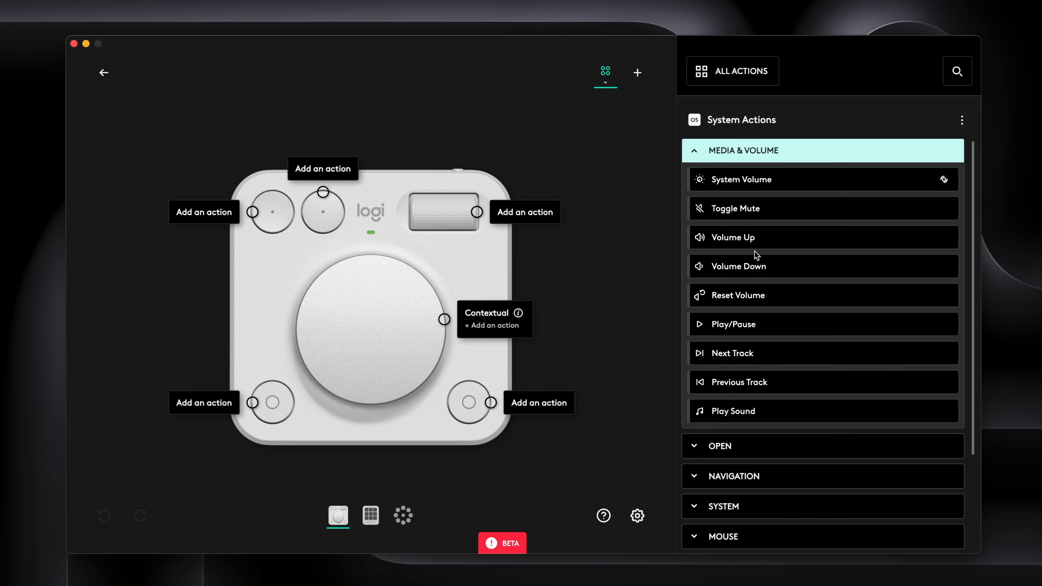
pyautogui.moveTo(731, 238); pyautogui.dragTo(443, 211)
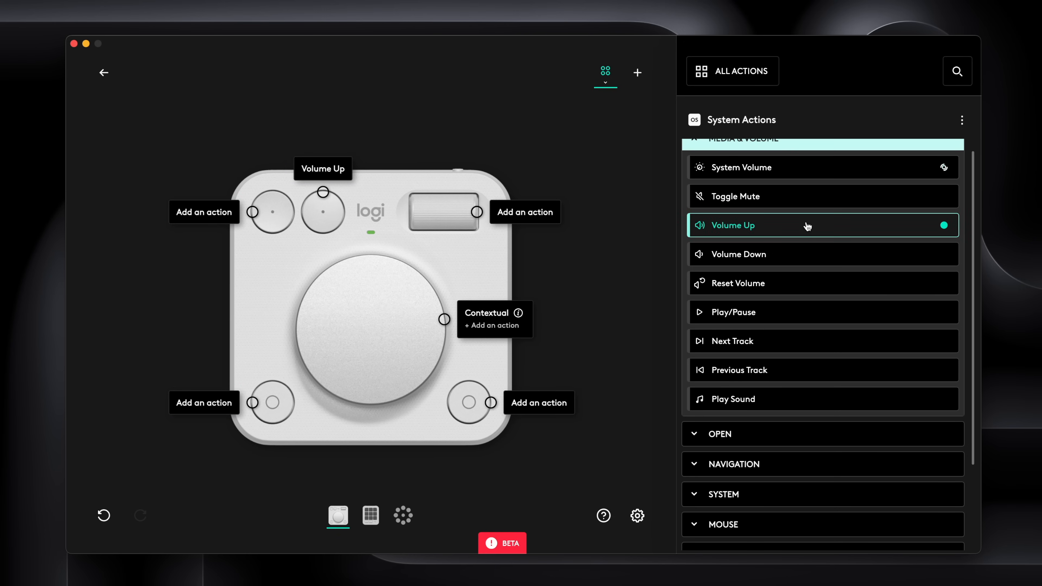
pyautogui.click(739, 254)
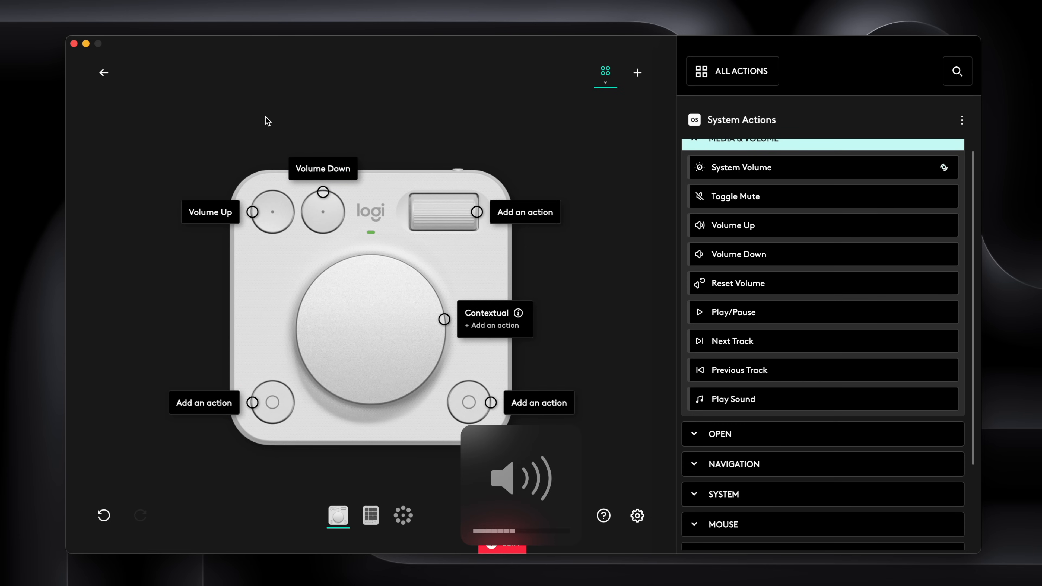
pyautogui.click(732, 225)
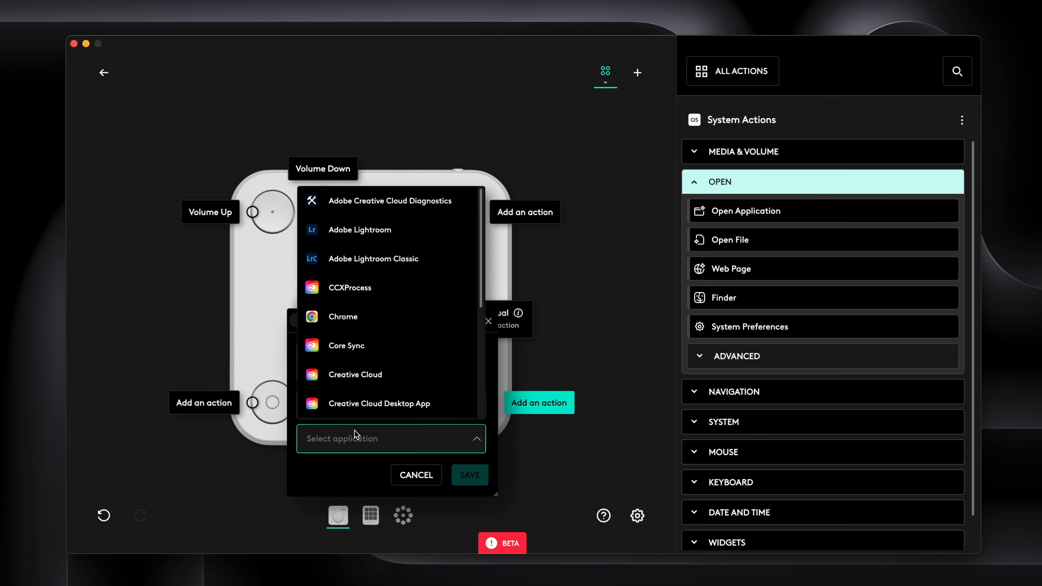
# Set the bottom-right button to launch Adobe Lightroom Classic and save it.
pyautogui.click(373, 259)
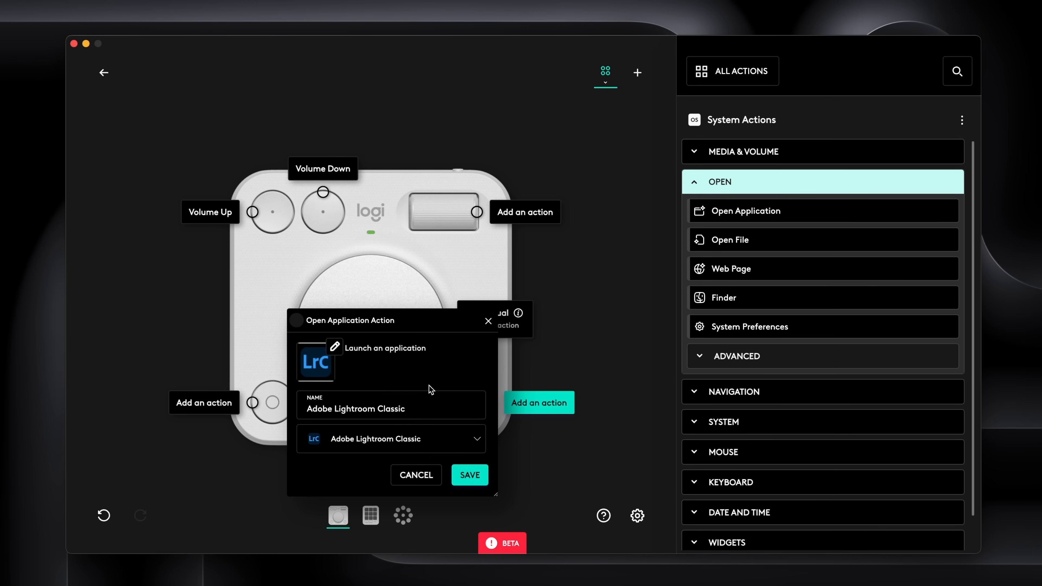
pyautogui.click(470, 475)
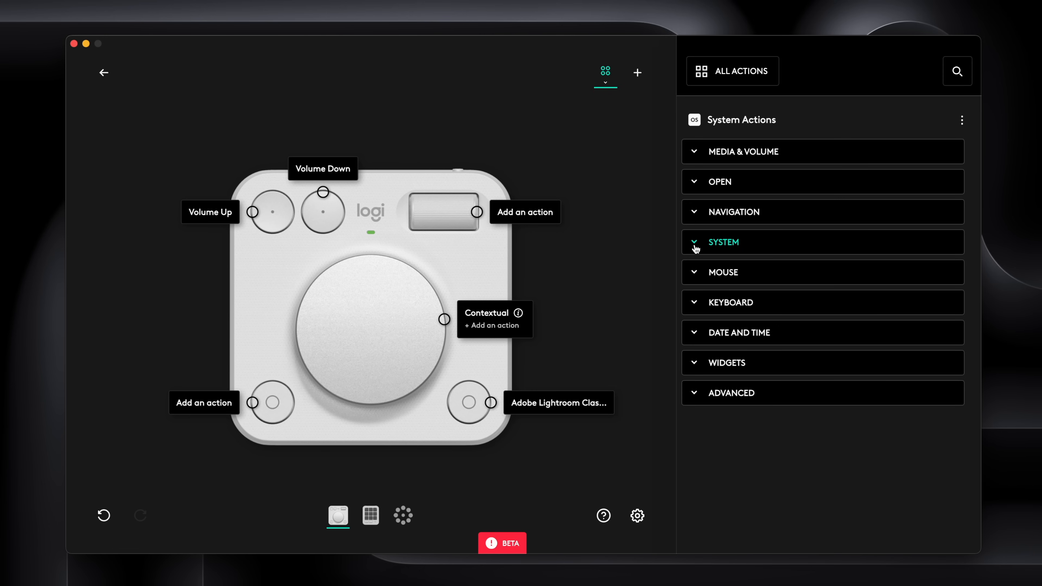
# Expand the Advanced category to list macros, multi-toggles and dial adjustments.
pyautogui.click(732, 393)
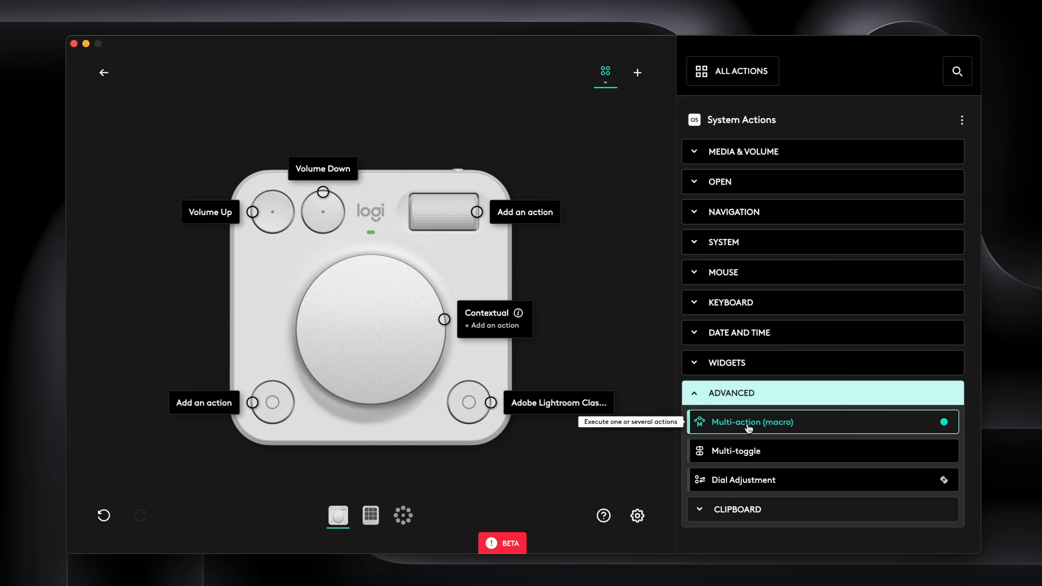
pyautogui.moveTo(758, 453)
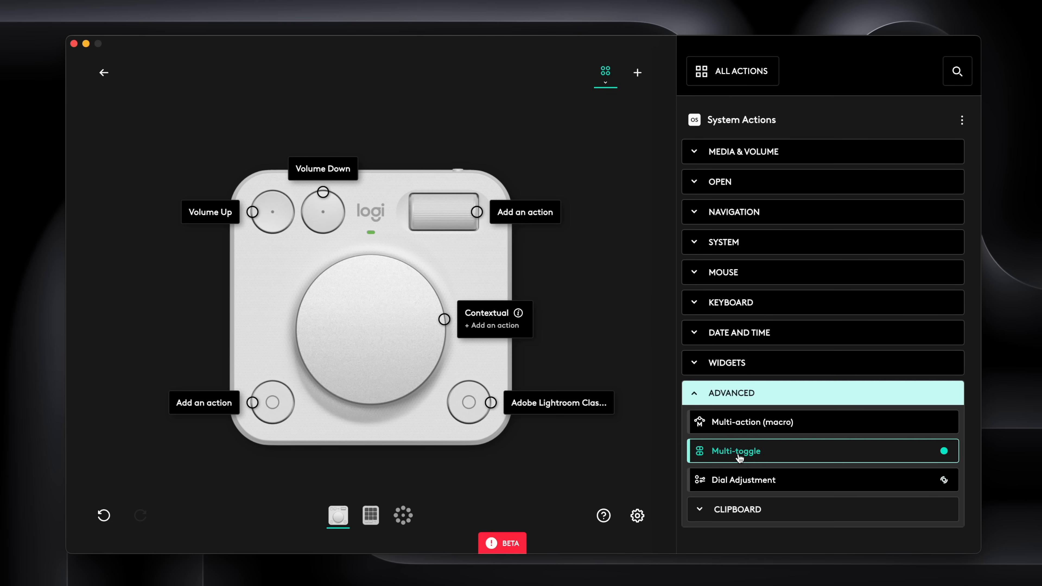
# Record [ as the counterclockwise shortcut, name the dial adjustment BRACKETS, and save it.
pyautogui.click(744, 480)
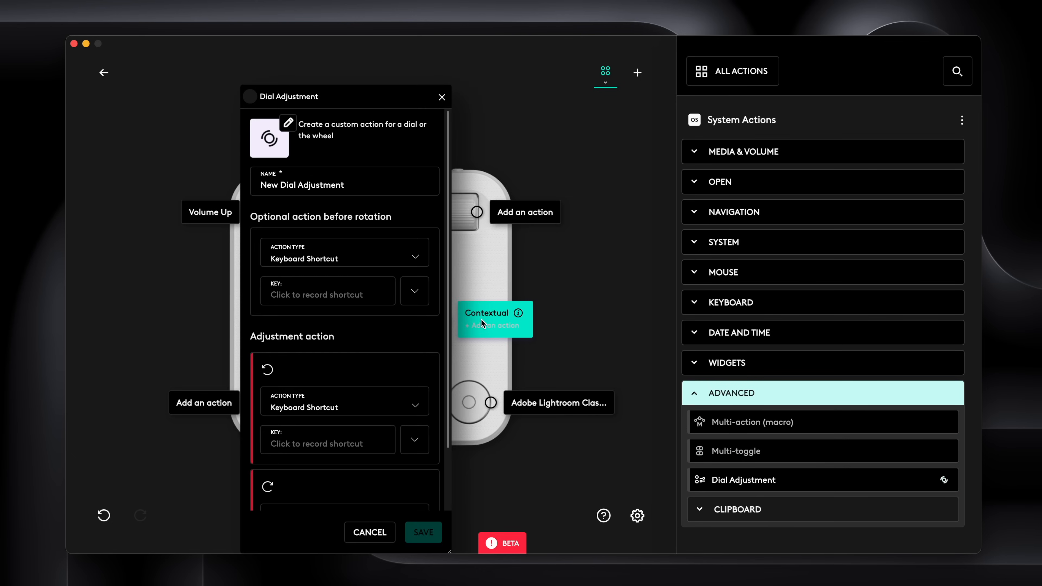
pyautogui.scroll(-3)
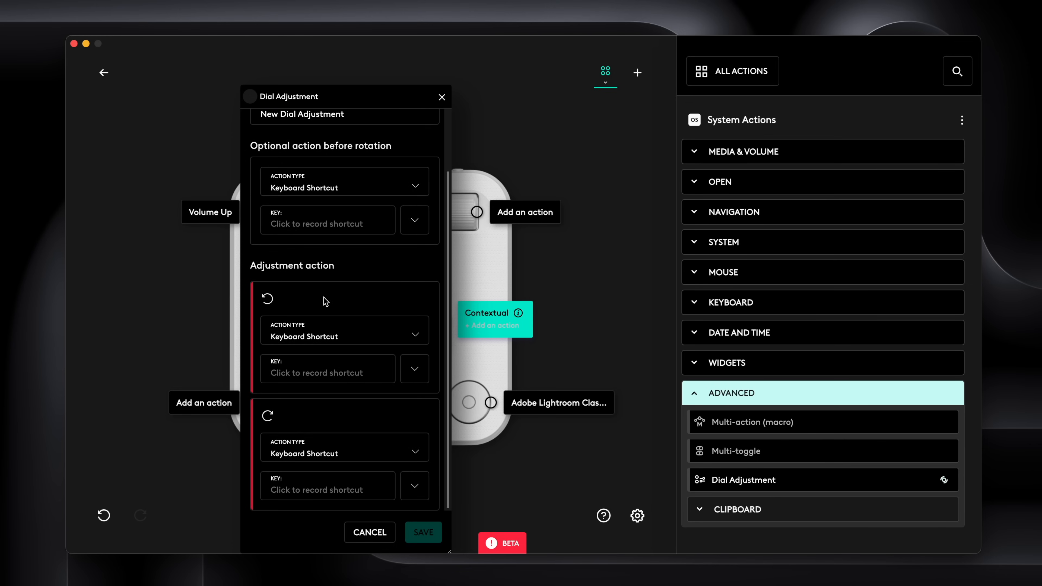
pyautogui.click(317, 373)
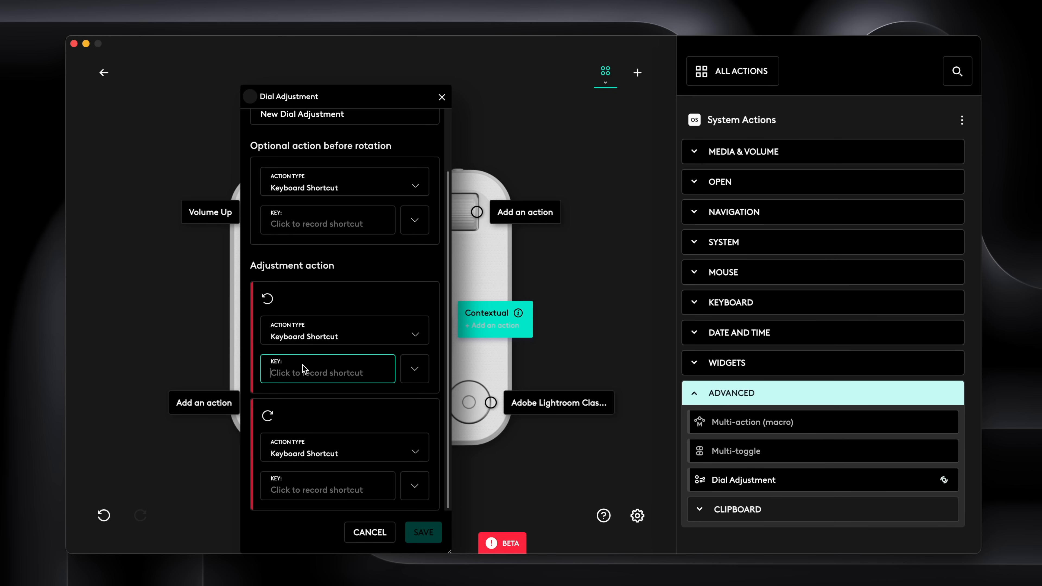
pyautogui.click(328, 373)
pyautogui.write('[')
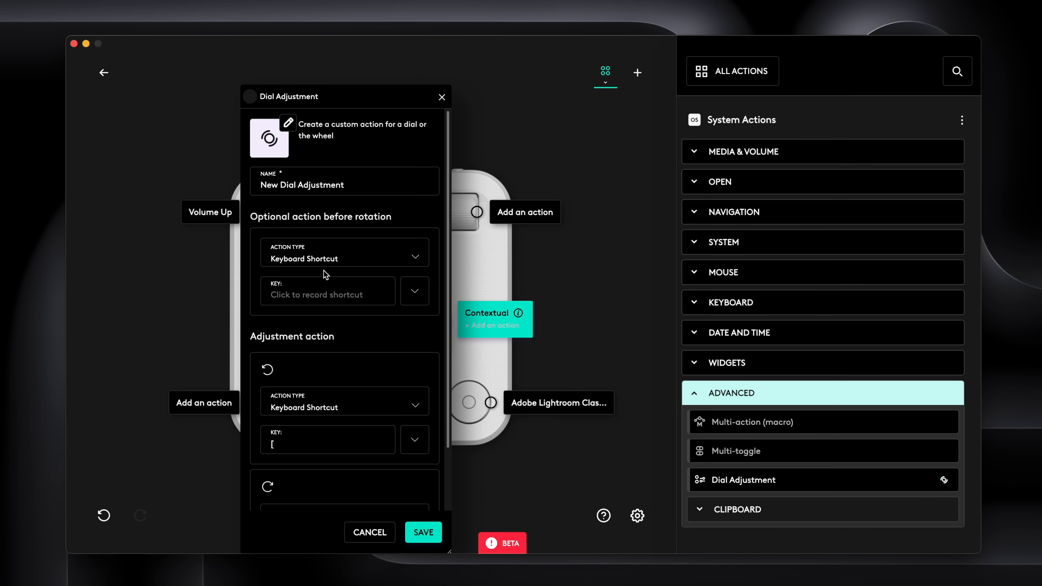
pyautogui.moveTo(410, 438)
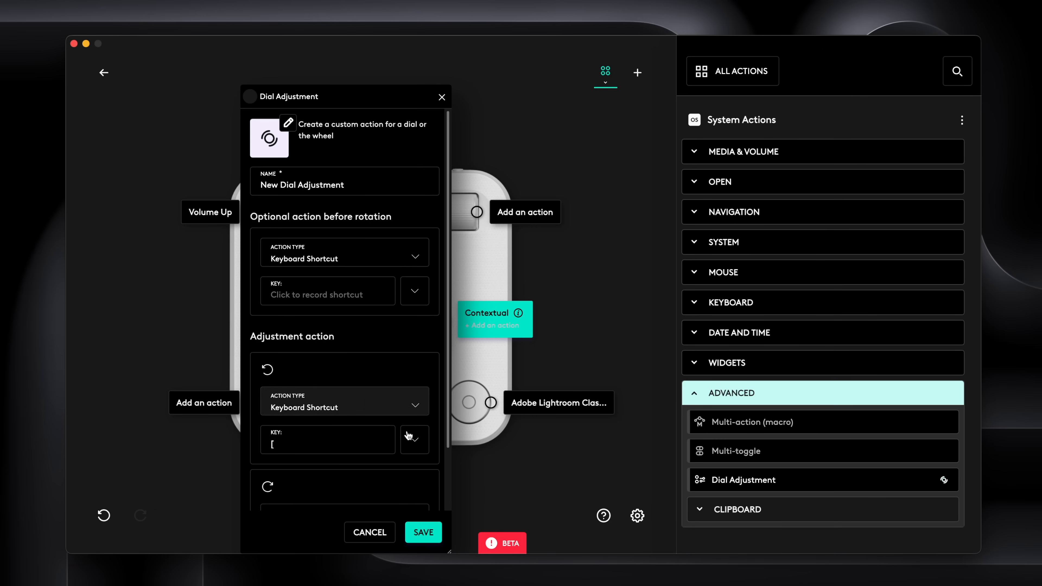
pyautogui.click(357, 185)
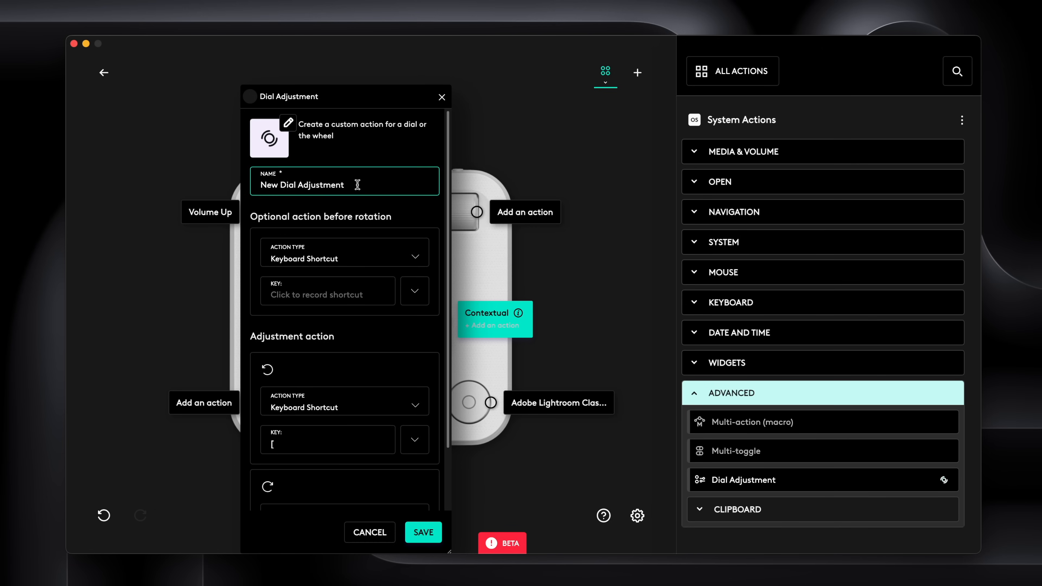
pyautogui.write('BRACKETS')
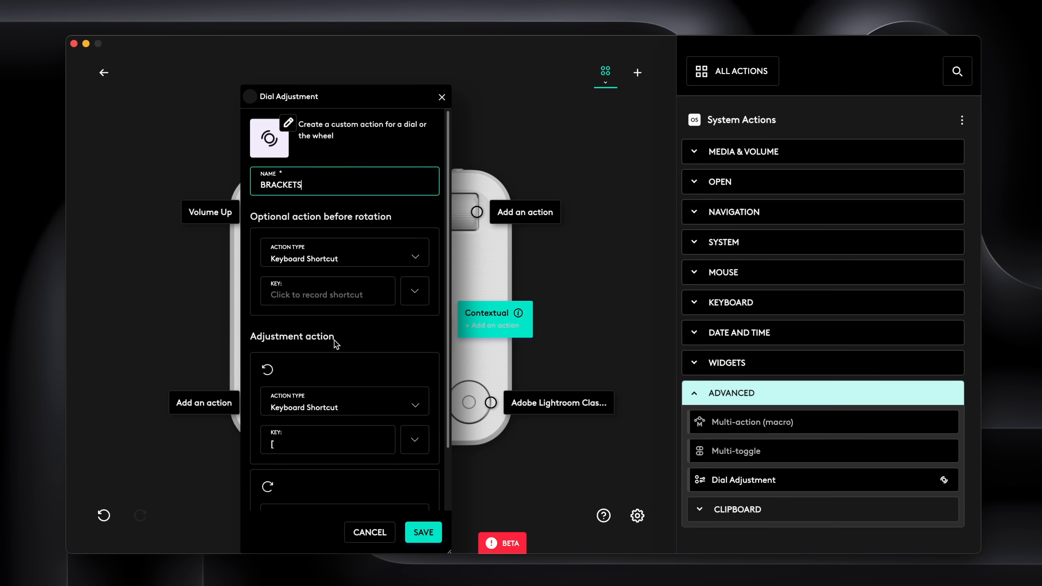
pyautogui.click(423, 532)
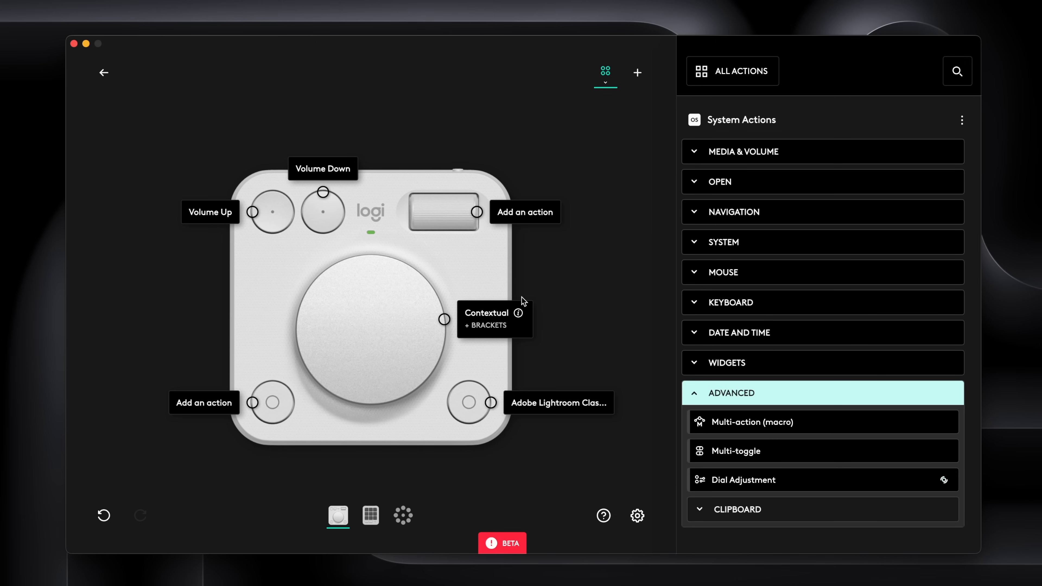
# Cycle through the profiles' dialpad assignments and show the profile list: Default, Kyler, Test.
pyautogui.click(605, 71)
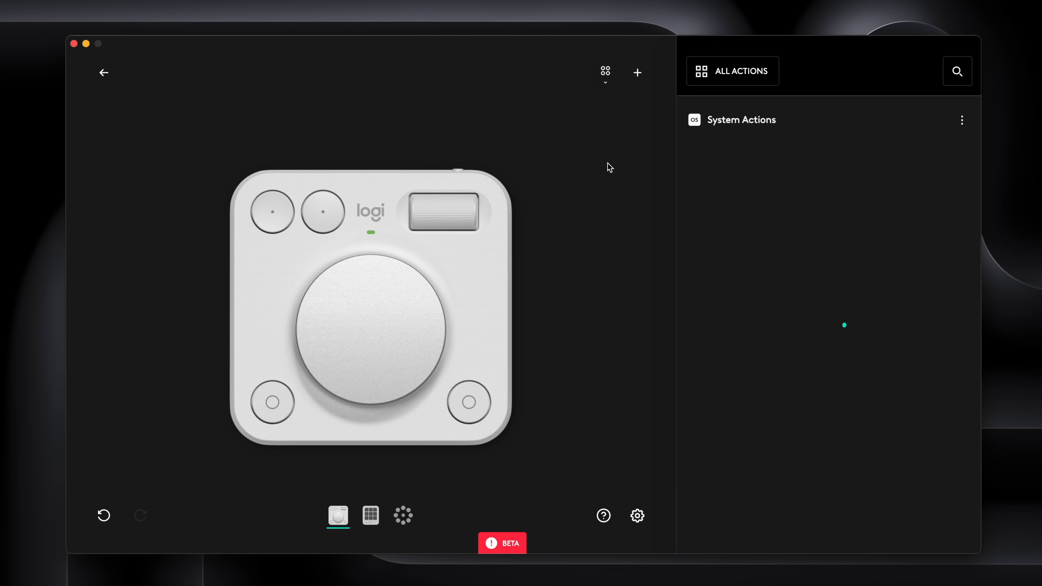
pyautogui.click(606, 71)
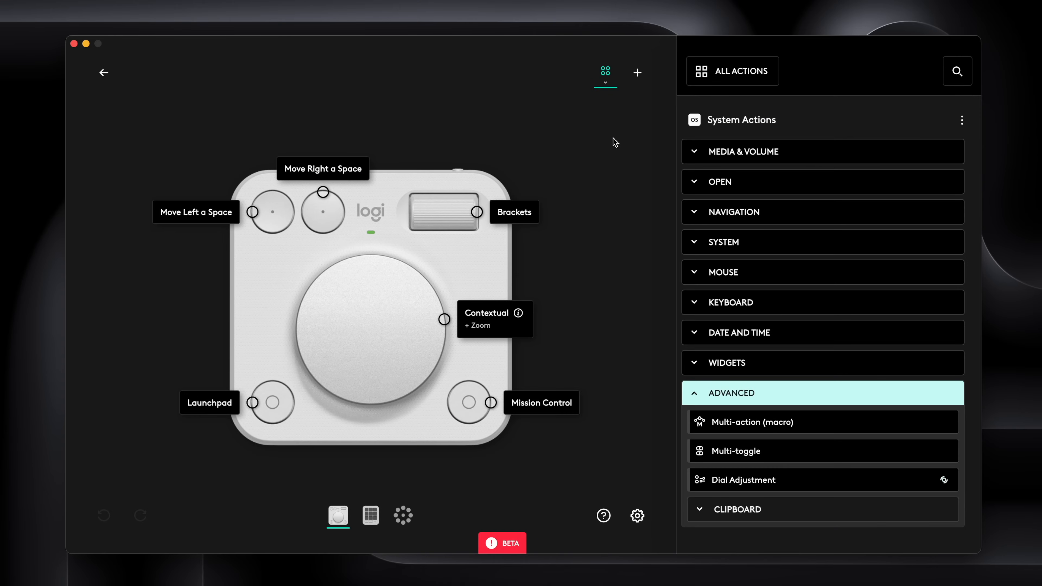
pyautogui.click(606, 72)
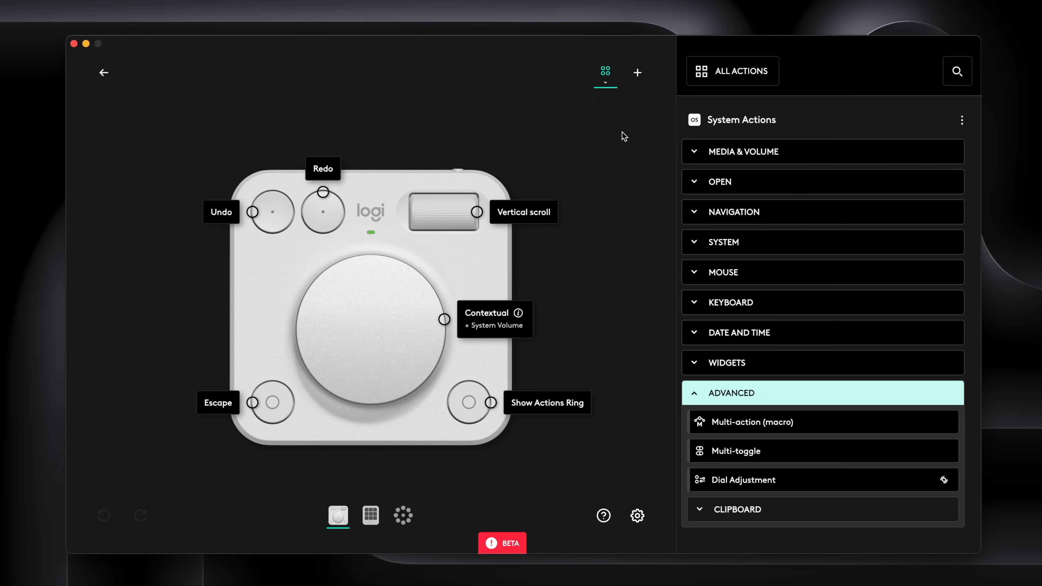
pyautogui.click(605, 71)
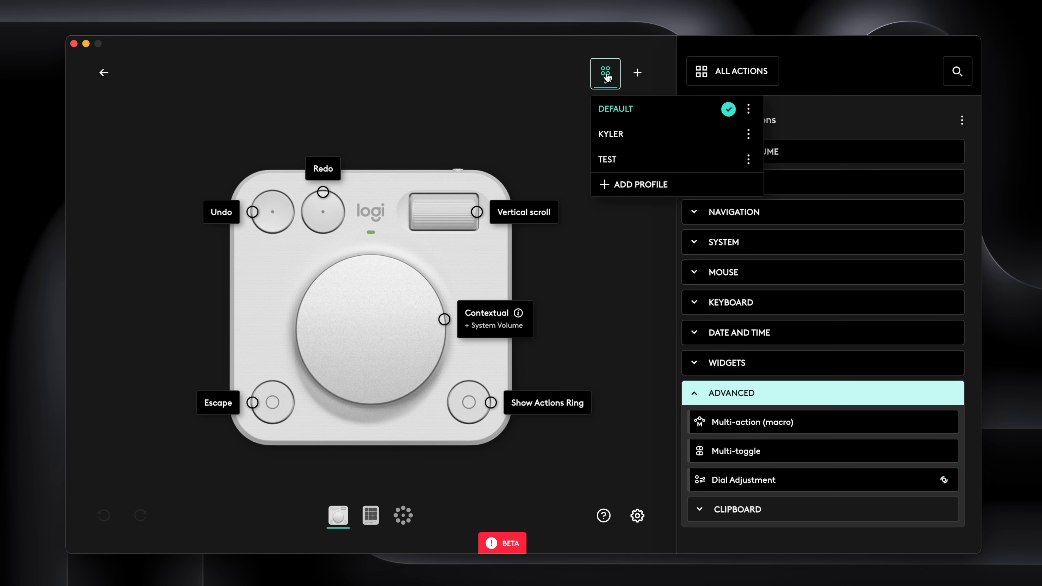
# Remove the TEST profile from the profile list.
pyautogui.click(749, 160)
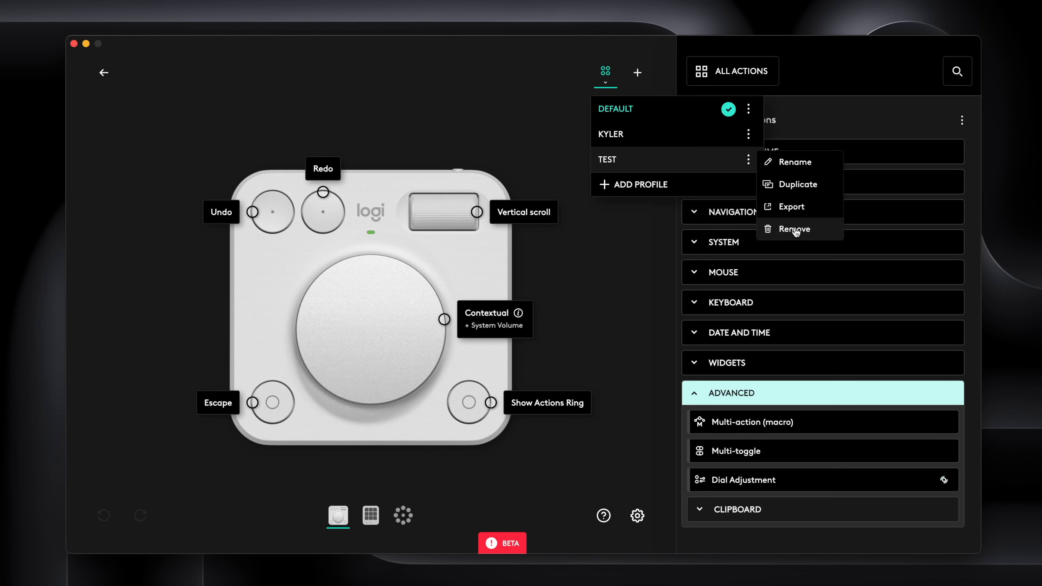
pyautogui.click(794, 229)
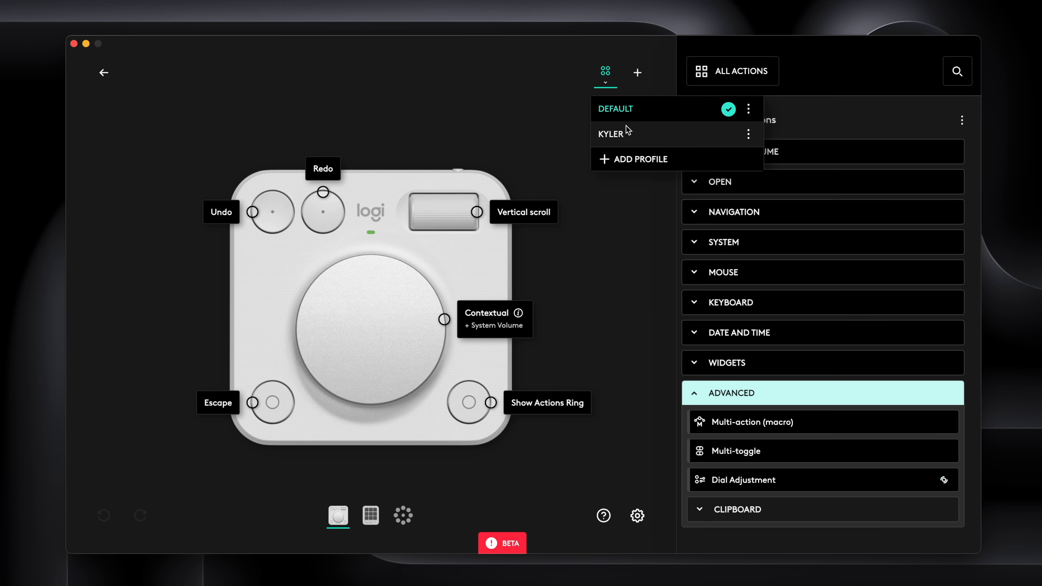
pyautogui.click(748, 134)
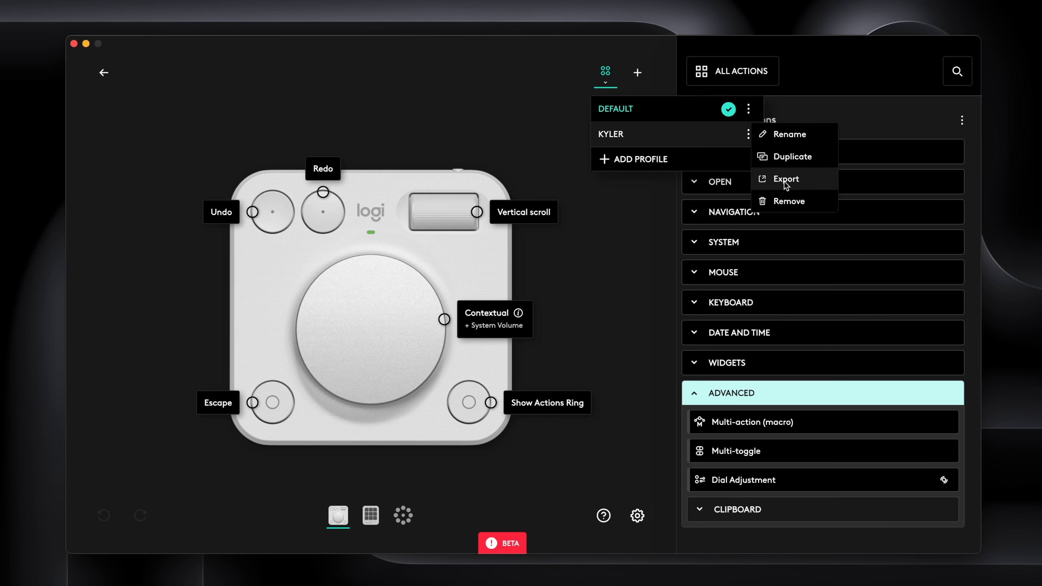
# Export the Kyler profile to a file in Documents and make it the active profile.
pyautogui.click(786, 179)
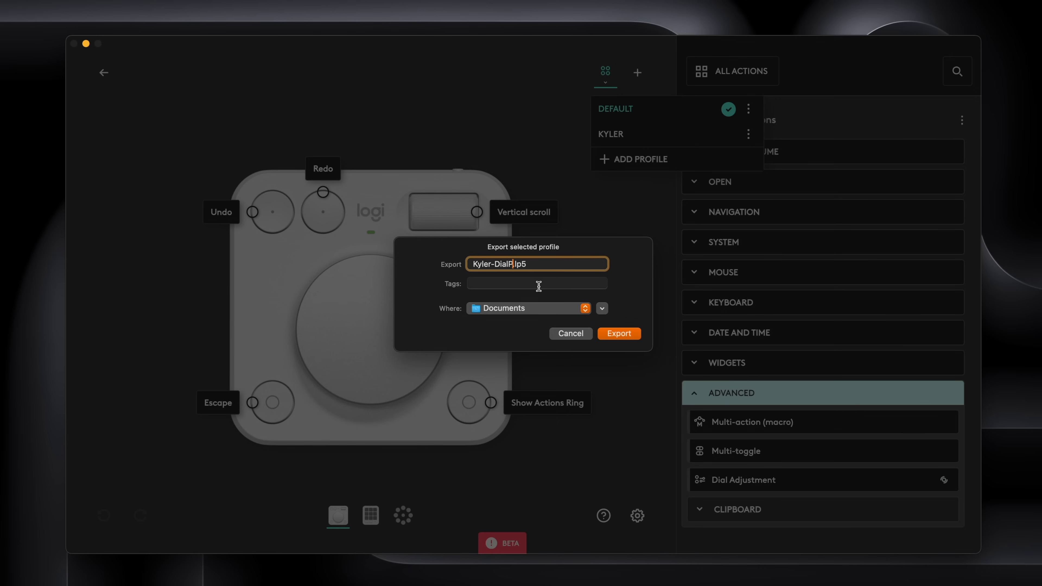
pyautogui.click(585, 308)
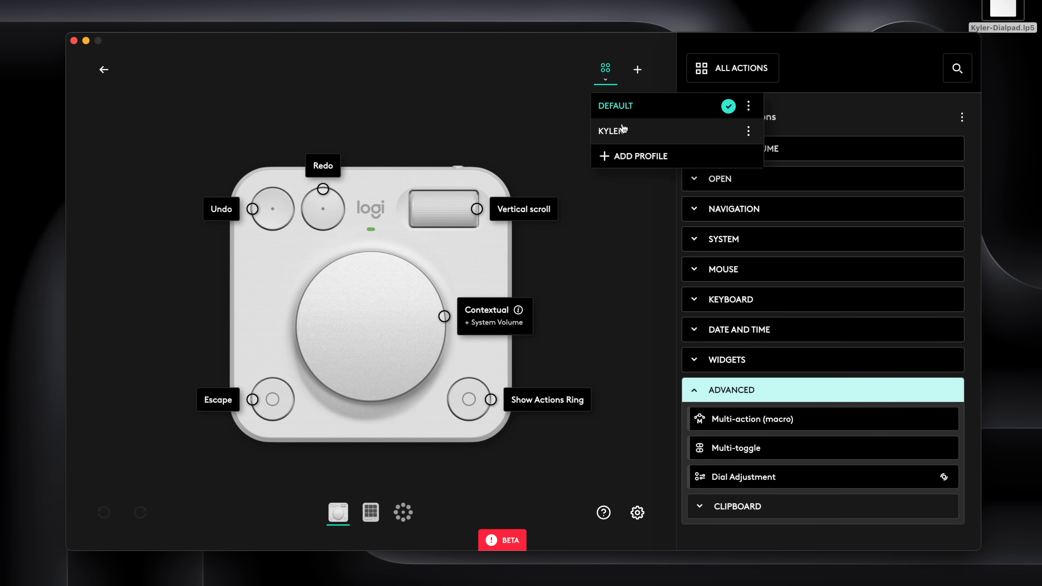
pyautogui.click(616, 131)
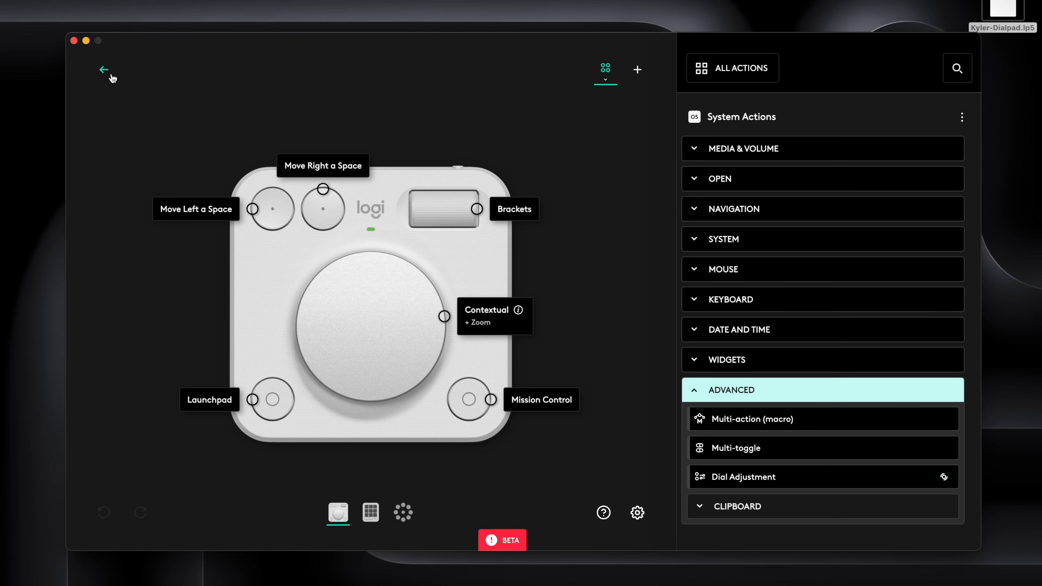
# Return to the MX Creative Keypad, check Brightness at 100%, and enter Customize Keys.
pyautogui.click(104, 70)
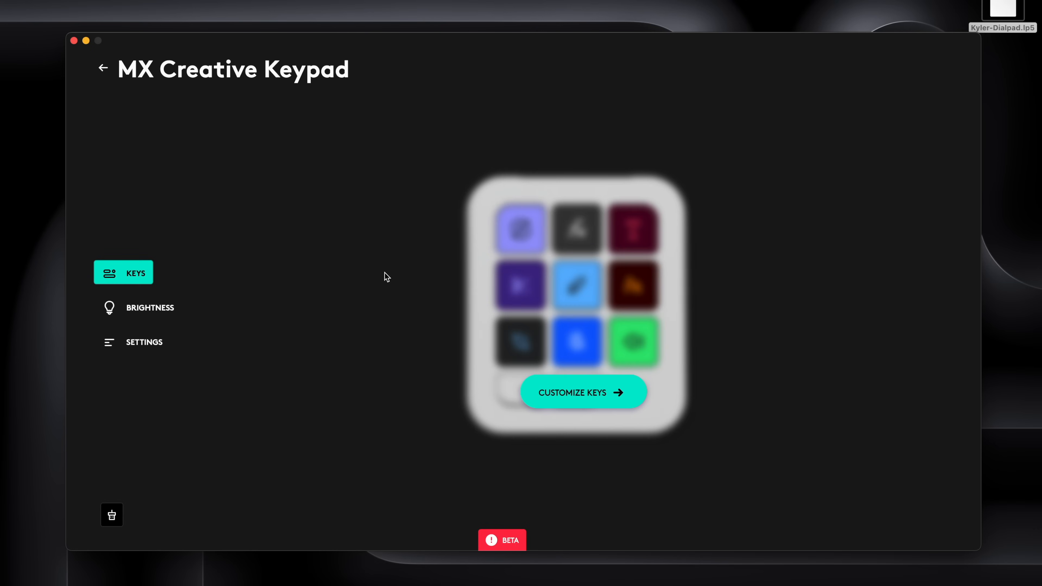
pyautogui.moveTo(298, 247)
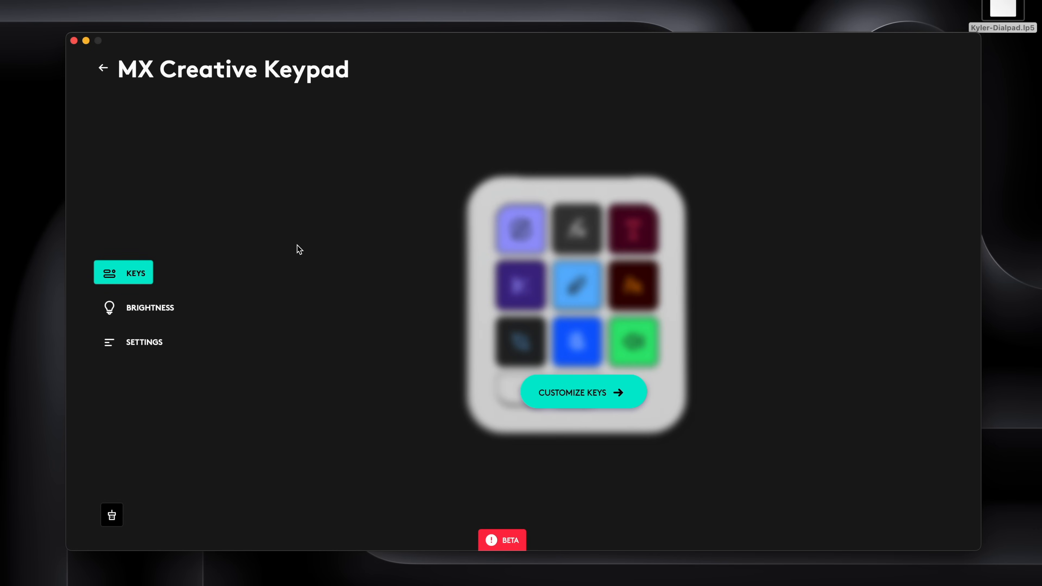
pyautogui.moveTo(158, 313)
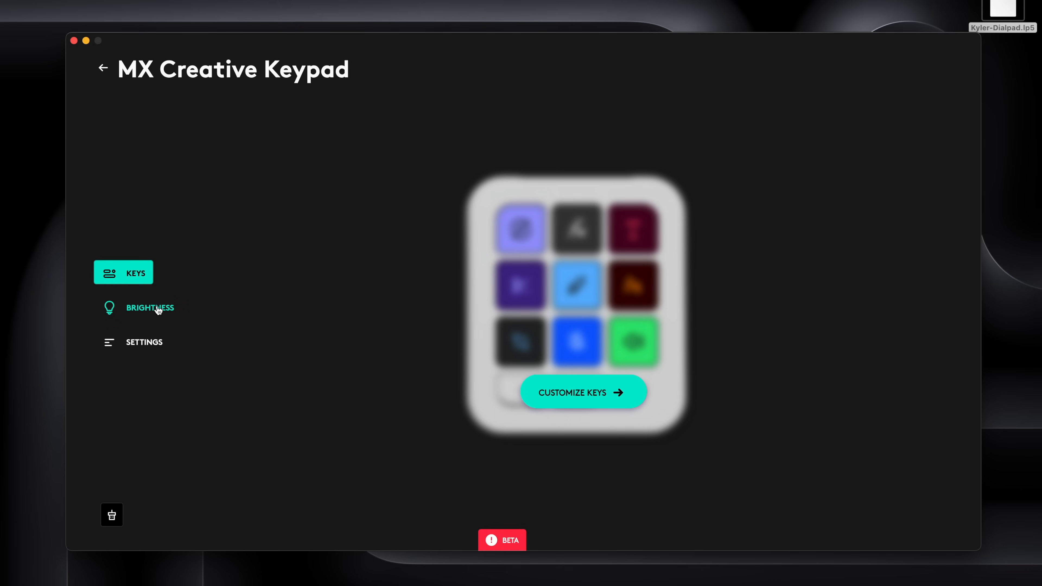
pyautogui.click(150, 308)
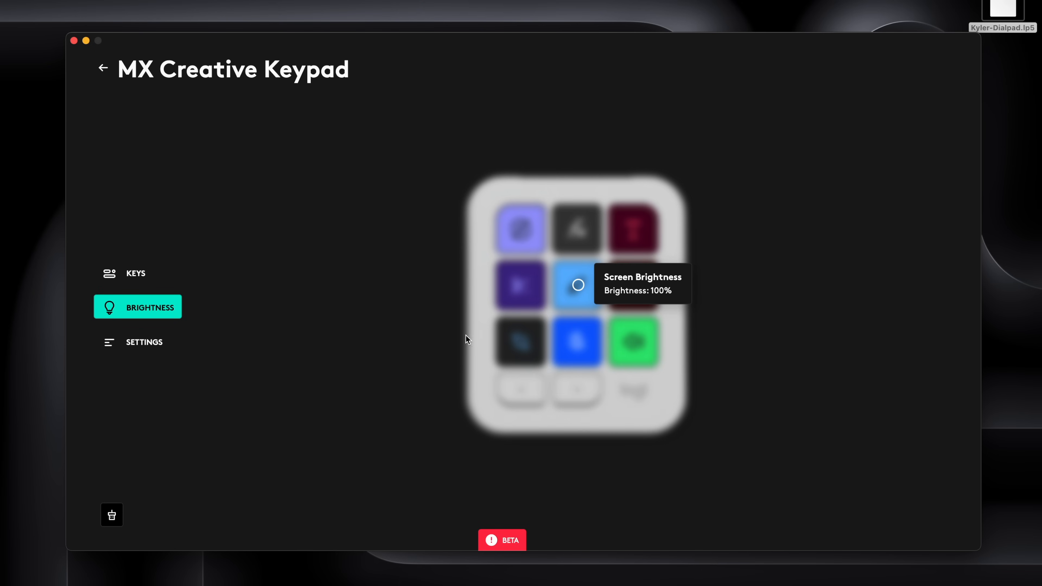
pyautogui.moveTo(370, 316)
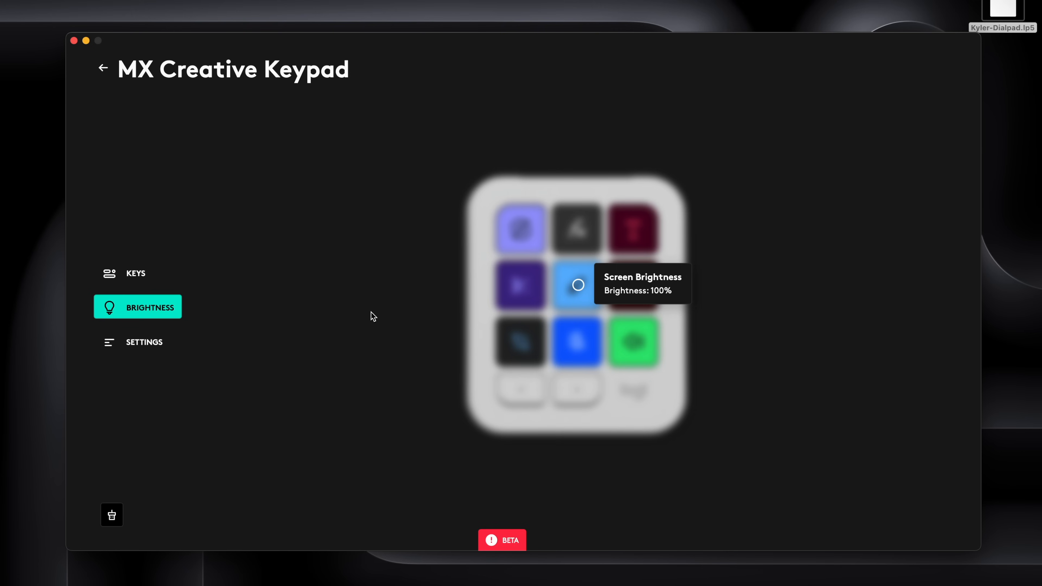
pyautogui.moveTo(136, 280)
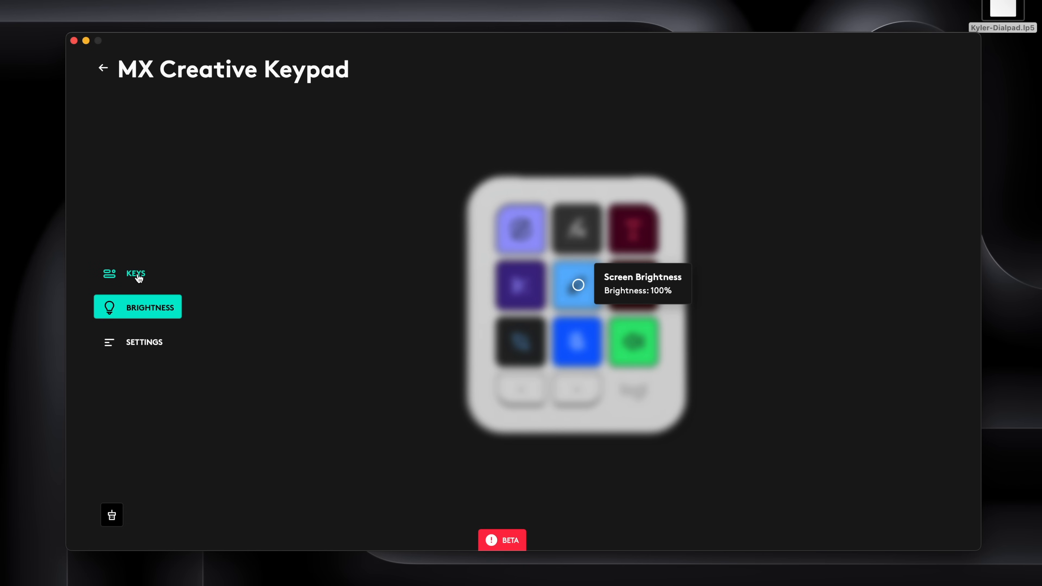
pyautogui.click(136, 274)
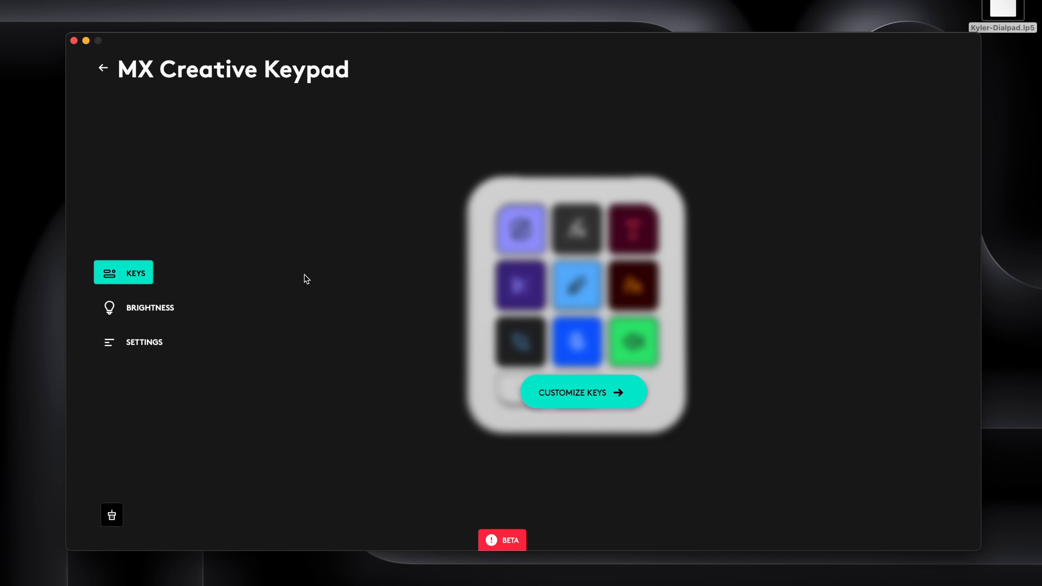
pyautogui.click(583, 392)
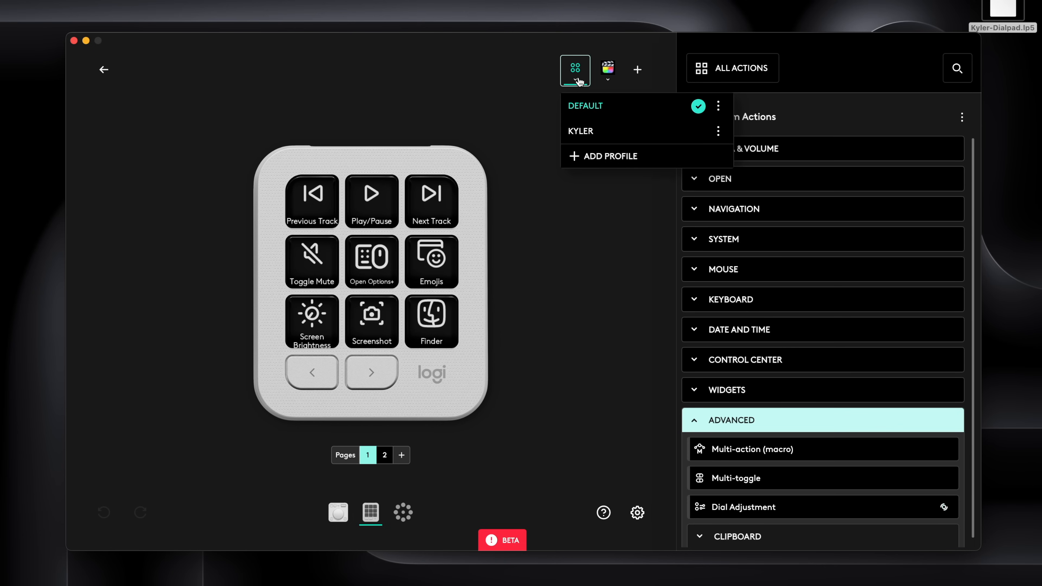
# Browse the default keypad pages, then load the Final Cut Pro keypad profile.
pyautogui.click(581, 131)
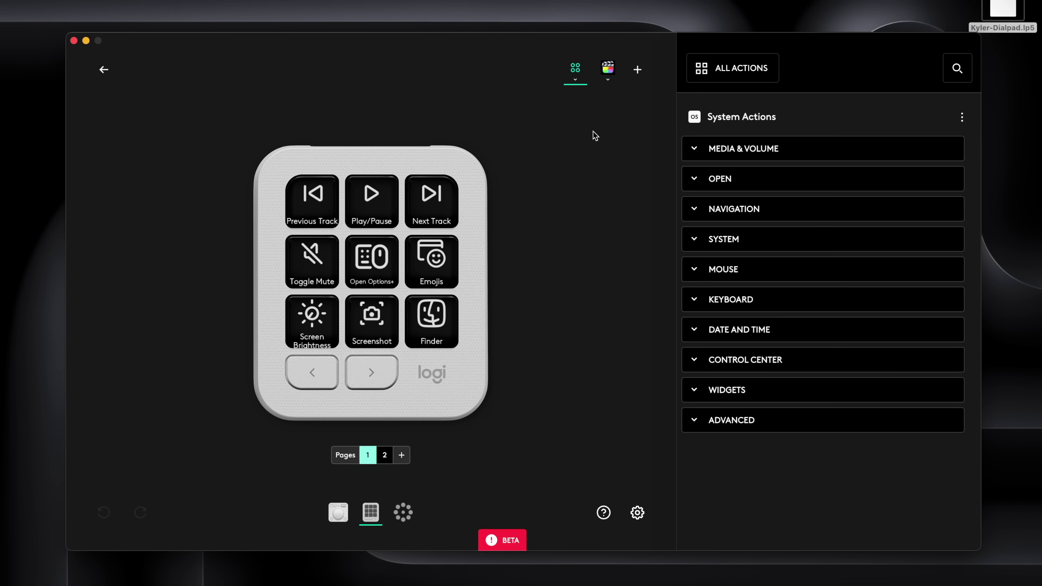
pyautogui.moveTo(463, 343)
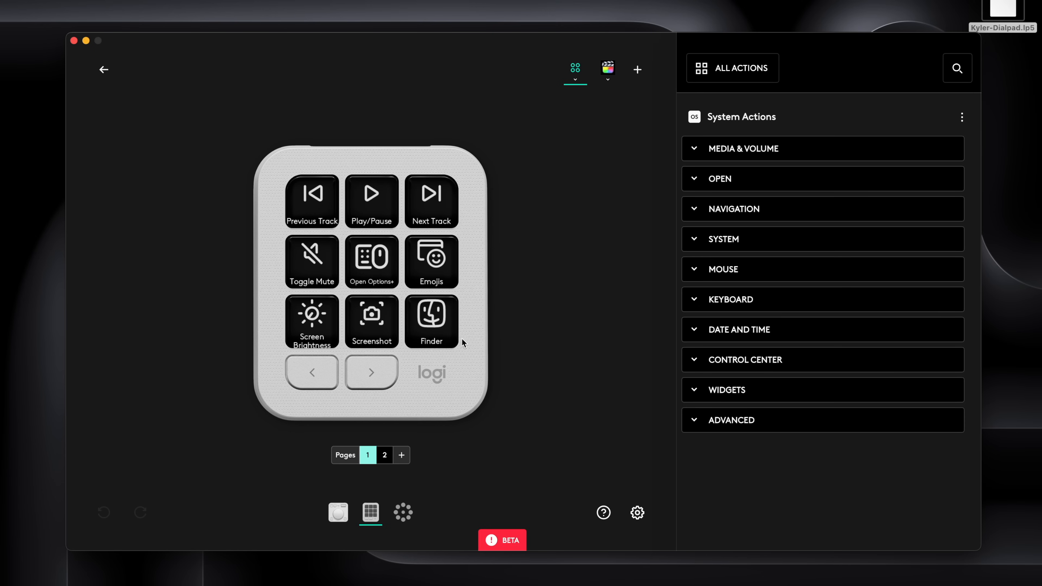
pyautogui.click(384, 455)
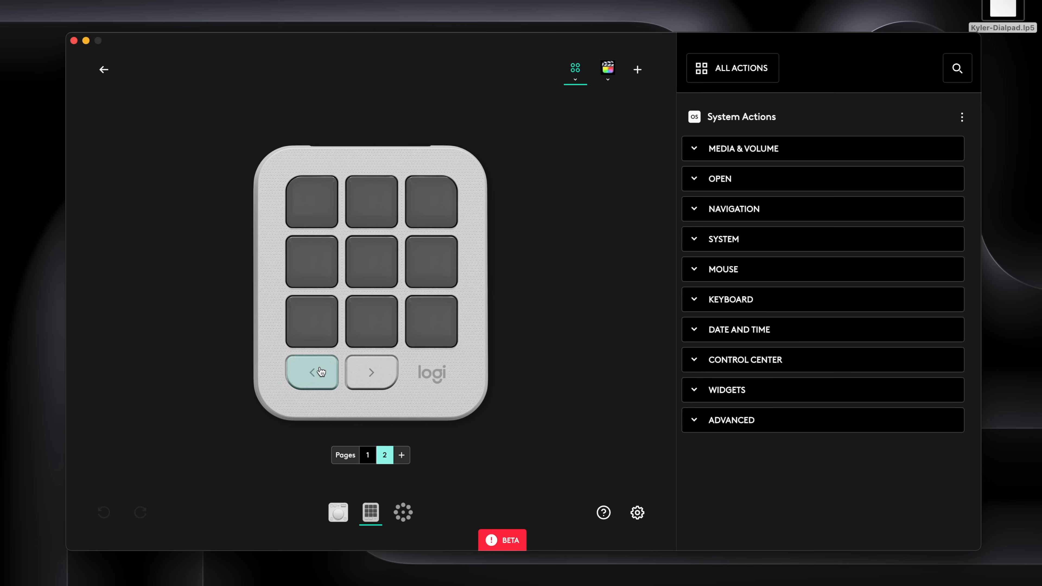
pyautogui.click(312, 373)
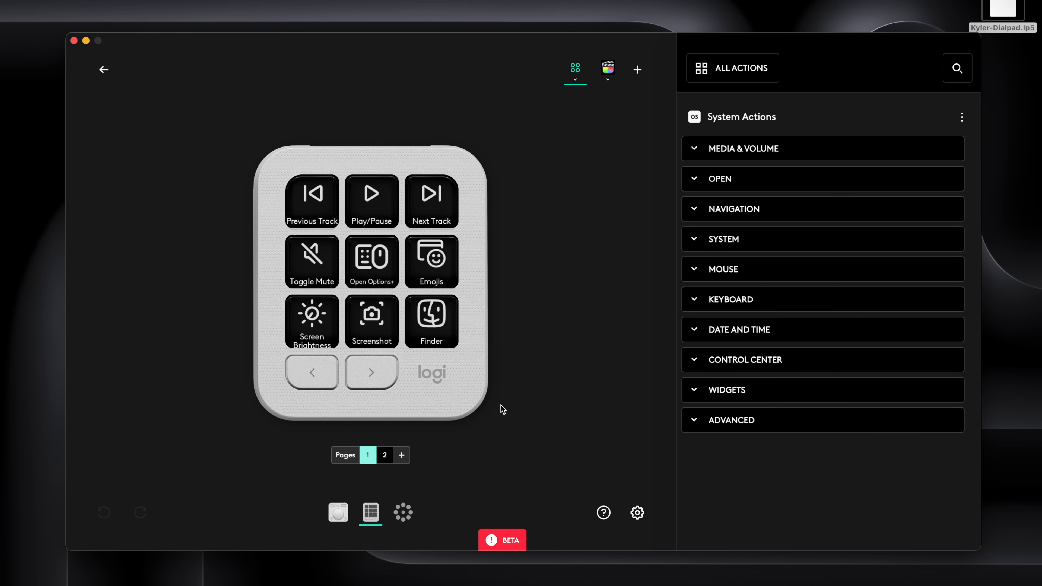
pyautogui.moveTo(613, 144)
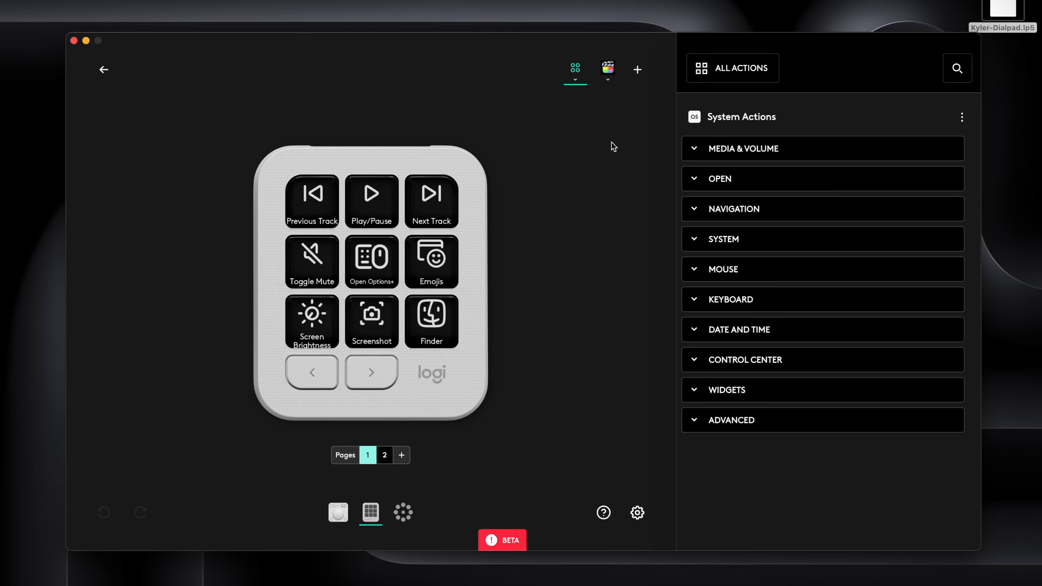
pyautogui.click(608, 68)
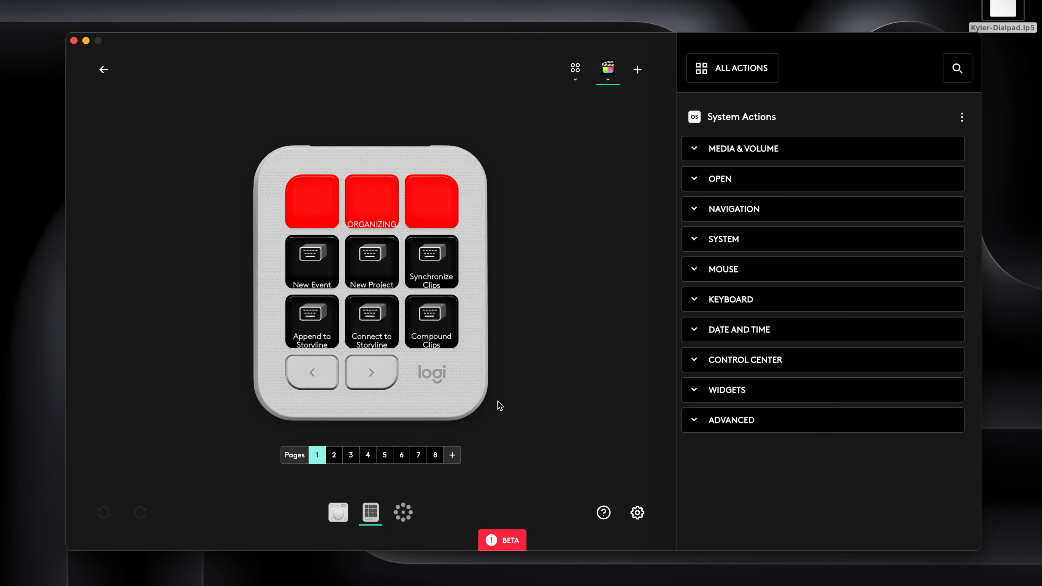
# Preview the Final Cut Pro pages (Coloring, Organizing, Audio, Sorting, Checks, Export) and return to page 1.
pyautogui.click(334, 455)
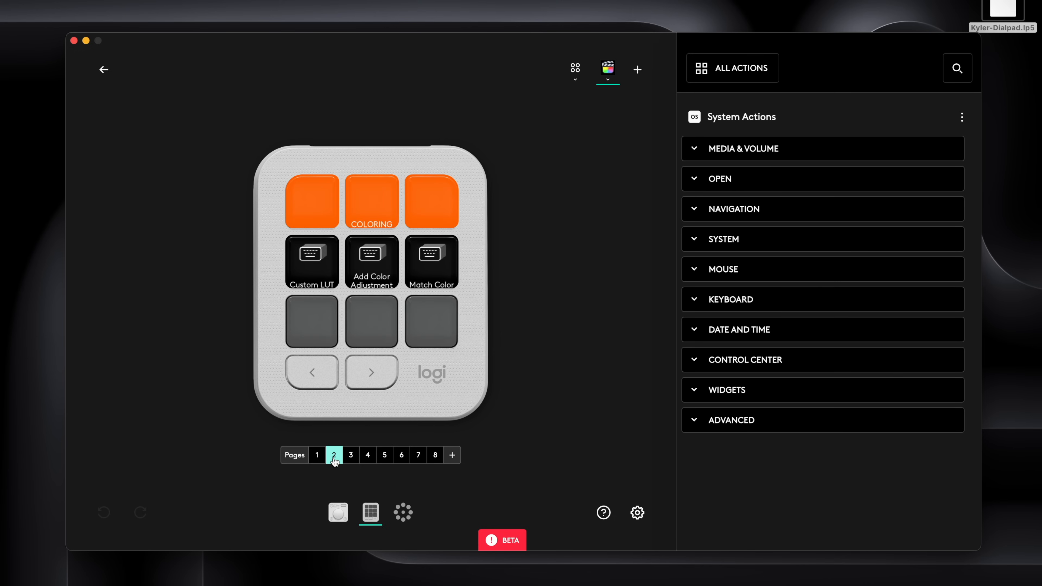
pyautogui.click(317, 454)
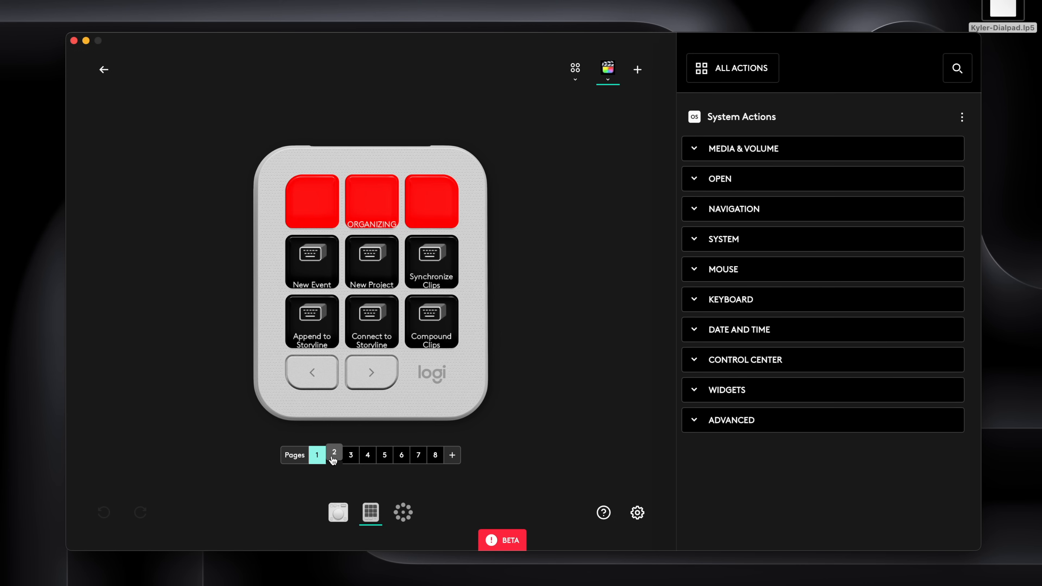
pyautogui.click(351, 456)
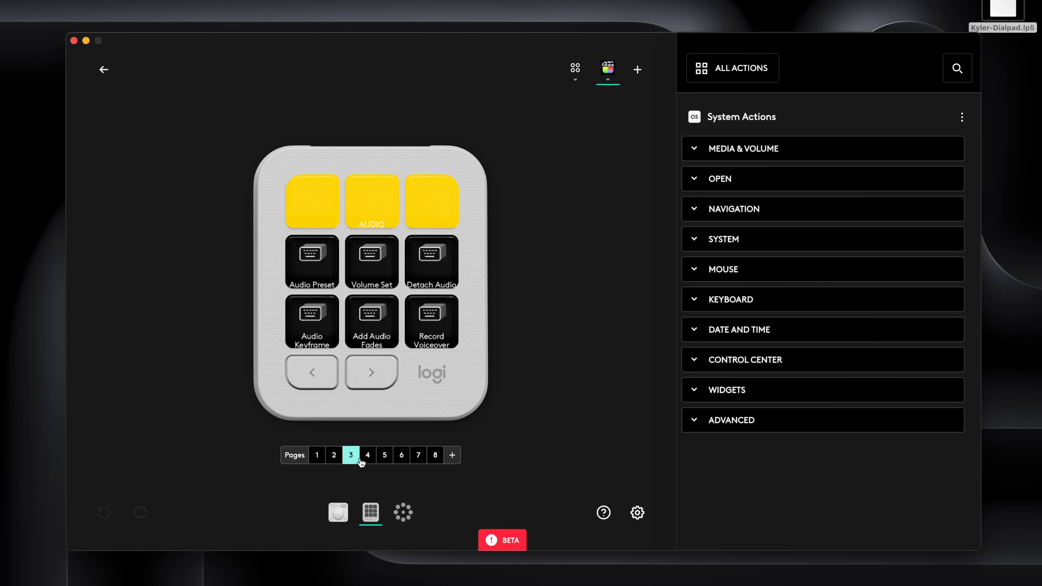
pyautogui.click(384, 455)
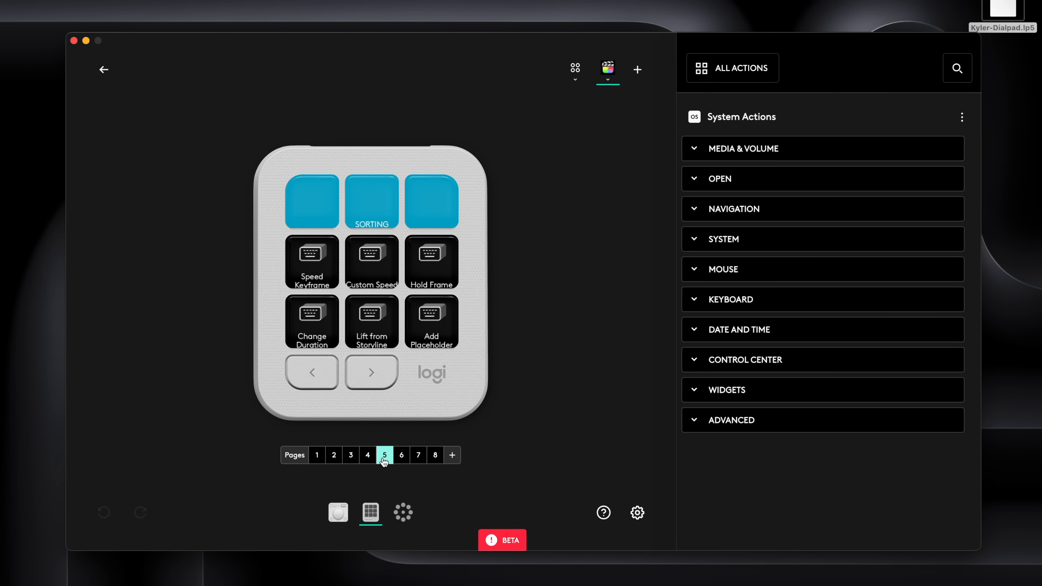
pyautogui.click(418, 456)
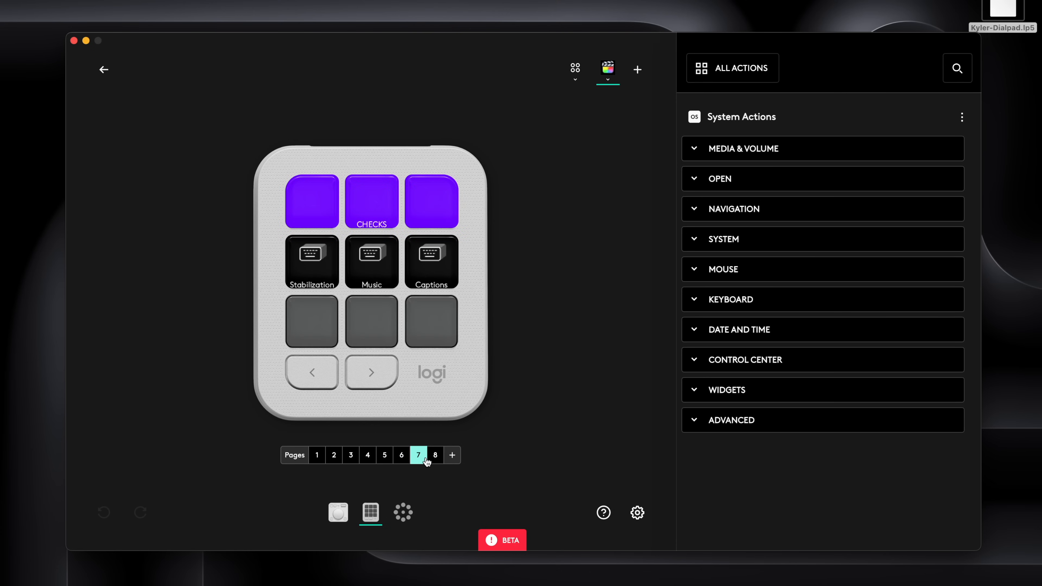
pyautogui.click(436, 456)
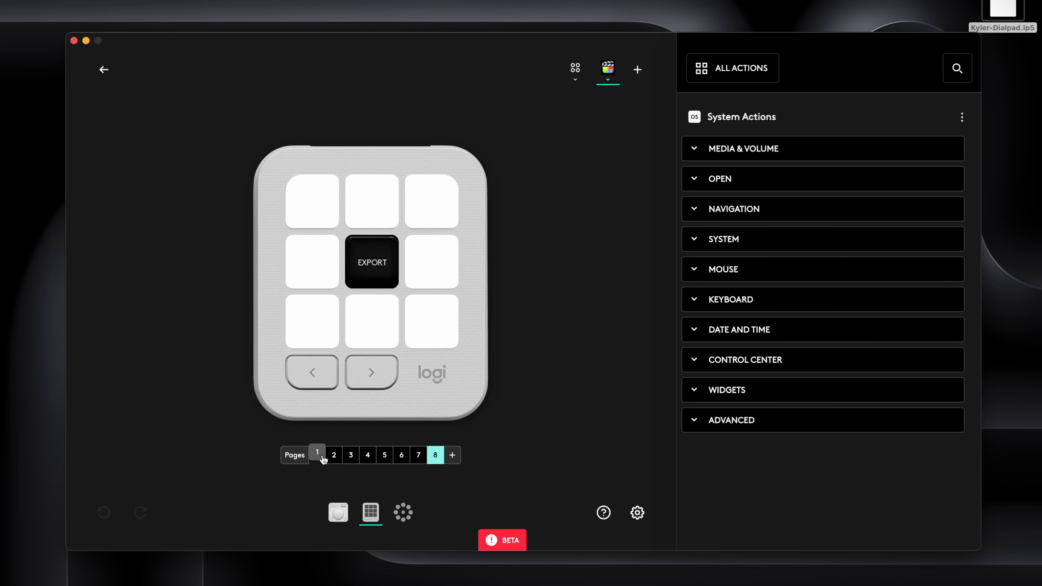
pyautogui.click(608, 79)
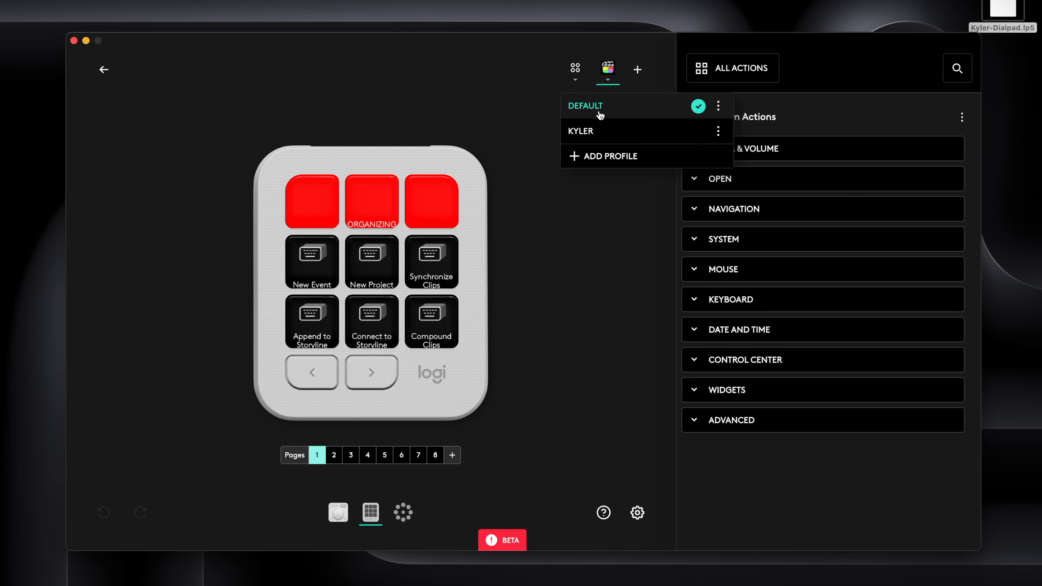
# On the Default profile's page 2, make the first key Open Application set to Chrome.
pyautogui.click(576, 68)
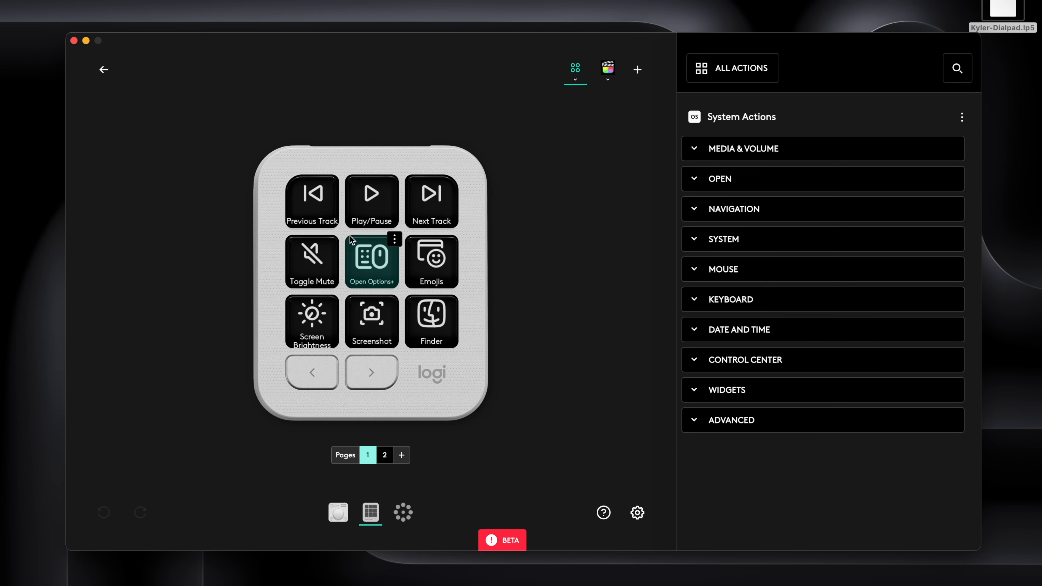
pyautogui.click(371, 373)
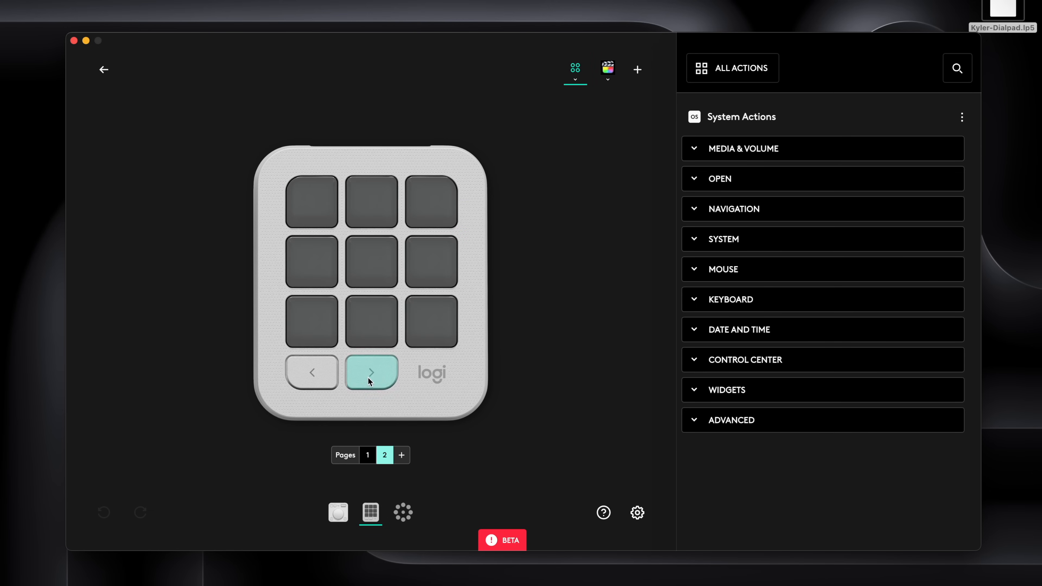
pyautogui.click(720, 179)
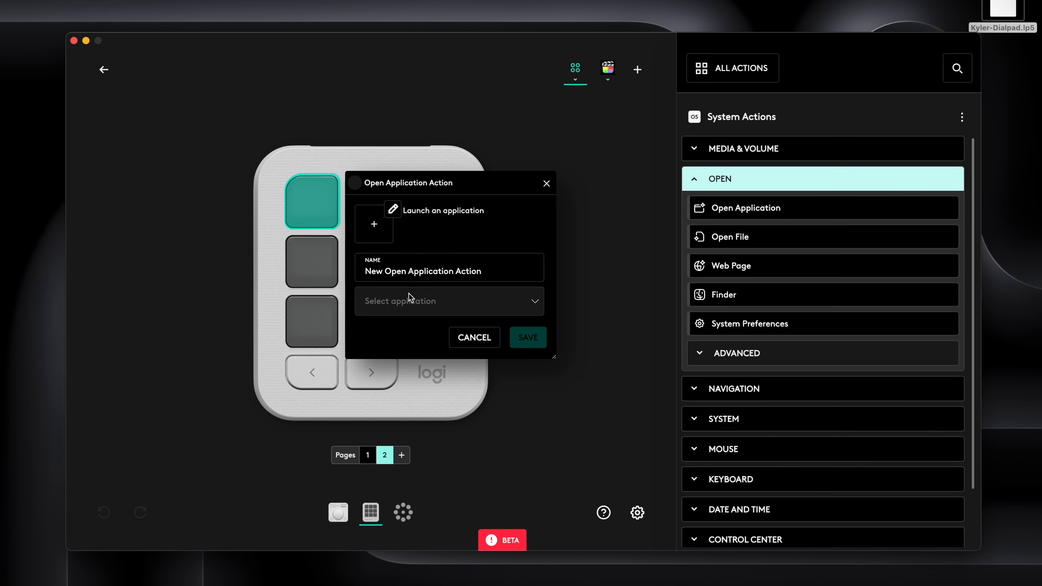
pyautogui.click(449, 300)
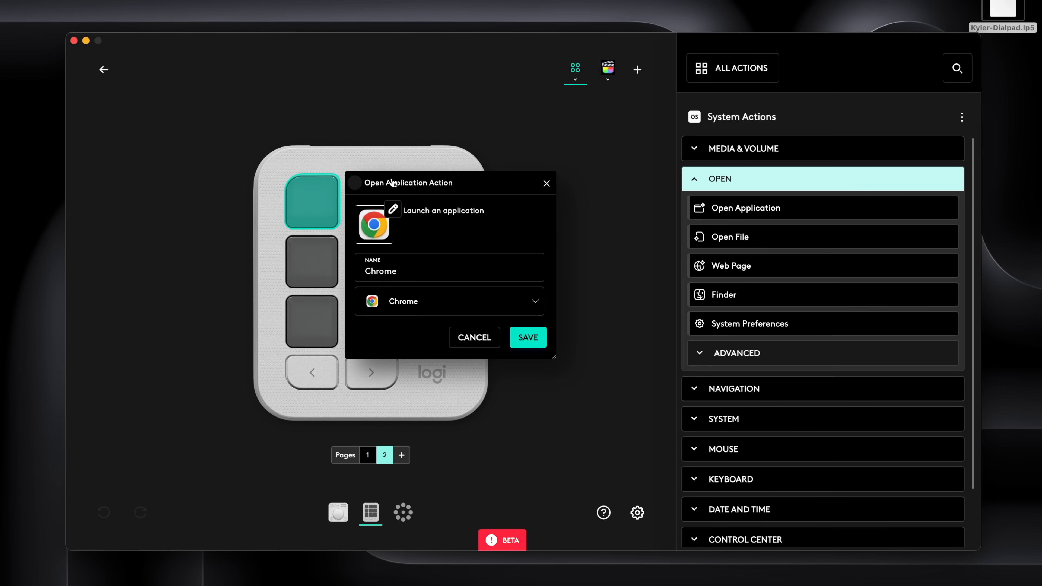
pyautogui.click(528, 338)
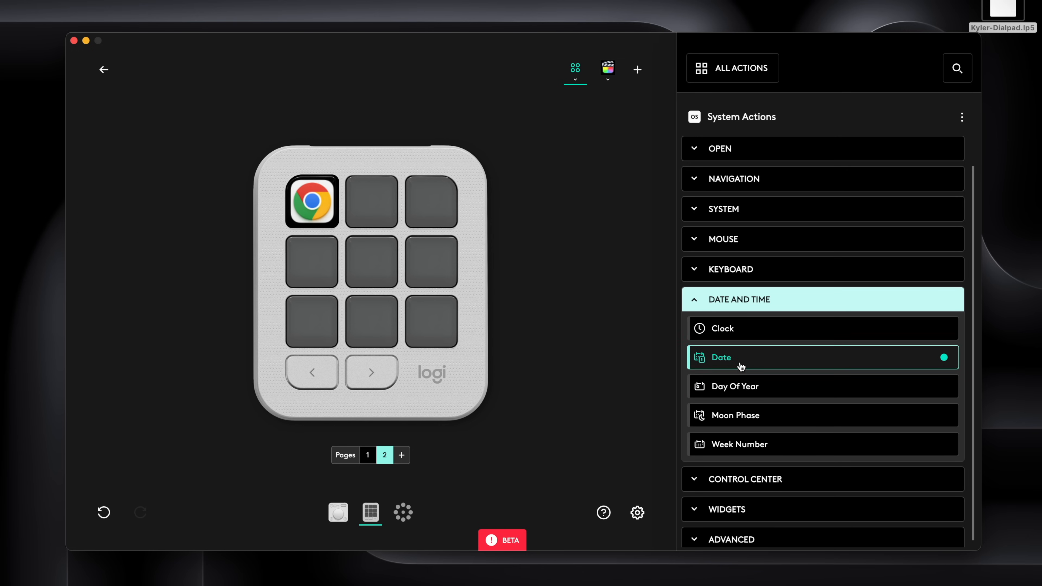
# Assign the Date and Time > Date widget to the second key on page 2.
pyautogui.moveTo(720, 357); pyautogui.dragTo(371, 201)
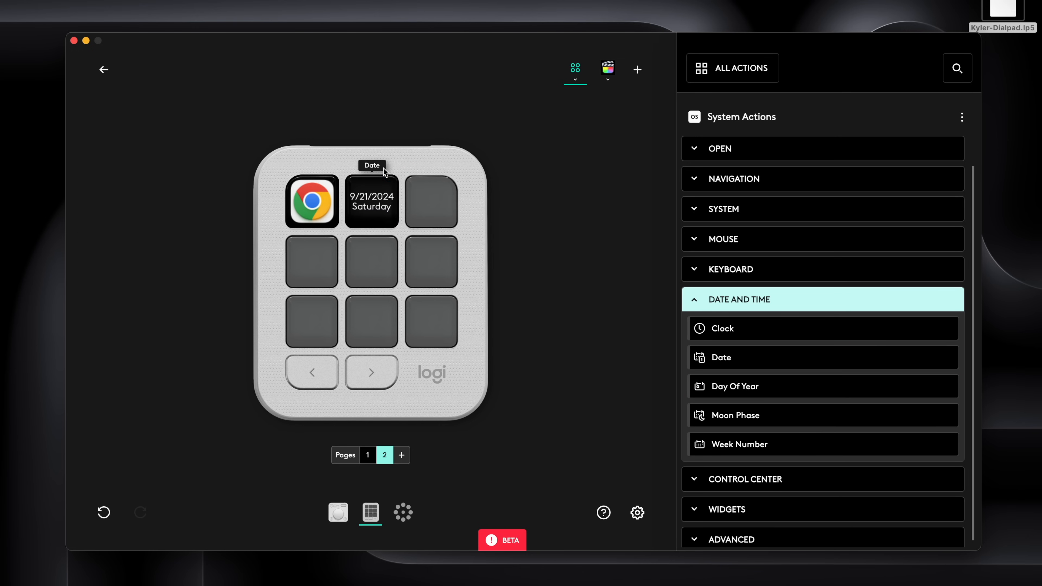
pyautogui.click(740, 300)
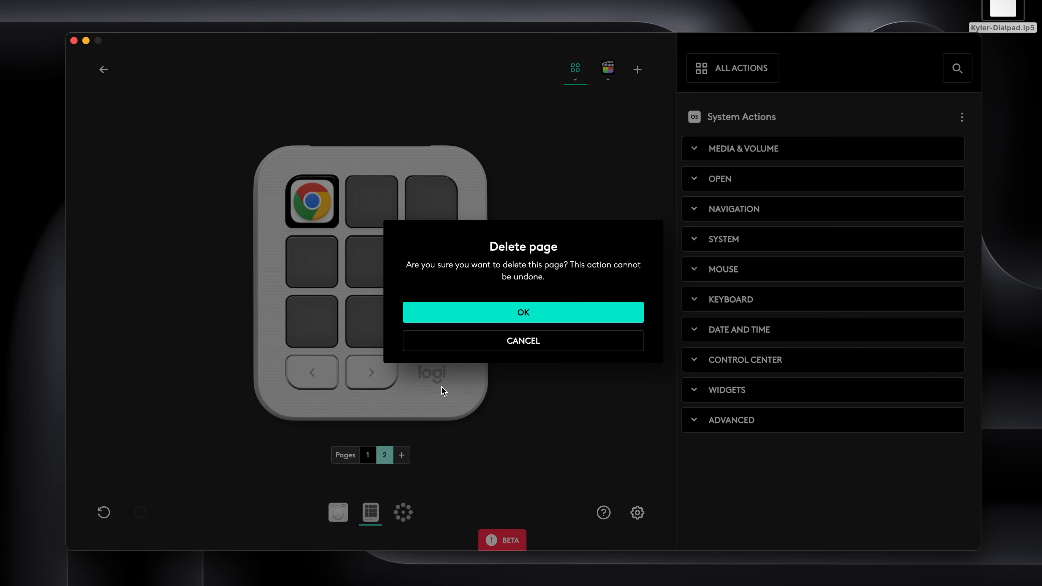
# Confirm deleting the extra page and return to the Final Cut Pro profile.
pyautogui.click(524, 313)
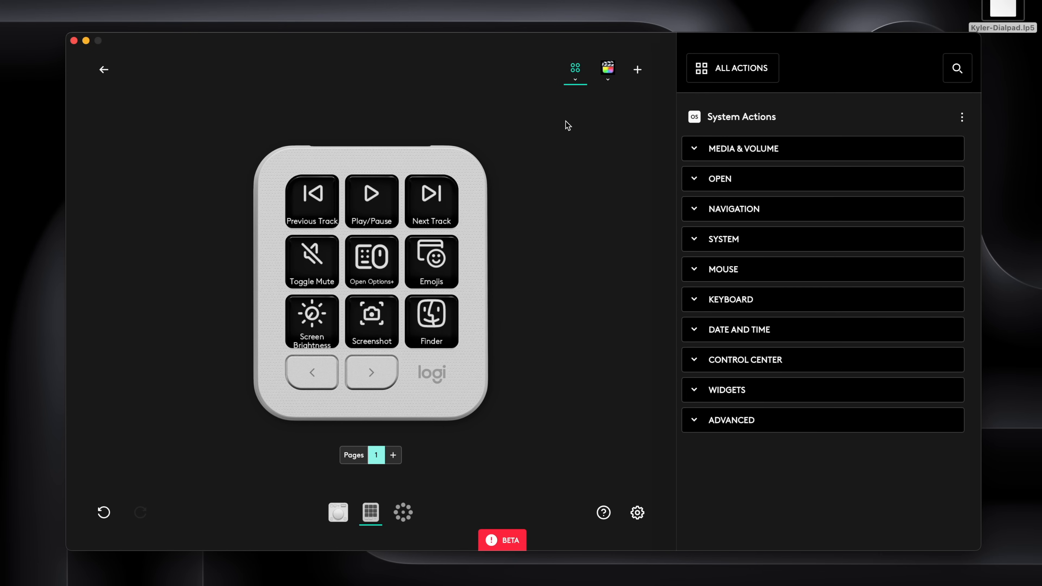
pyautogui.click(575, 79)
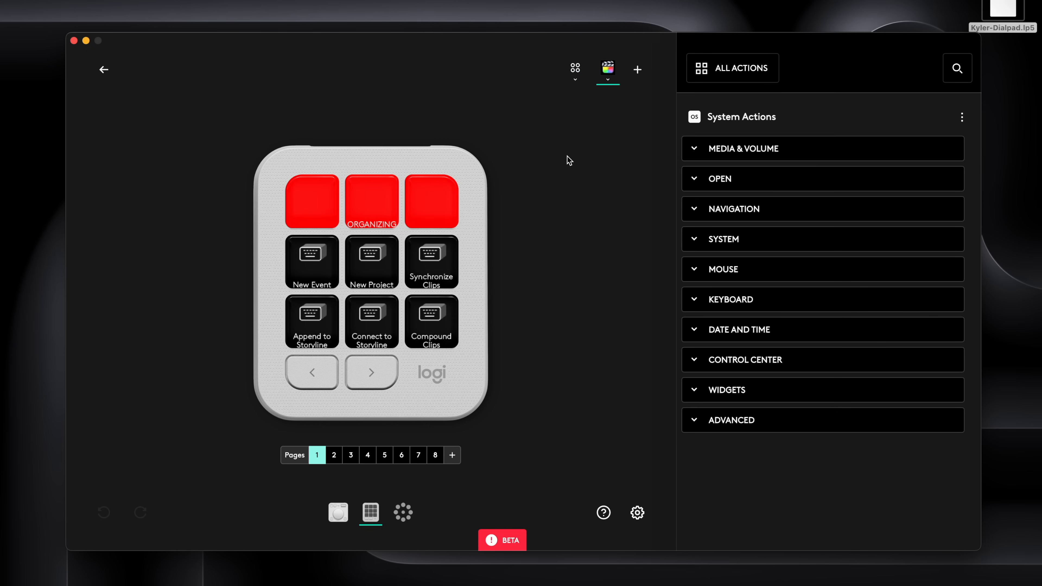
pyautogui.moveTo(645, 298)
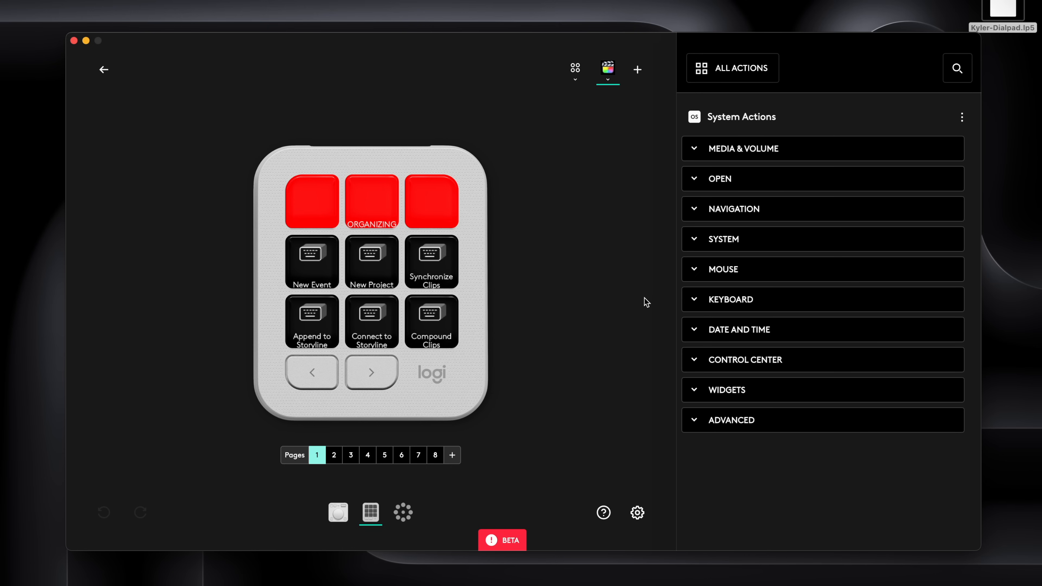
pyautogui.moveTo(596, 301)
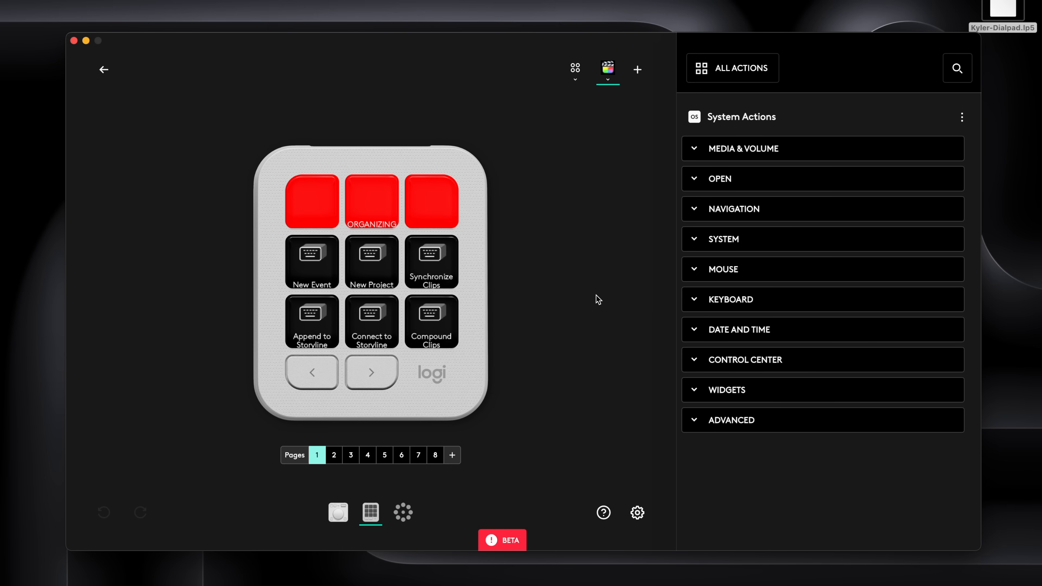
pyautogui.moveTo(637, 70)
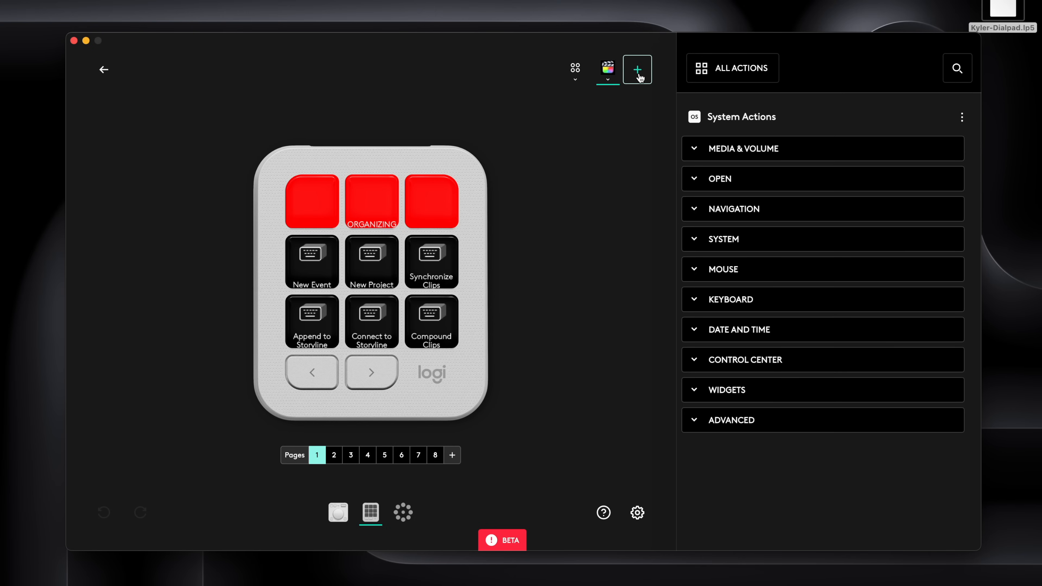
pyautogui.moveTo(637, 69)
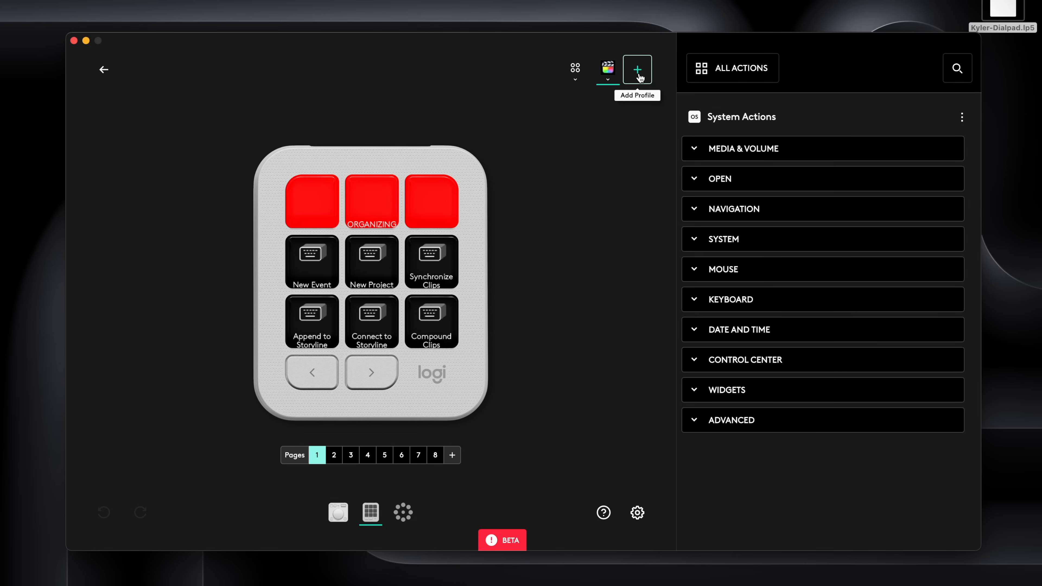
# Add an Adobe Lightroom Classic profile using Develop Superuser Lightroom and confirm the import.
pyautogui.click(637, 70)
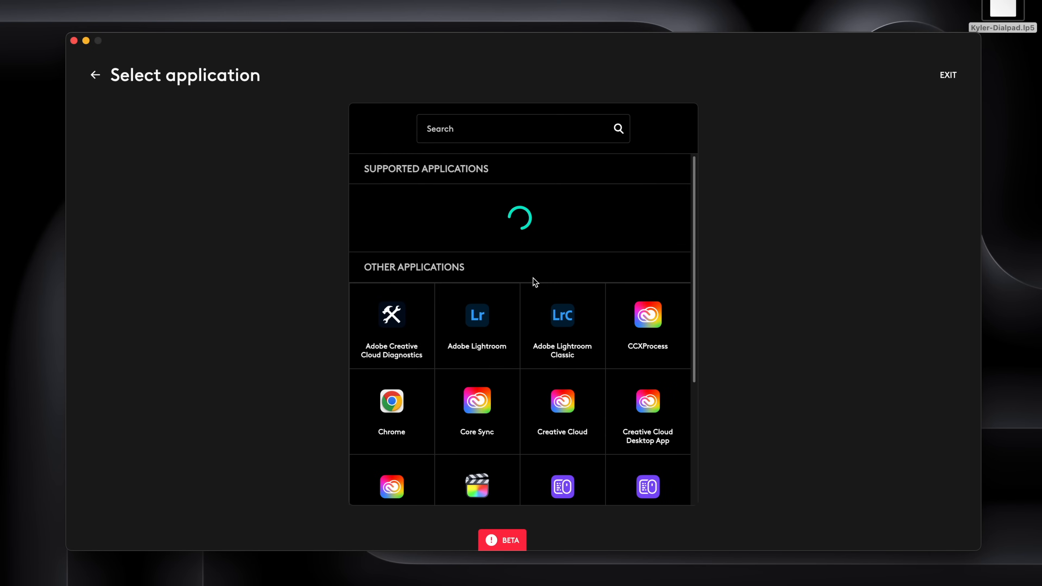
pyautogui.click(563, 320)
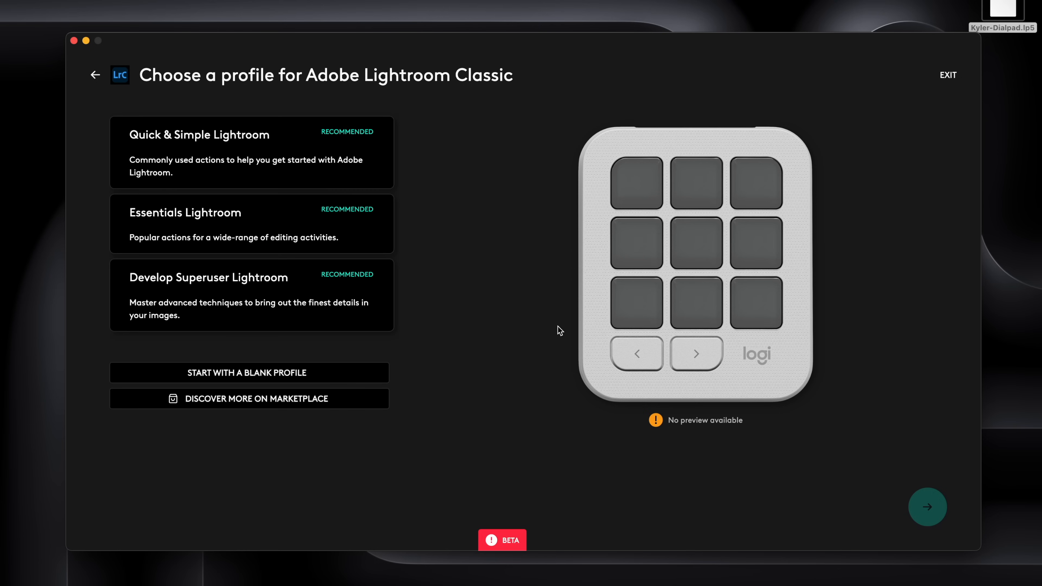
pyautogui.moveTo(269, 107)
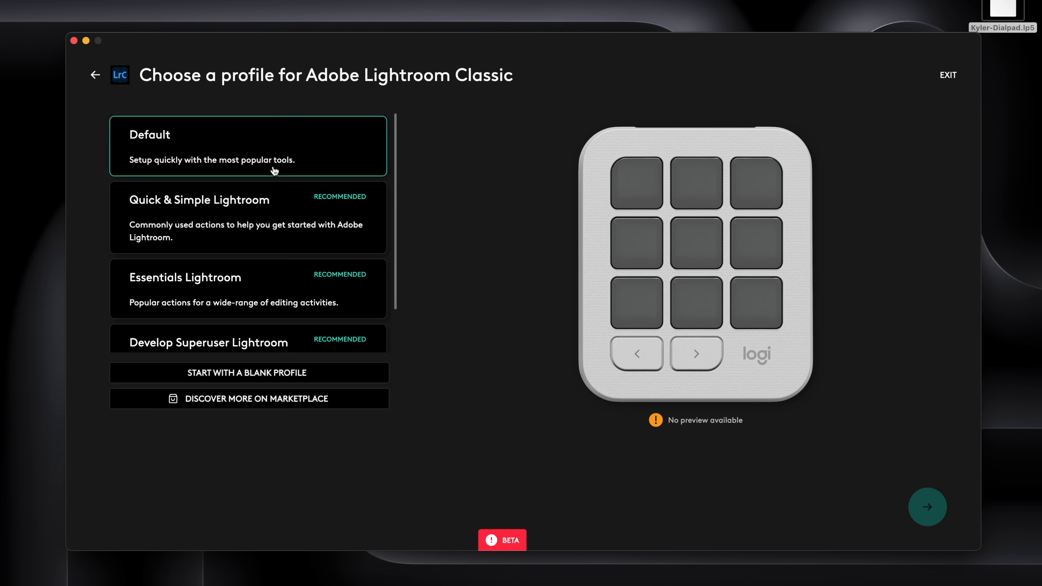
pyautogui.moveTo(285, 173)
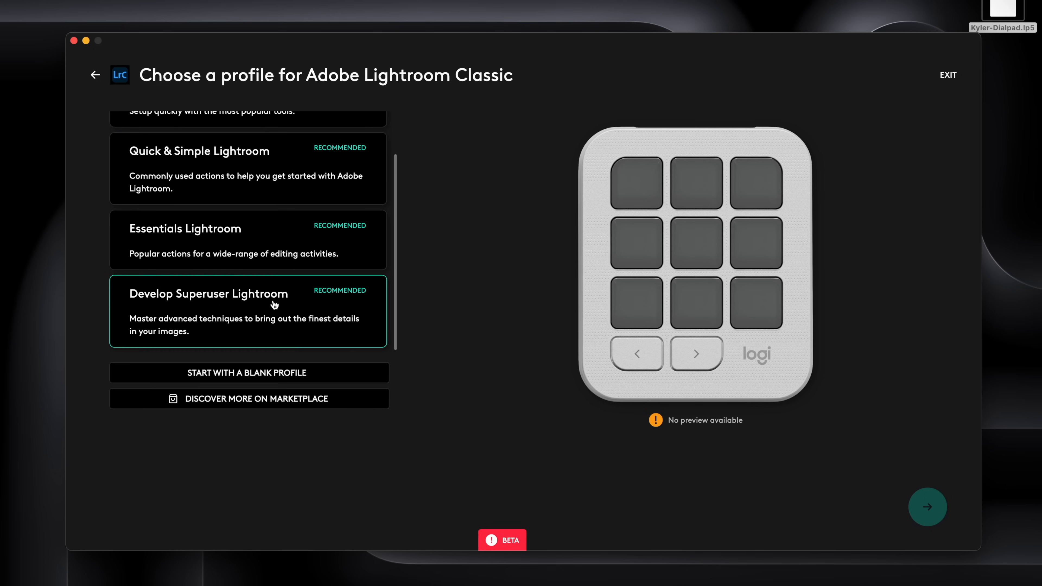
pyautogui.moveTo(257, 305)
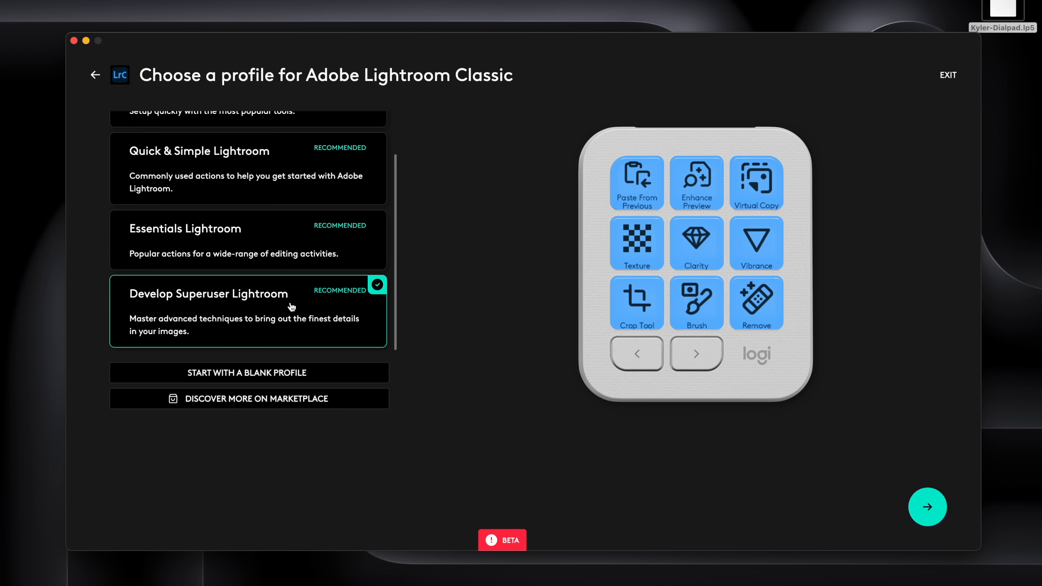
pyautogui.moveTo(700, 342)
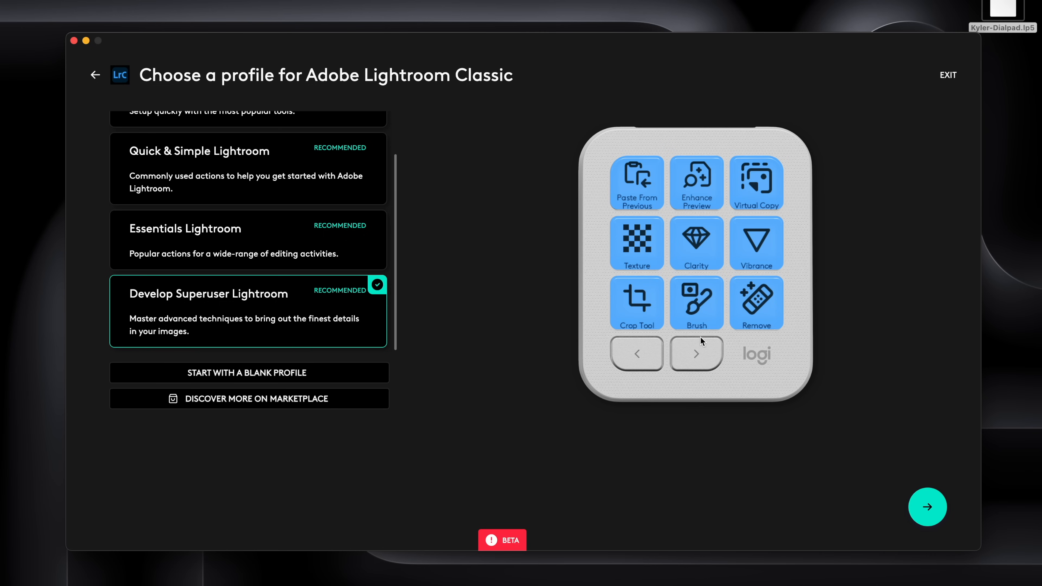
pyautogui.moveTo(816, 238)
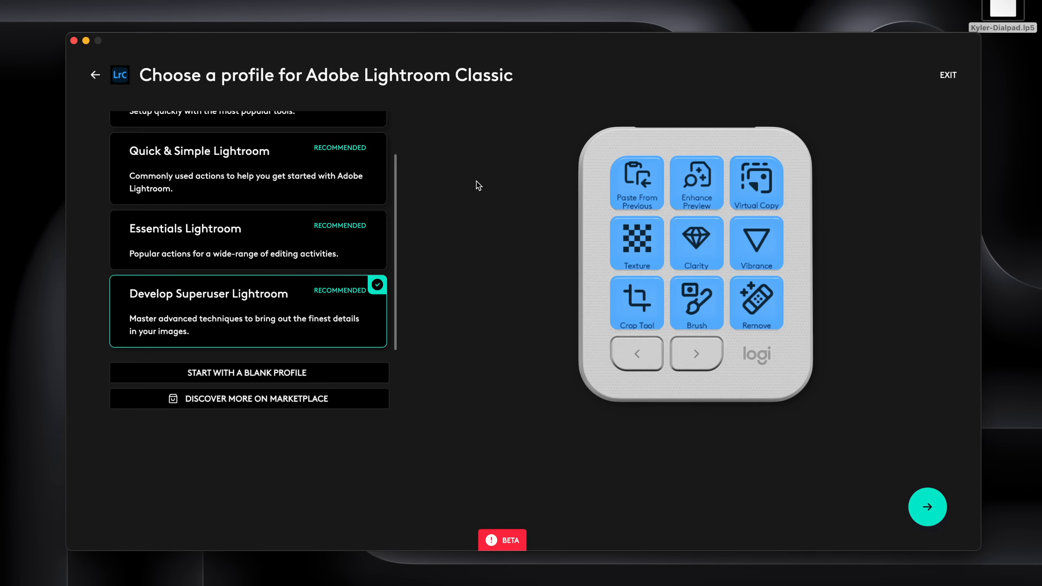
pyautogui.click(928, 507)
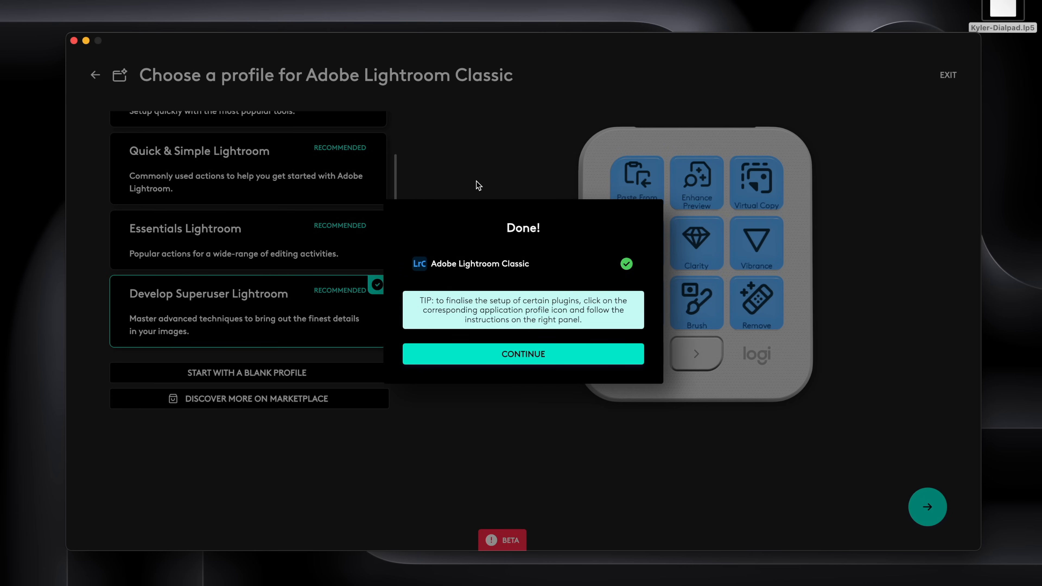
pyautogui.moveTo(491, 212)
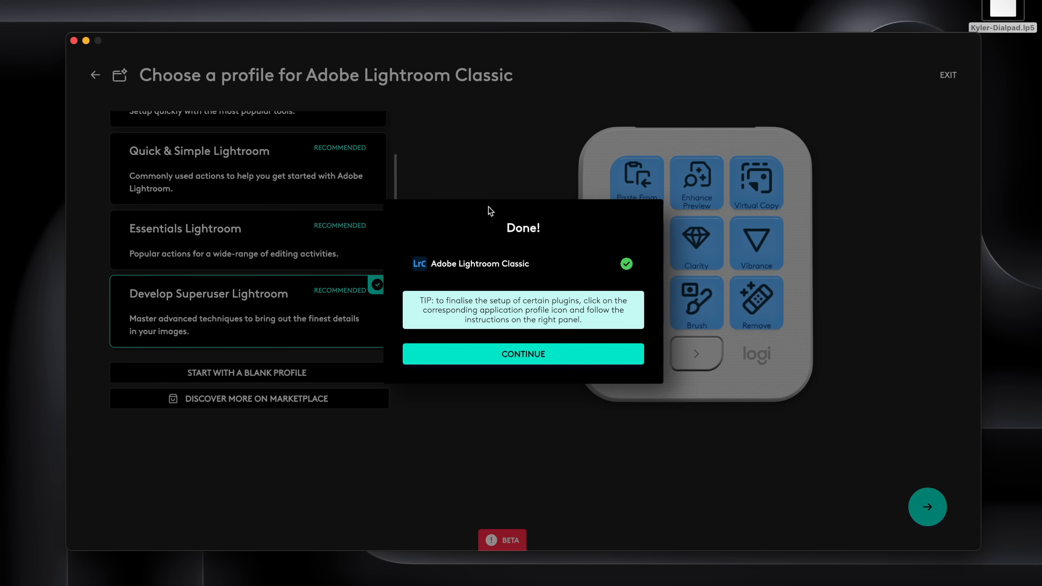
pyautogui.click(523, 354)
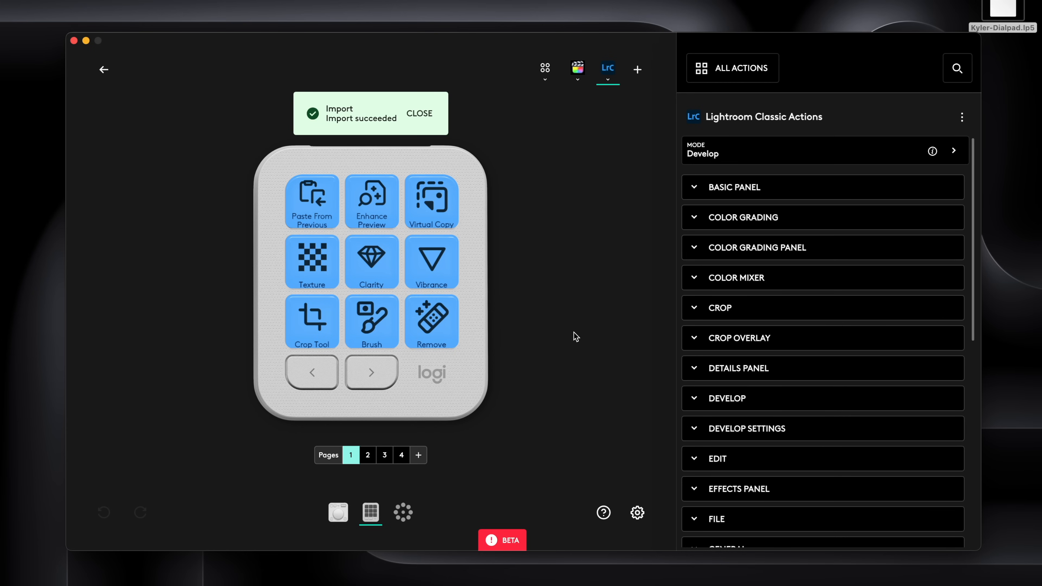
pyautogui.click(420, 113)
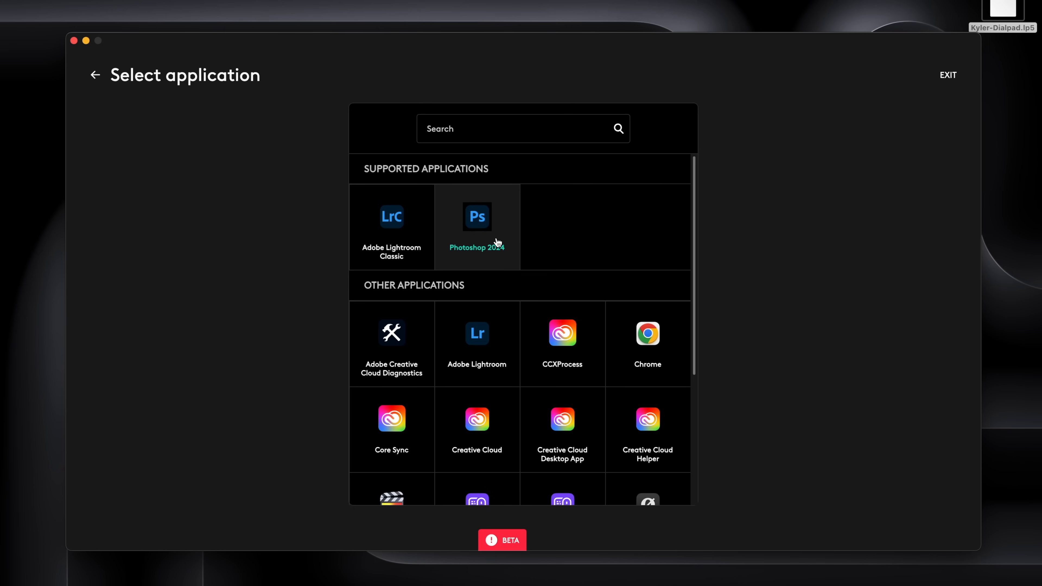
# Add a Photoshop 2024 profile using Photoshop Retouch and dismiss the import notice.
pyautogui.click(477, 217)
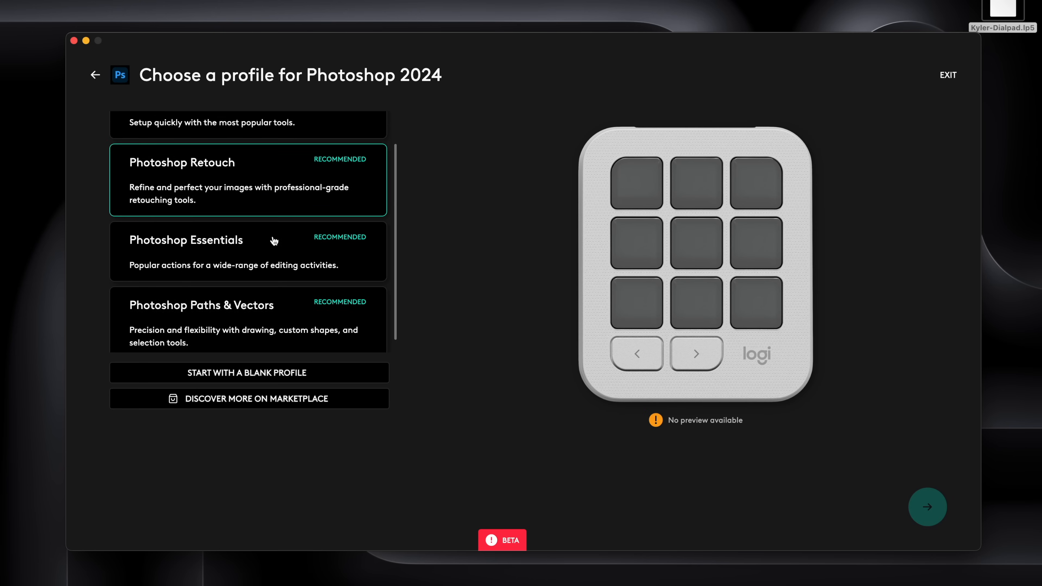
pyautogui.click(262, 274)
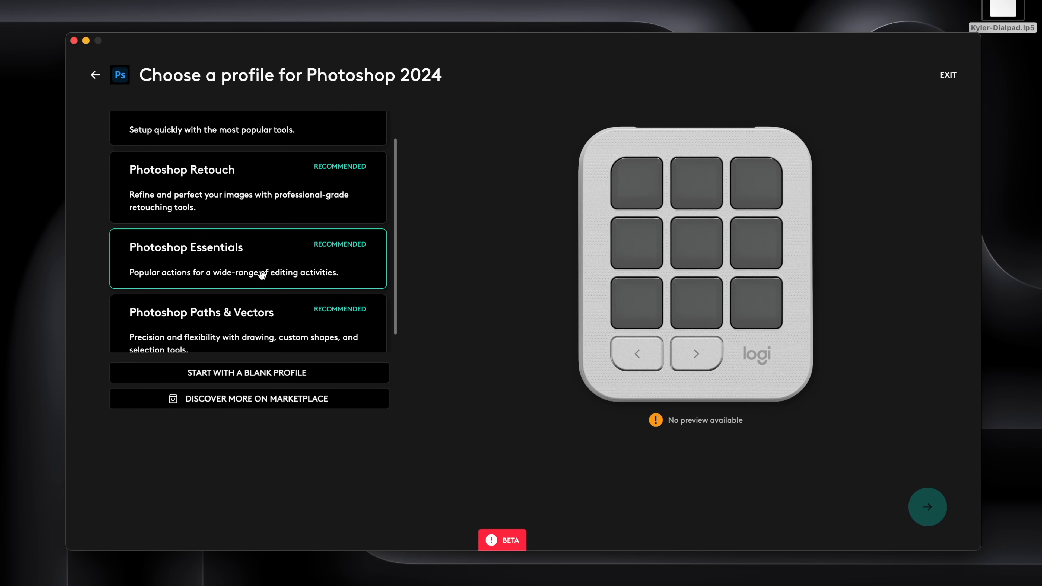
pyautogui.click(231, 185)
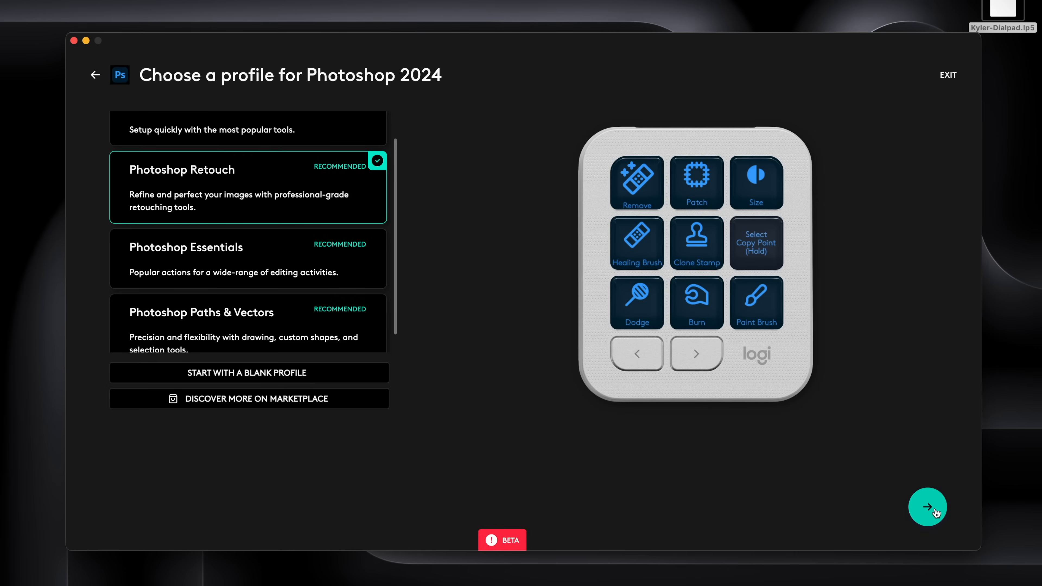
pyautogui.click(928, 507)
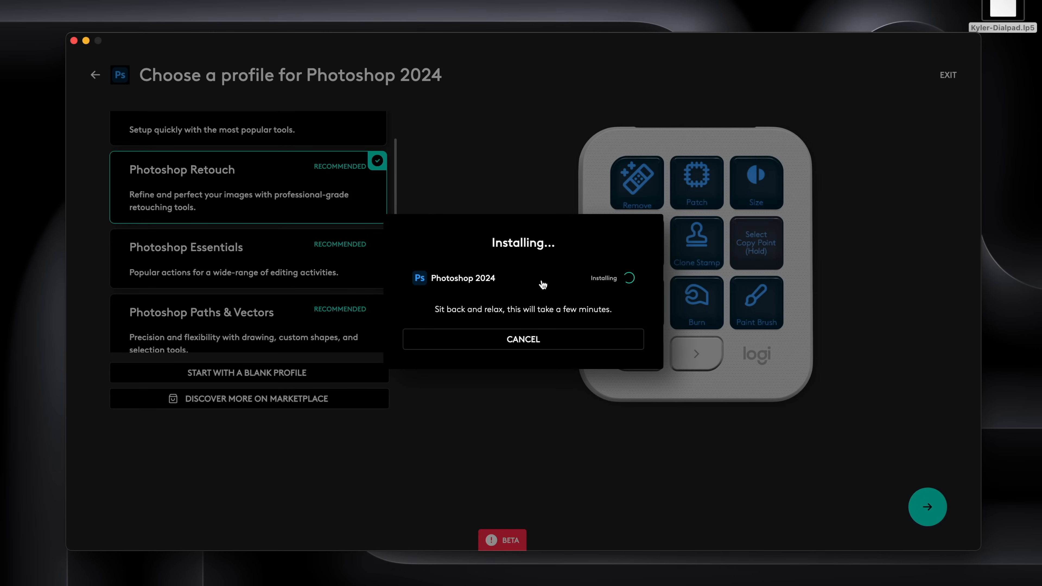
pyautogui.moveTo(608, 283)
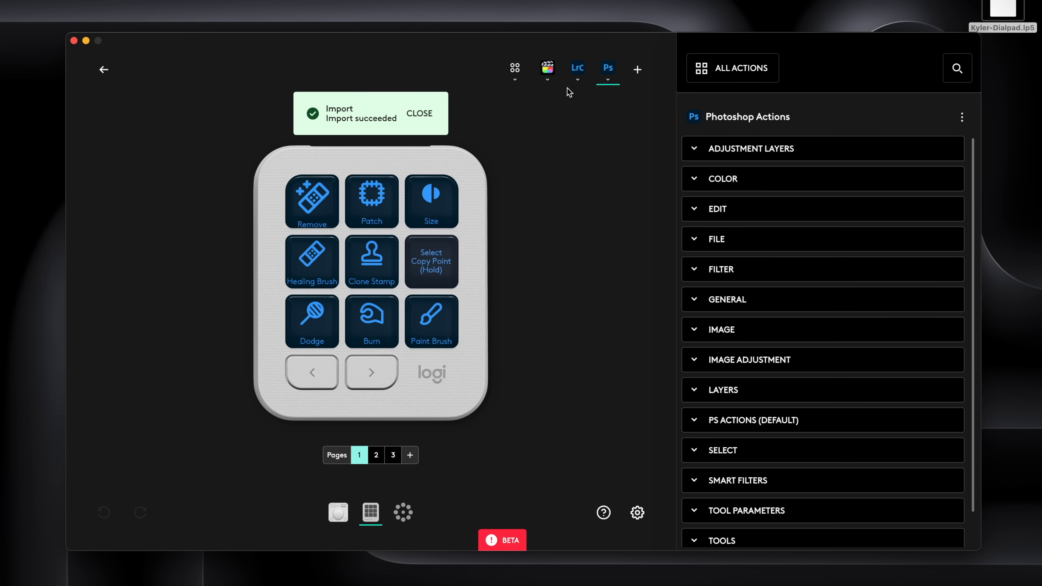
pyautogui.click(515, 67)
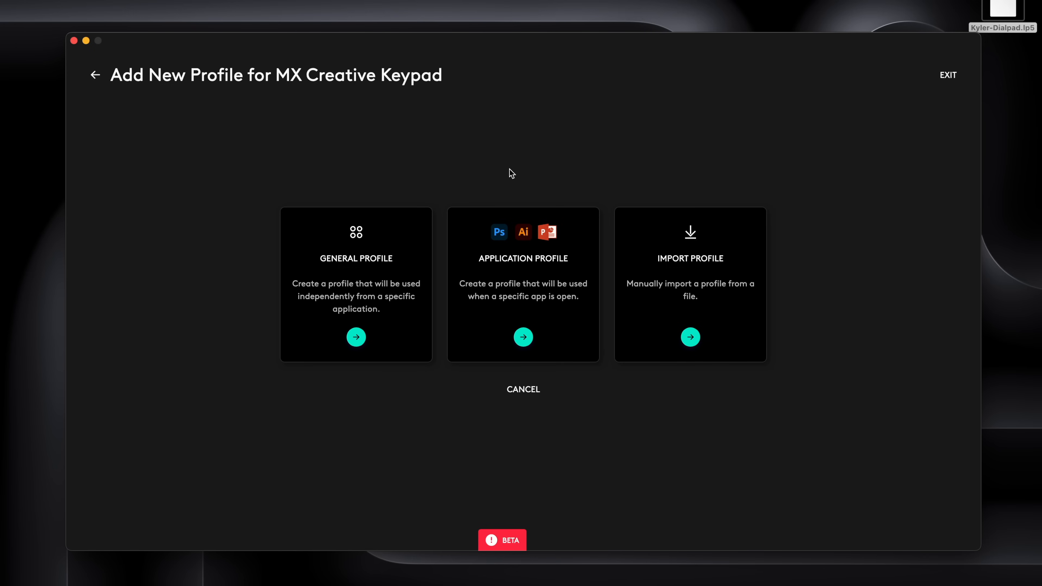
pyautogui.moveTo(522, 173)
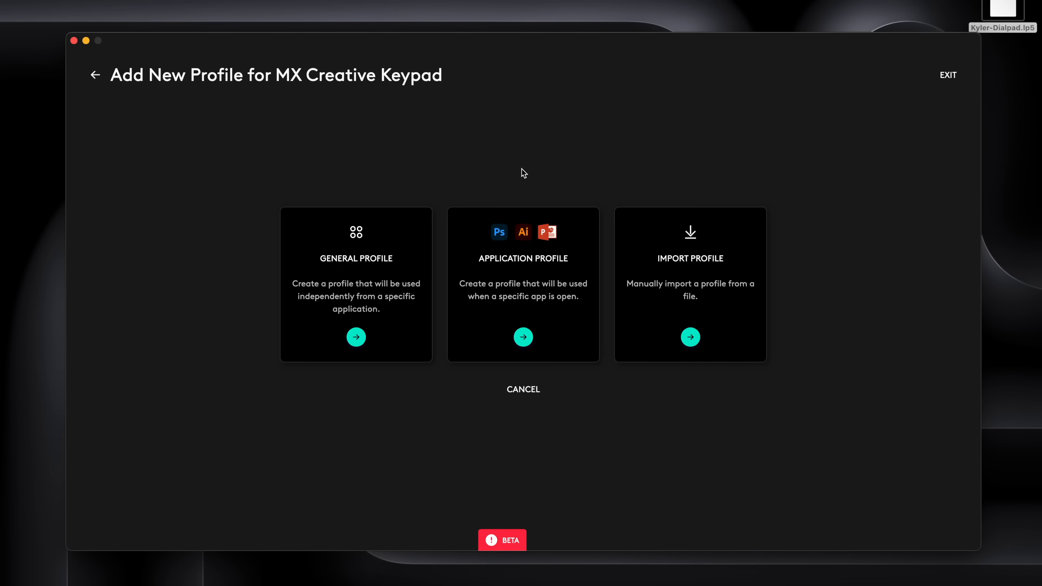
pyautogui.moveTo(674, 297)
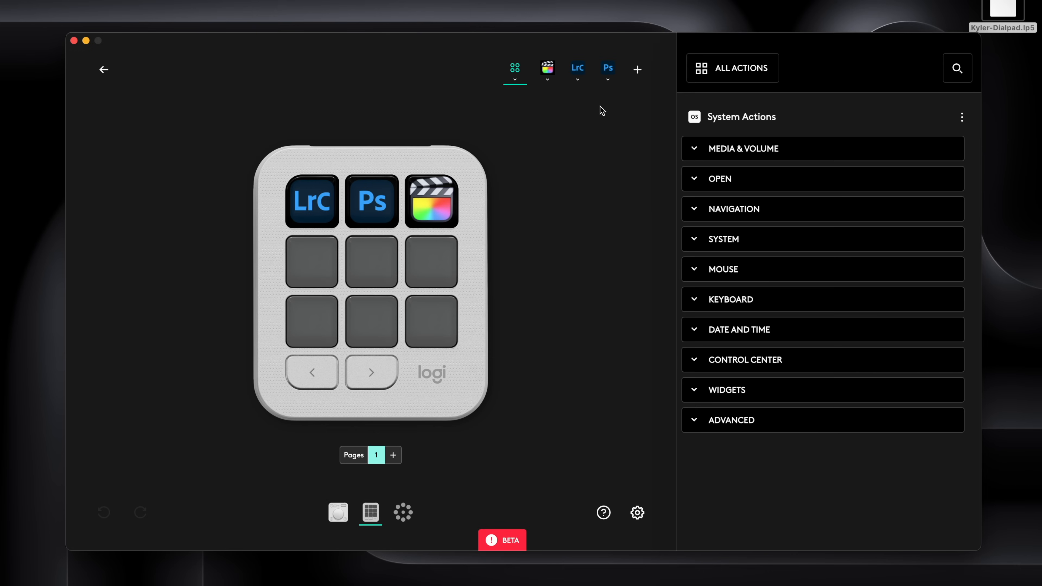
# On the Photoshop layout, delete the Size key's action and assign Filter > Camera Raw Filter to the middle key.
pyautogui.click(608, 68)
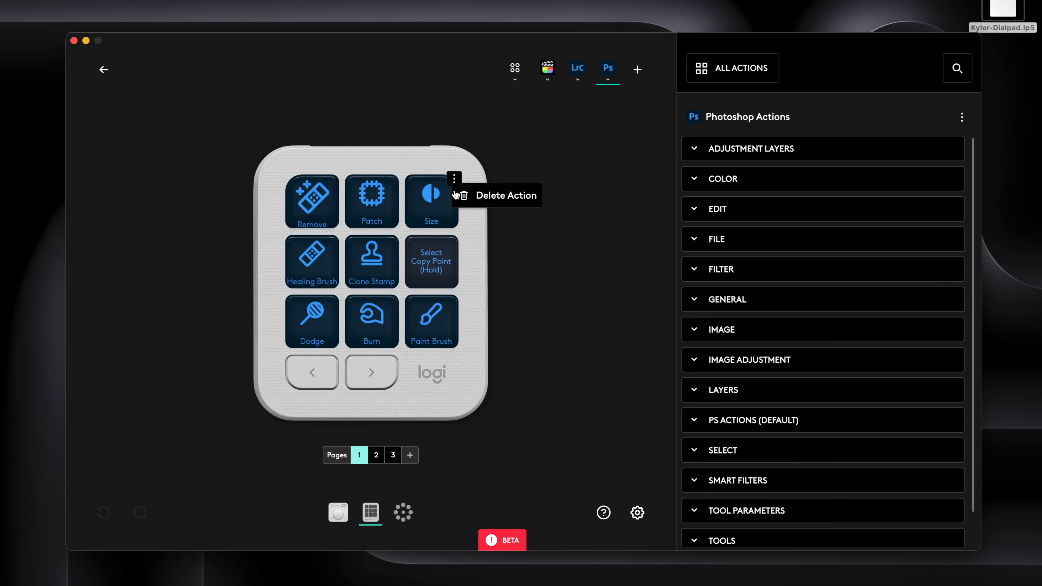
pyautogui.click(464, 196)
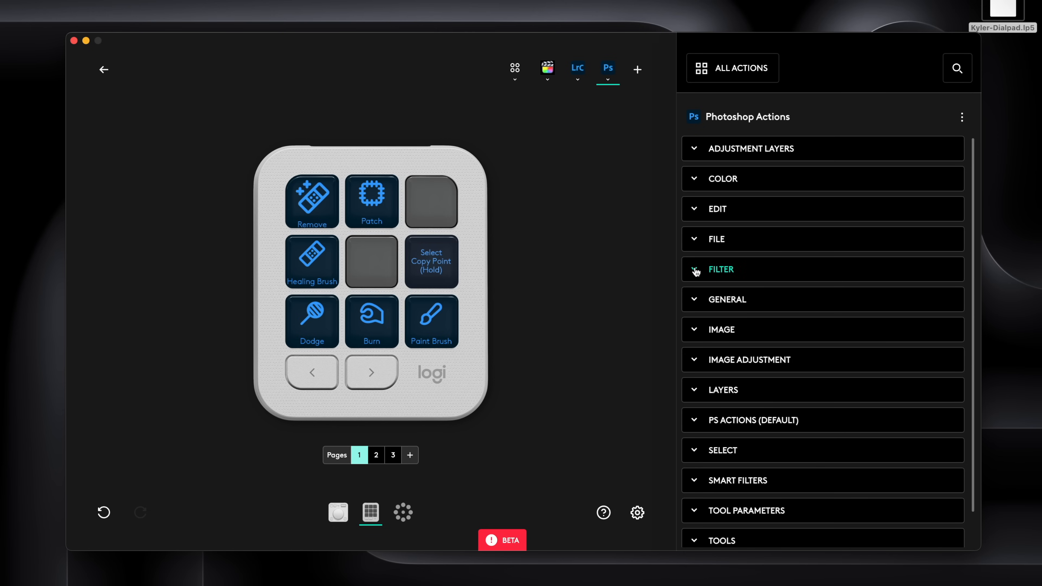
pyautogui.click(722, 269)
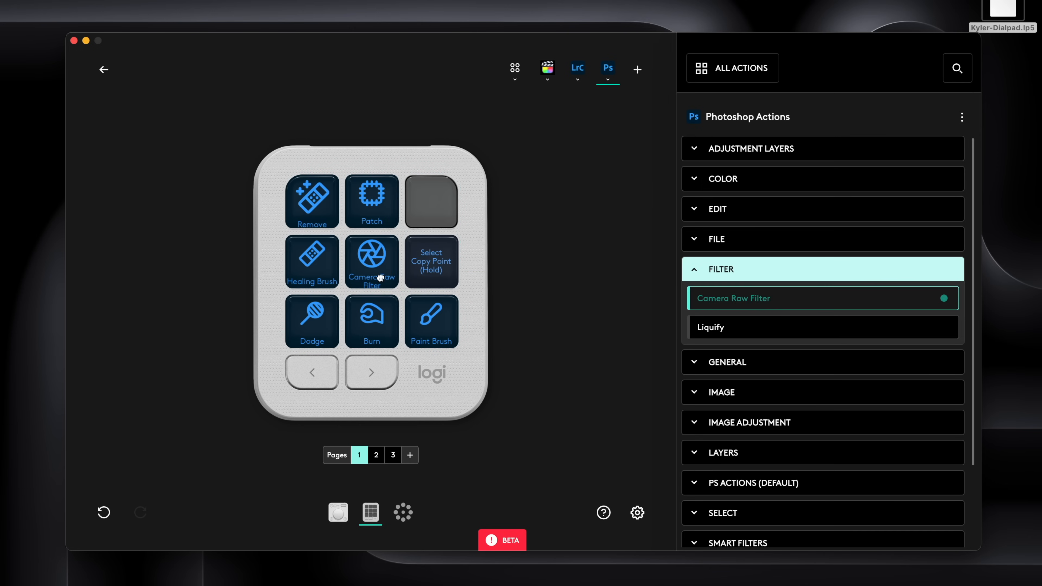
pyautogui.click(721, 269)
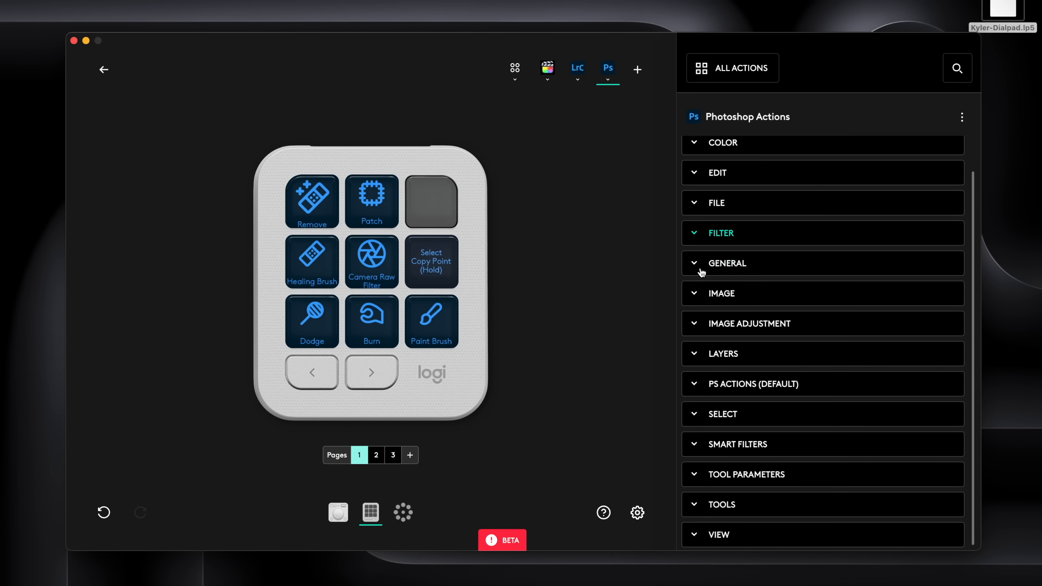
pyautogui.click(722, 293)
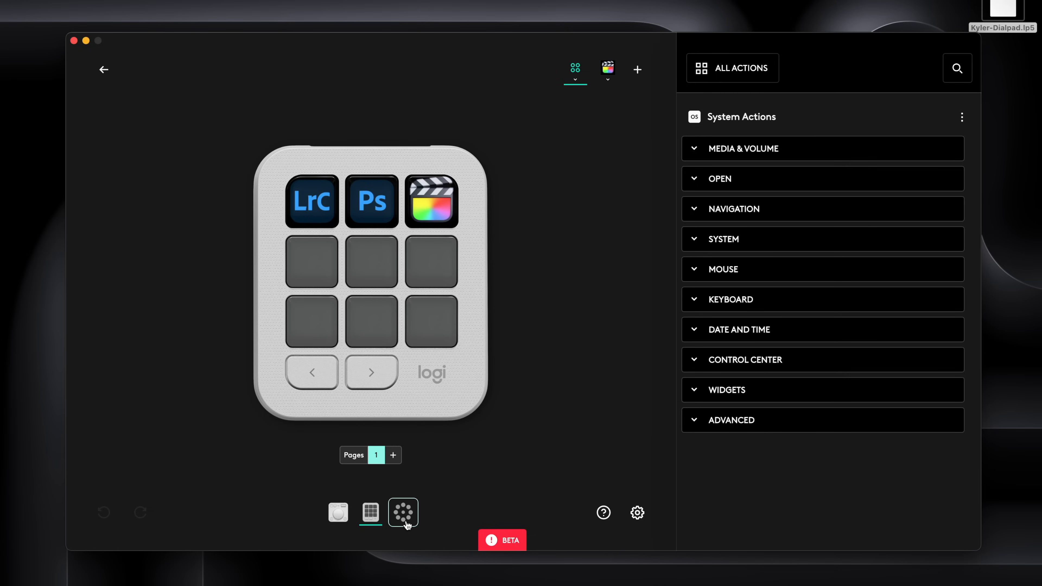
# Put the Stopwatch widget on the actions ring's Reply with chat GPT slot and show the profile list.
pyautogui.click(403, 513)
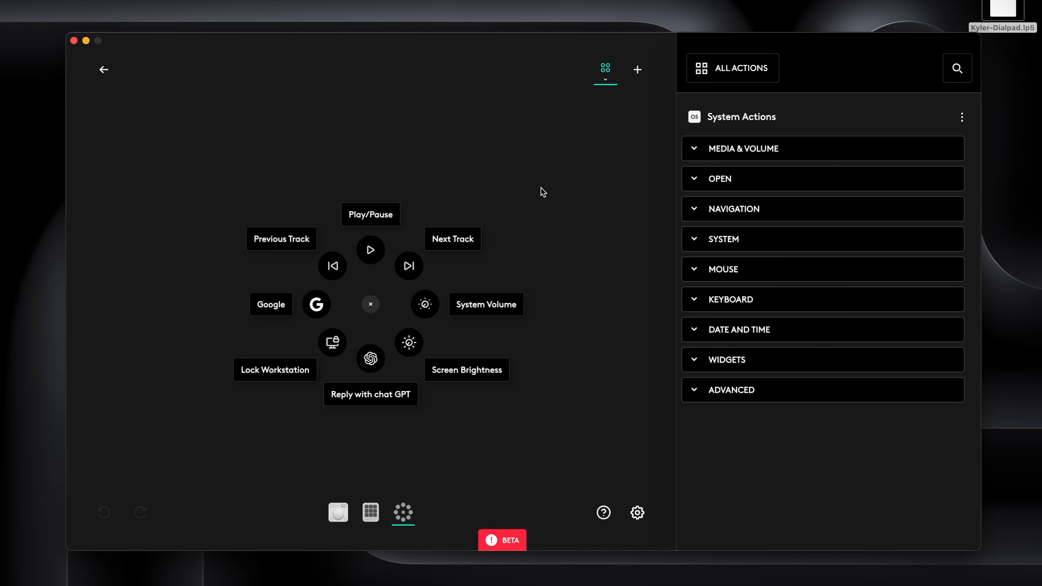
pyautogui.moveTo(268, 246)
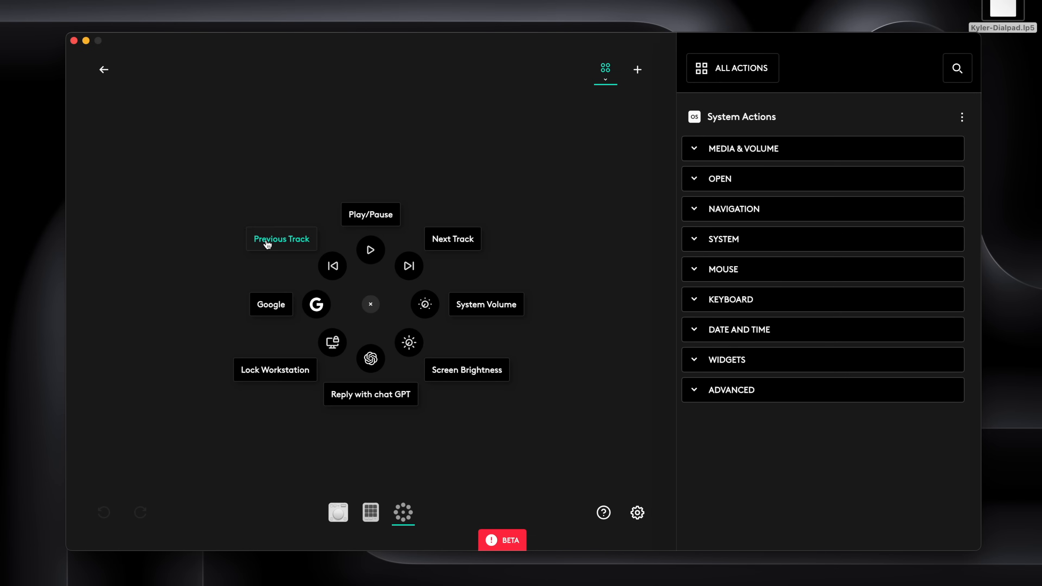
pyautogui.moveTo(463, 238)
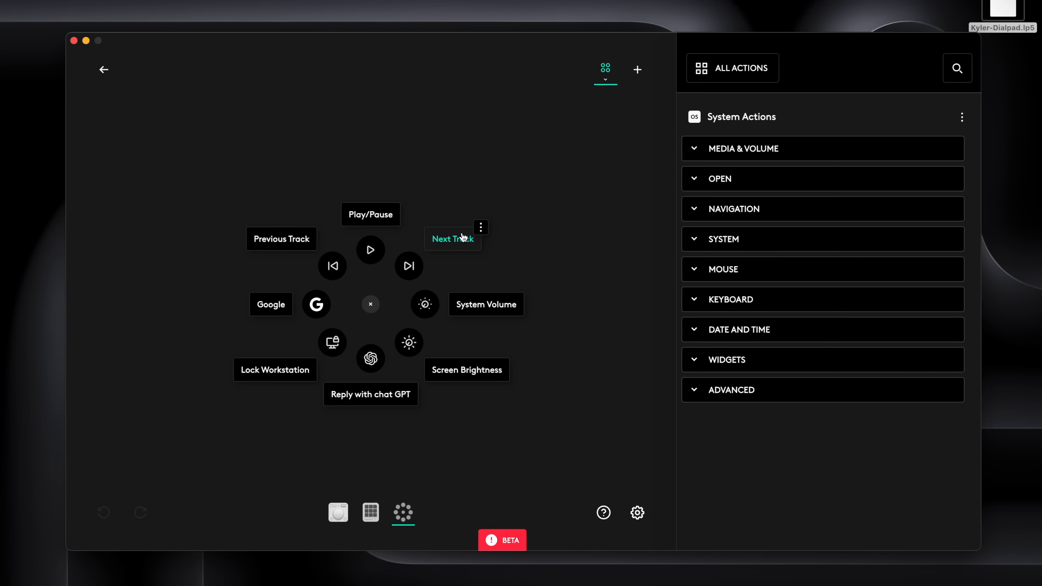
pyautogui.moveTo(244, 370)
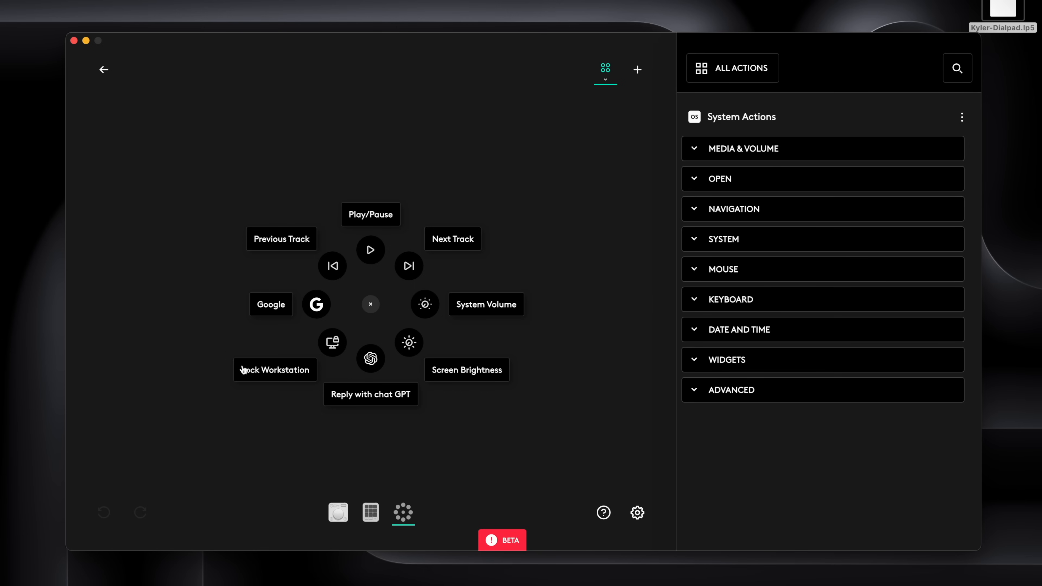
pyautogui.click(739, 330)
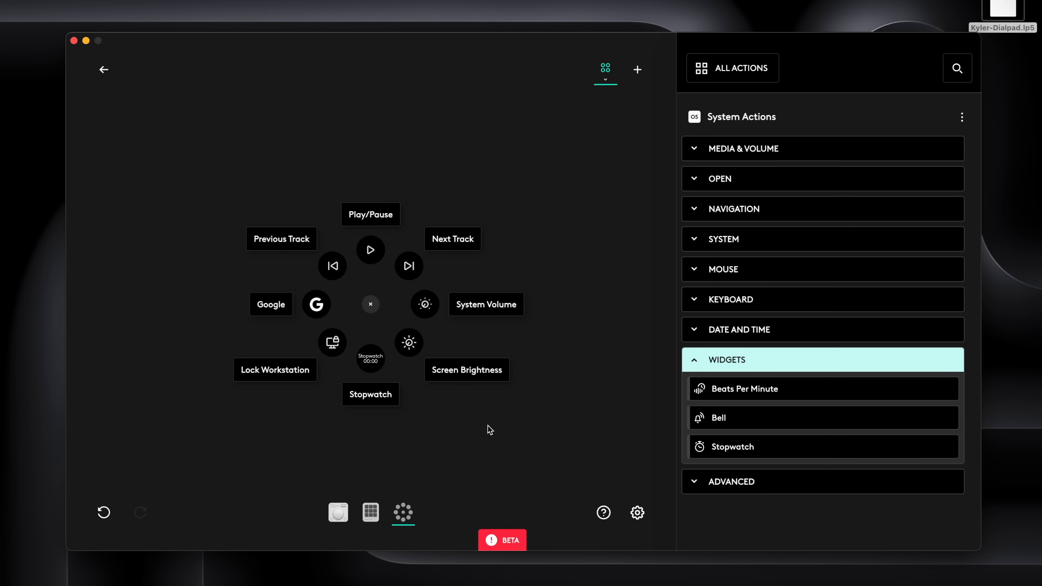
pyautogui.moveTo(602, 176)
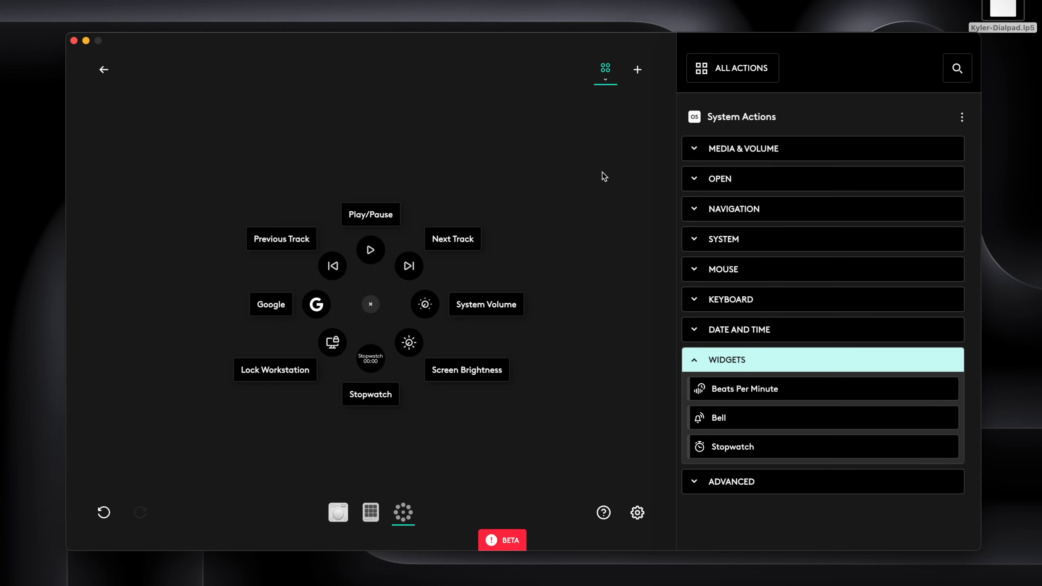
pyautogui.click(605, 68)
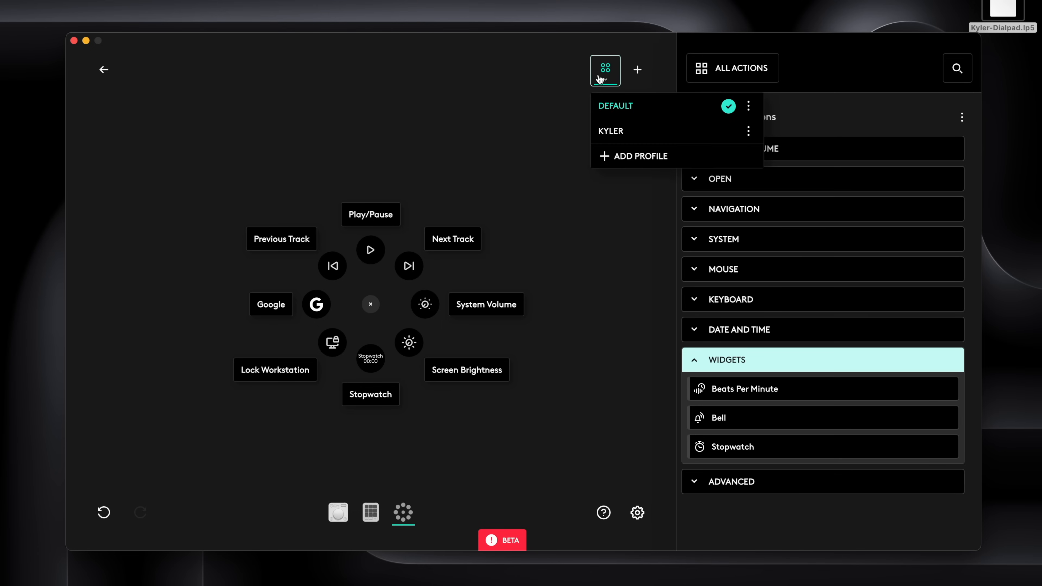